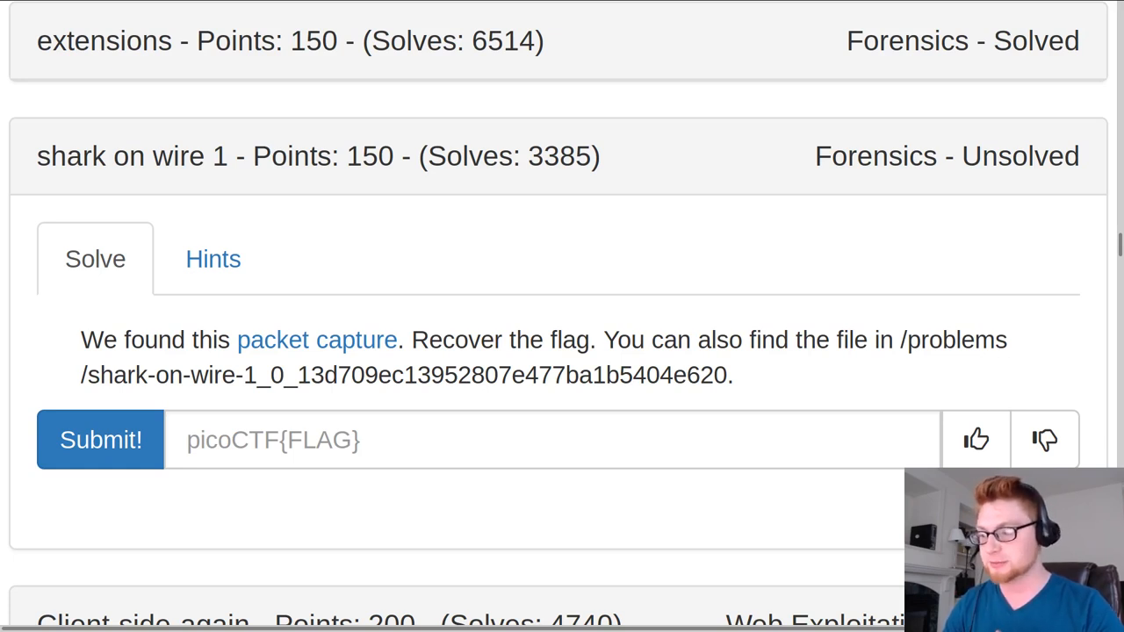
{"action": "mouse_move", "coordinate": [316, 341]}
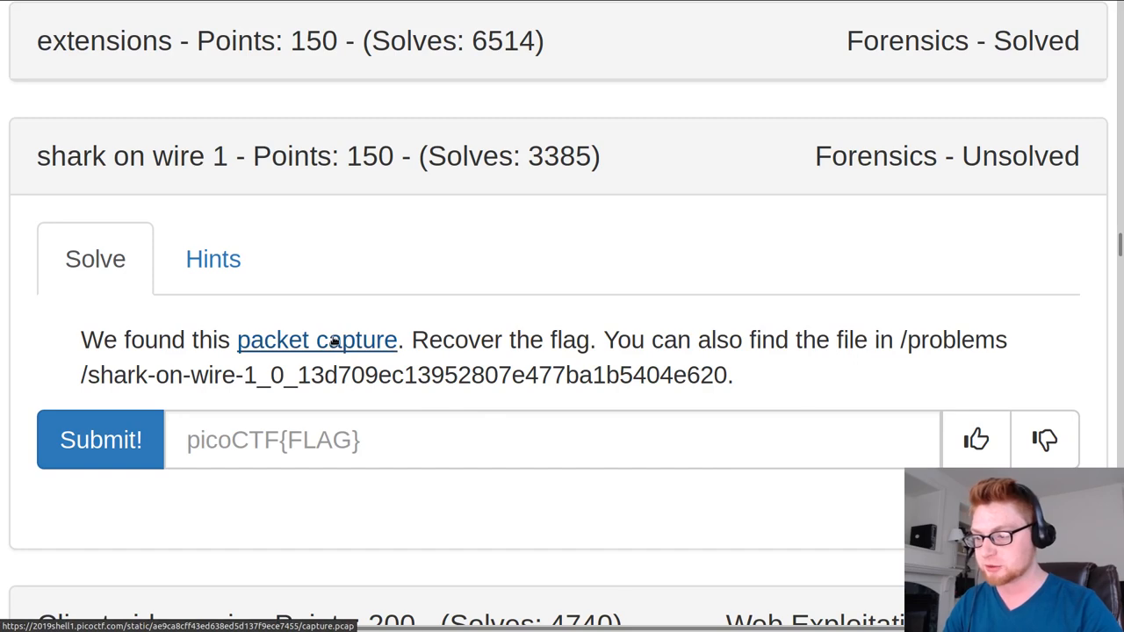
Bring up the context menu for the challenge's packet capture link after cancelling its download.
{"action": "left_click", "coordinate": [316, 341]}
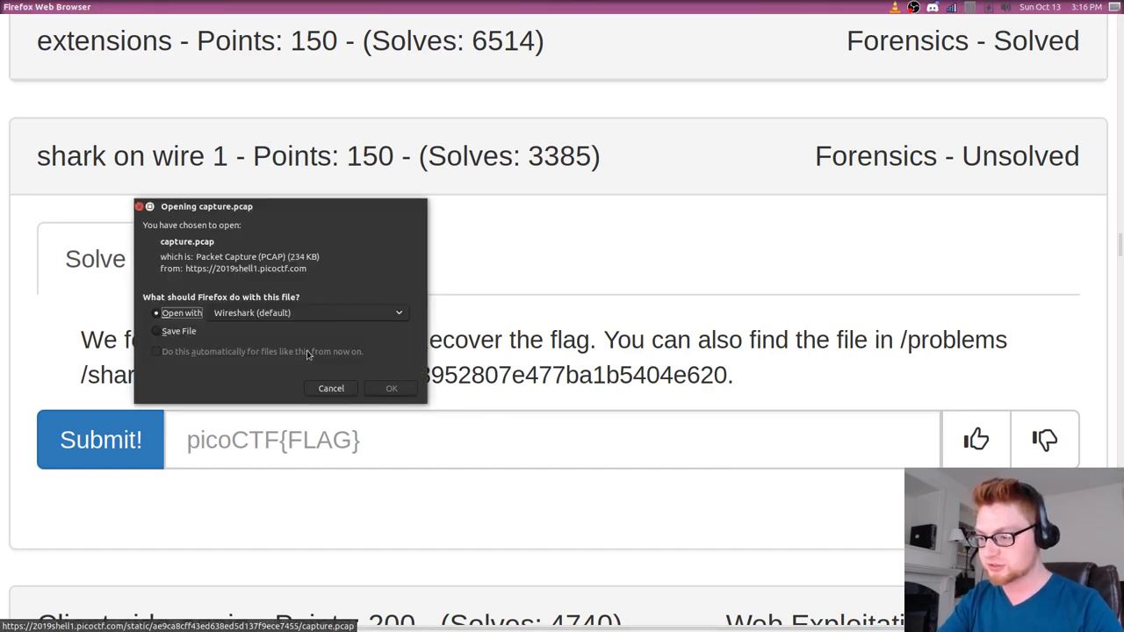
{"action": "right_click", "coordinate": [273, 340]}
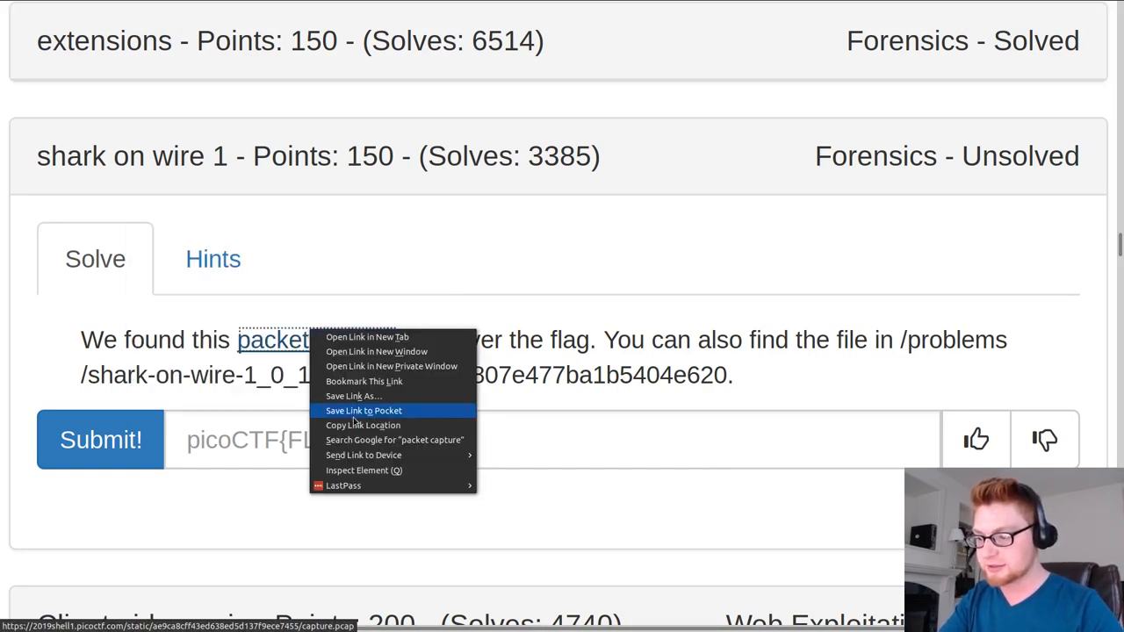
Create shark_on_wire1, wget capture.pcap from the picoCTF URL, and confirm it with file capture.pcap.
{"action": "type", "text": "m"}
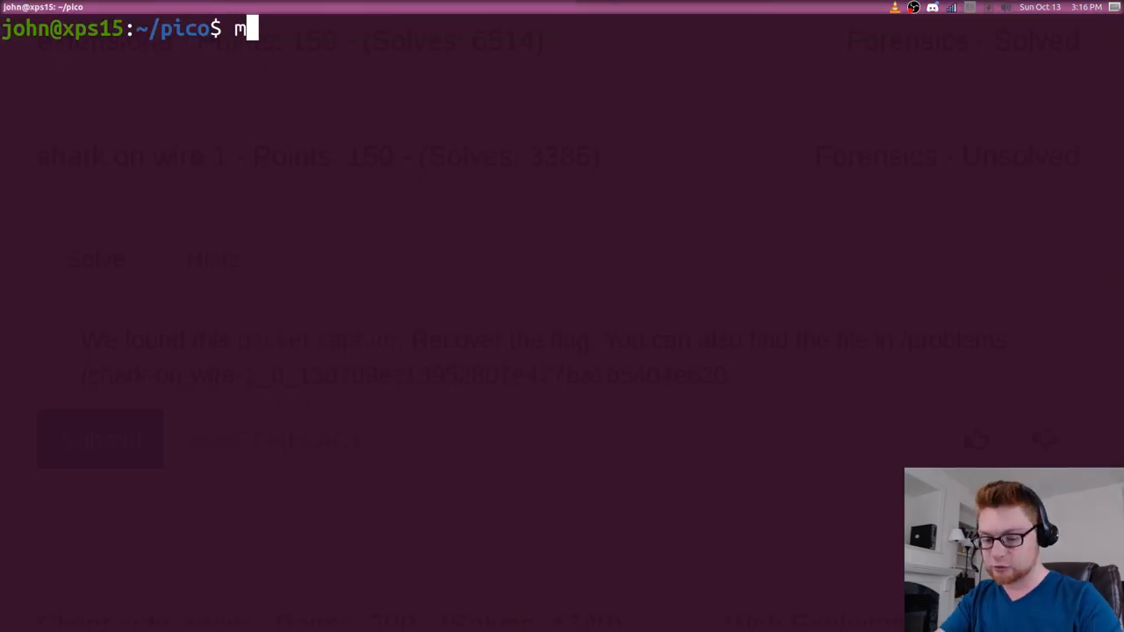
{"action": "type", "text": "kdir shark_on_wire1"}
{"action": "type", "text": "cd shark_on_wire1/"}
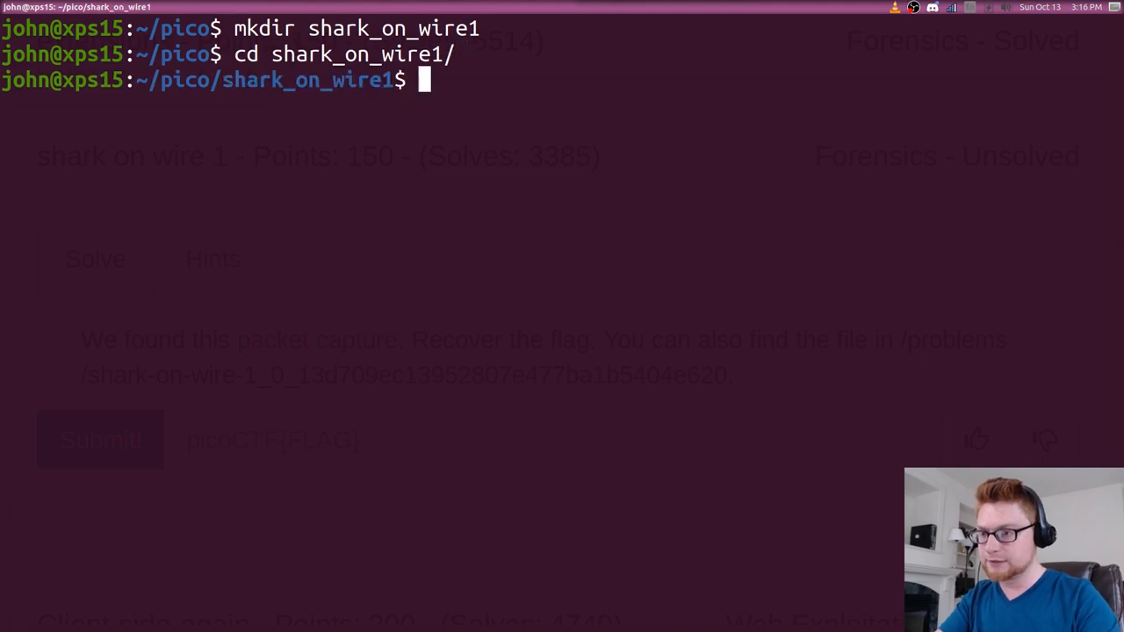
{"action": "type", "text": "wget \"https://2019shell1.picoctf.com/static/ae9ca8cff43ed638ed5d137f9ece7455/capture.pcap\""}
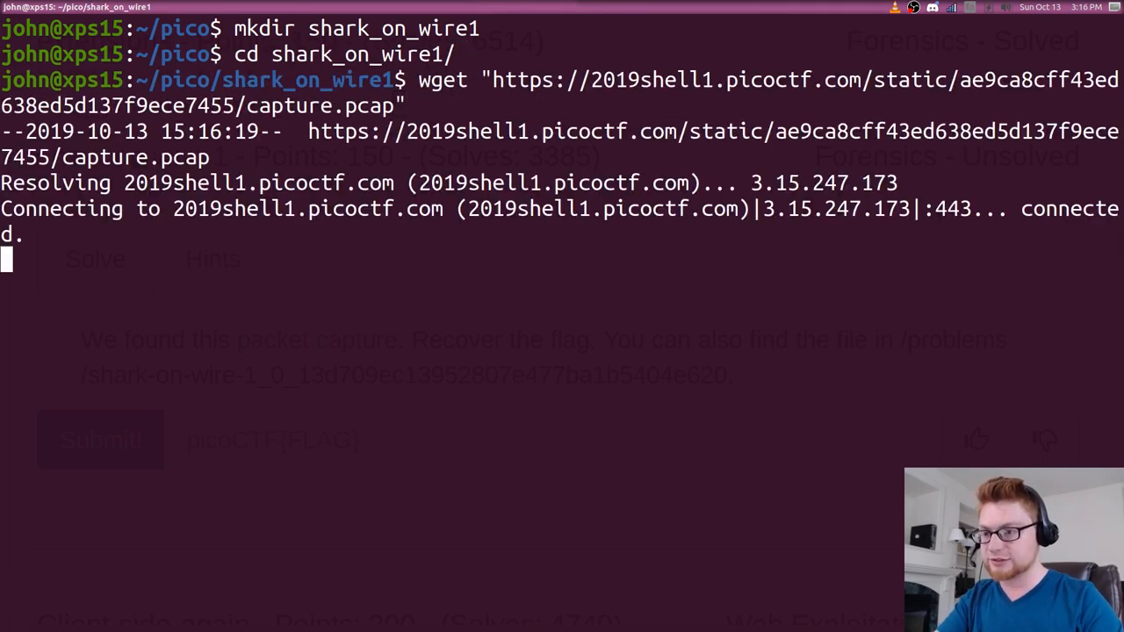
{"action": "type", "text": "file capture.pcap"}
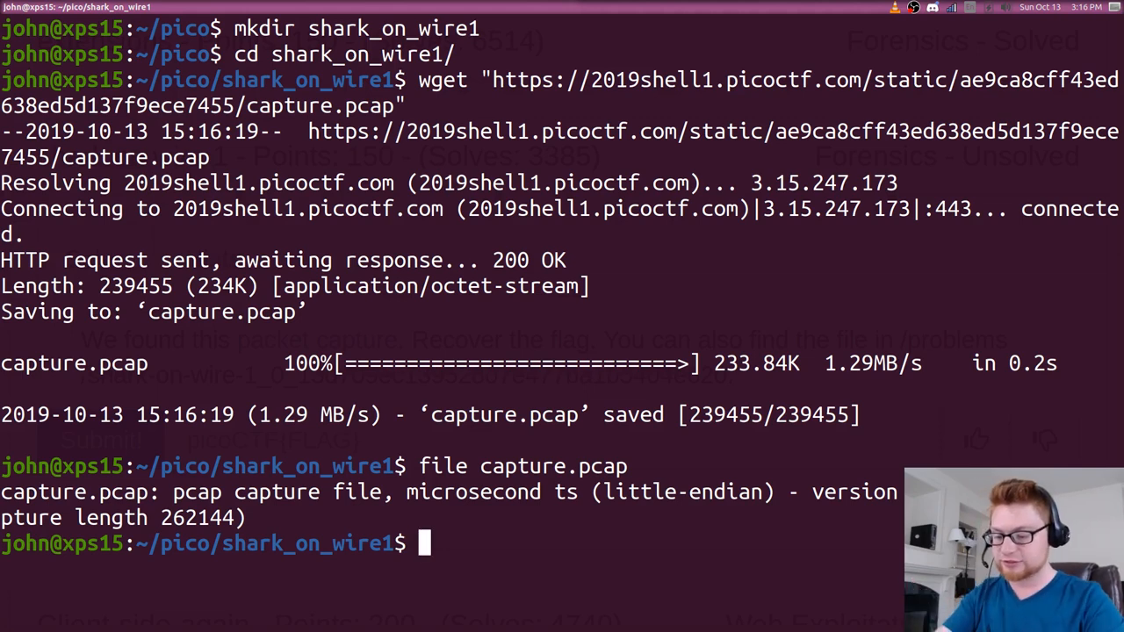
Install wireshark-qt with sudo apt and line up the wireshark capture.pcap command.
{"action": "type", "text": "wireshark"}
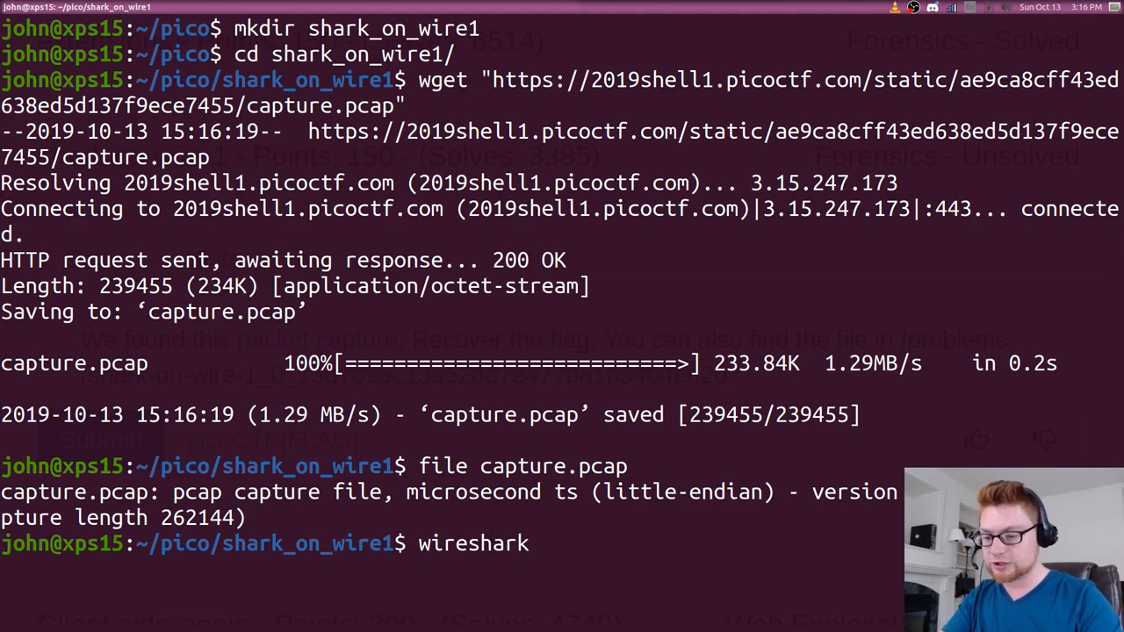
{"action": "type", "text": "sudo apt install wi"}
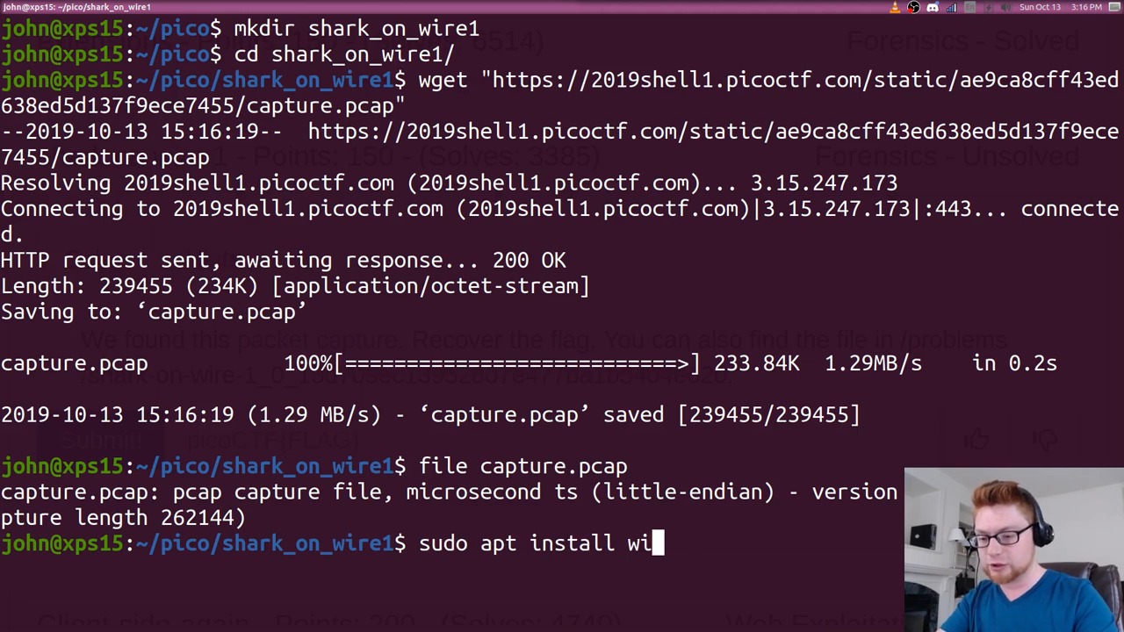
{"action": "type", "text": "reshark-qt"}
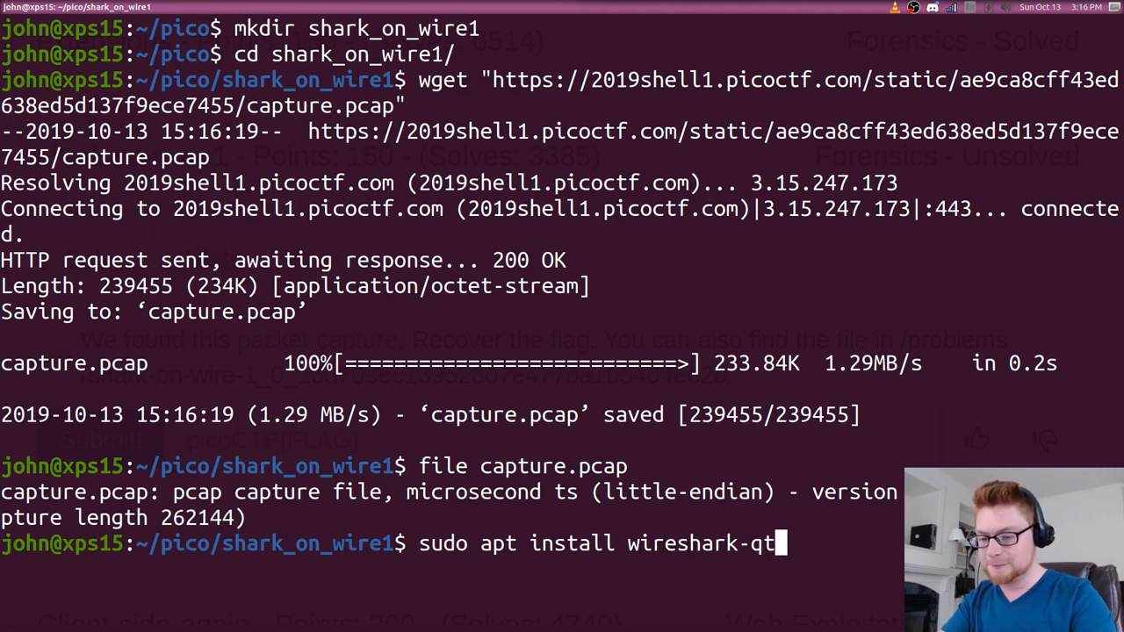
{"action": "key", "text": "Return"}
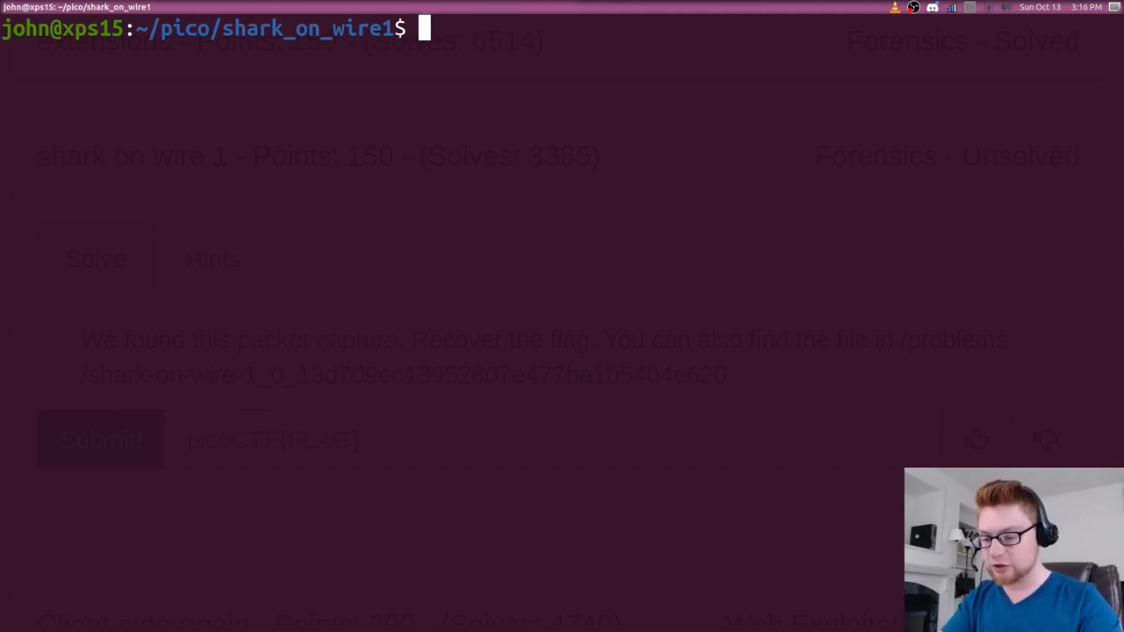
{"action": "type", "text": "wireshark capture.pcap"}
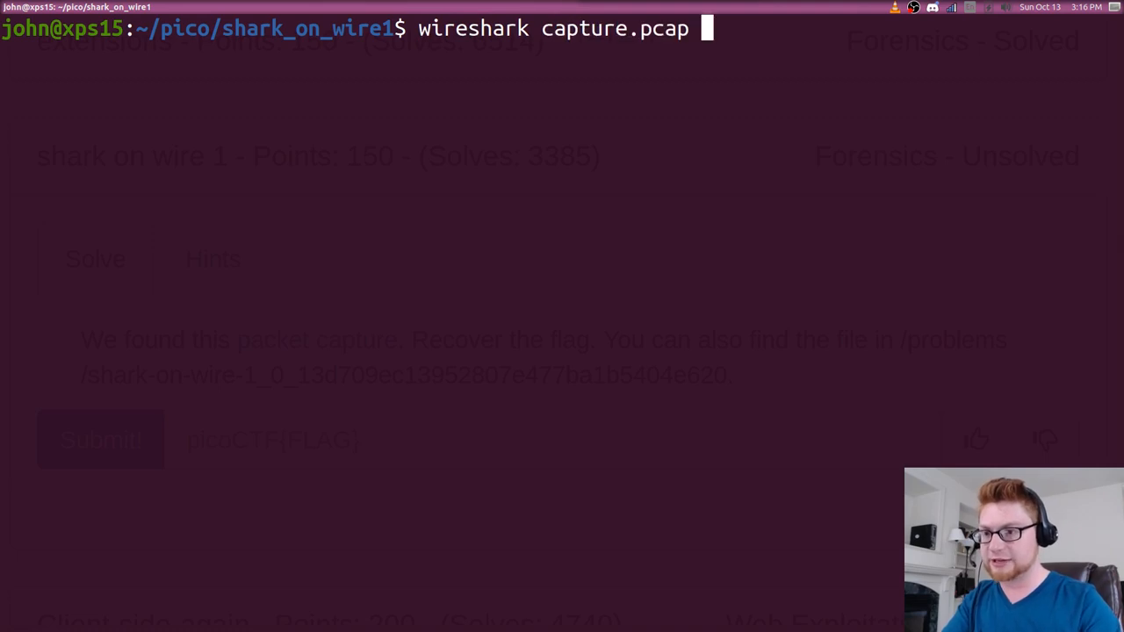
Launch Wireshark on capture.pcap, browse the packet list and inspect a malformed UDP packet.
{"action": "key", "text": "Return"}
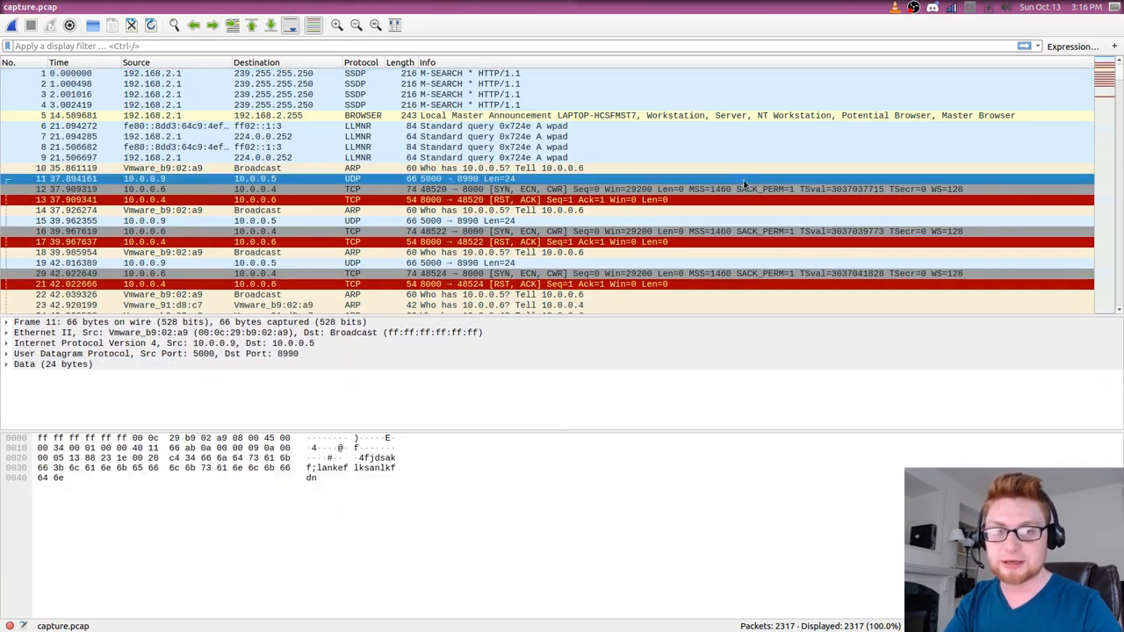
{"action": "scroll", "scroll_direction": "down", "scroll_amount": 3}
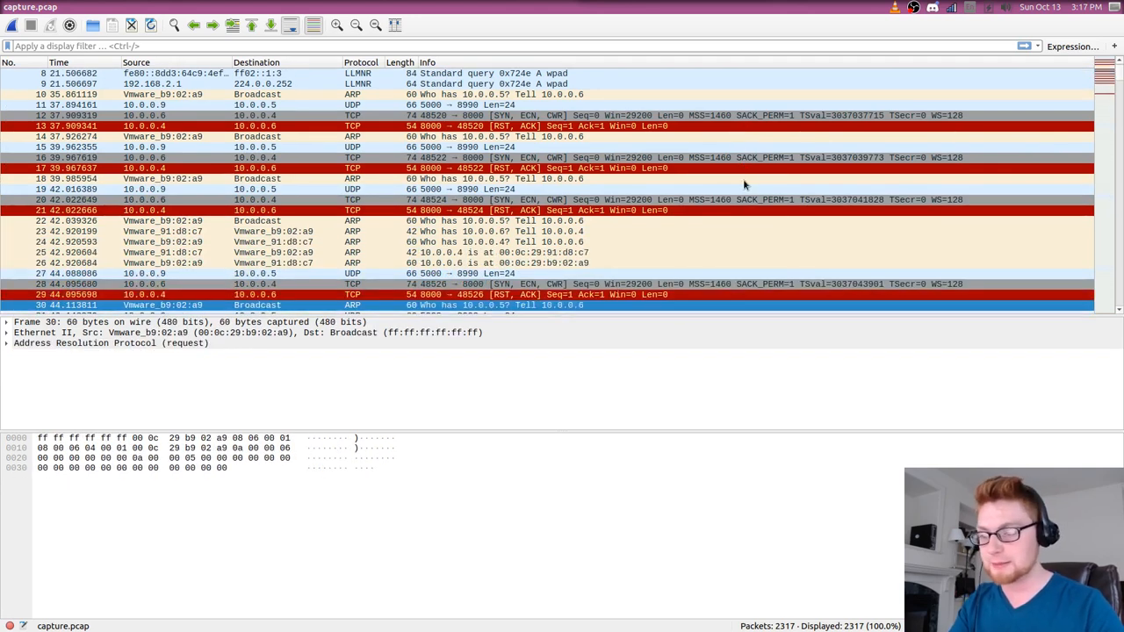
{"action": "scroll", "scroll_direction": "down", "scroll_amount": 3}
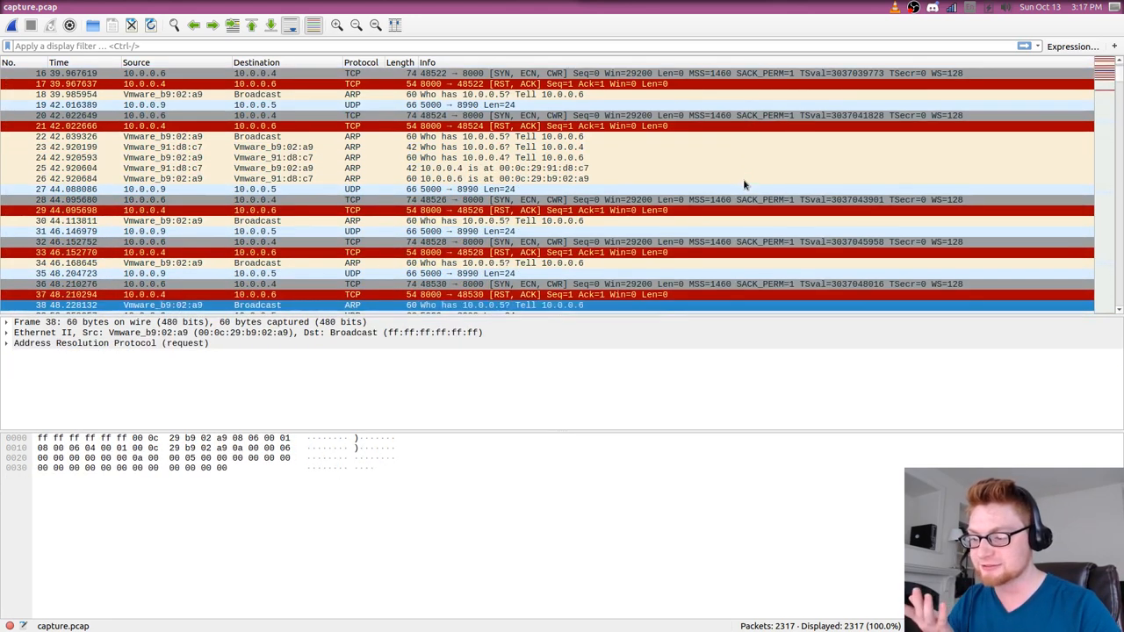
{"action": "scroll", "scroll_direction": "down", "scroll_amount": 3}
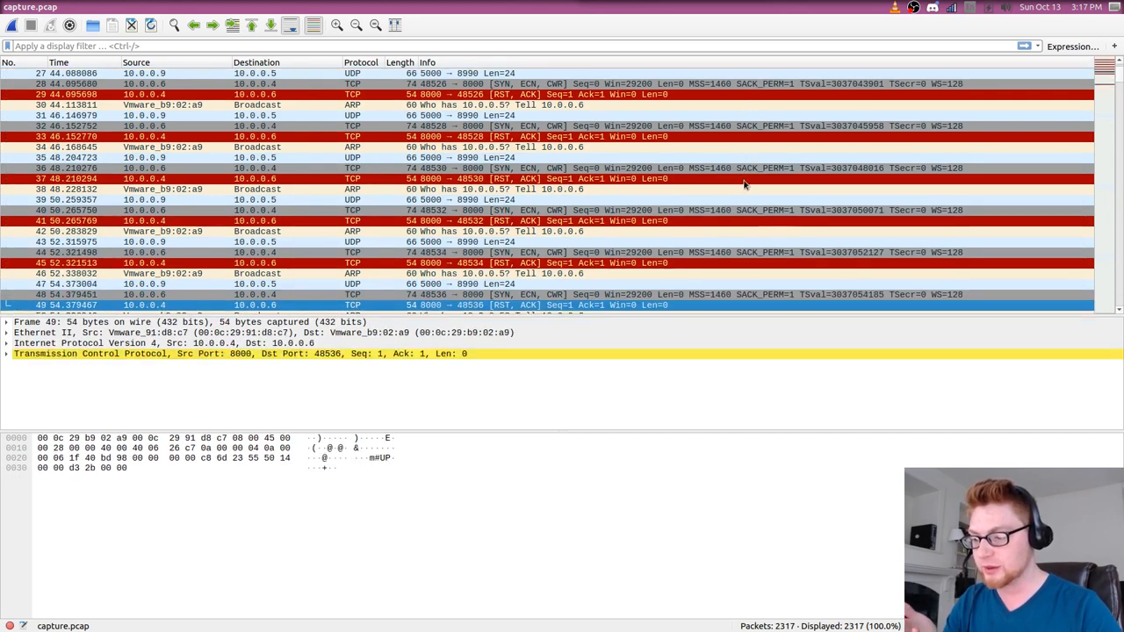
{"action": "scroll", "scroll_direction": "down", "scroll_amount": 3}
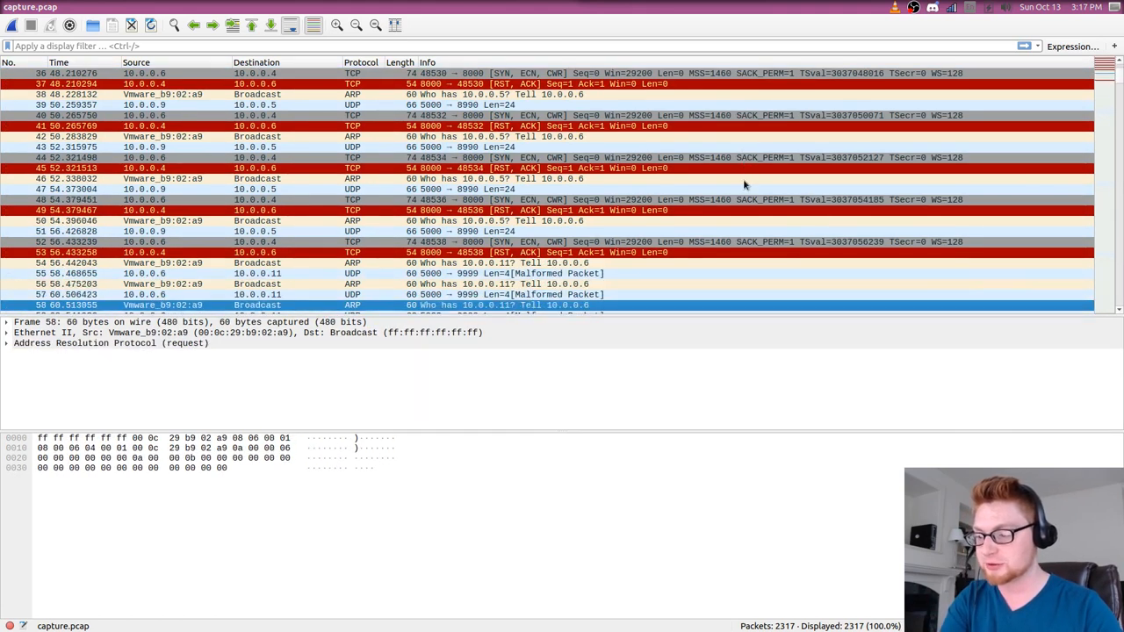
{"action": "left_click", "coordinate": [263, 295]}
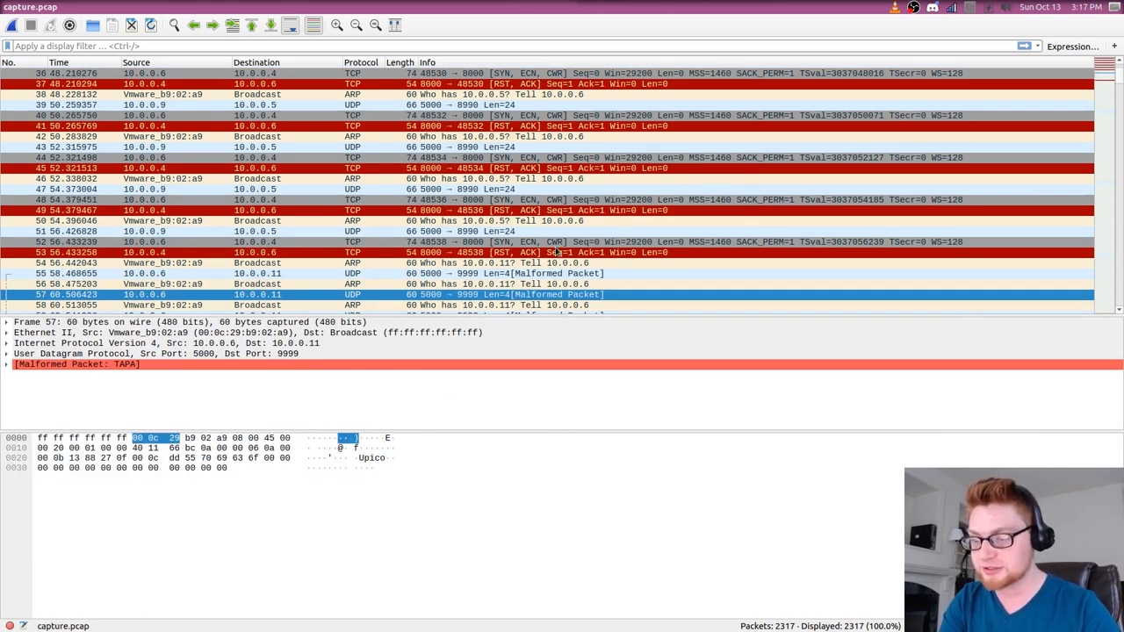
Inspect a UDP packet from 10.0.0.2 and filter the list to udp traffic.
{"action": "scroll", "scroll_direction": "down", "scroll_amount": 3}
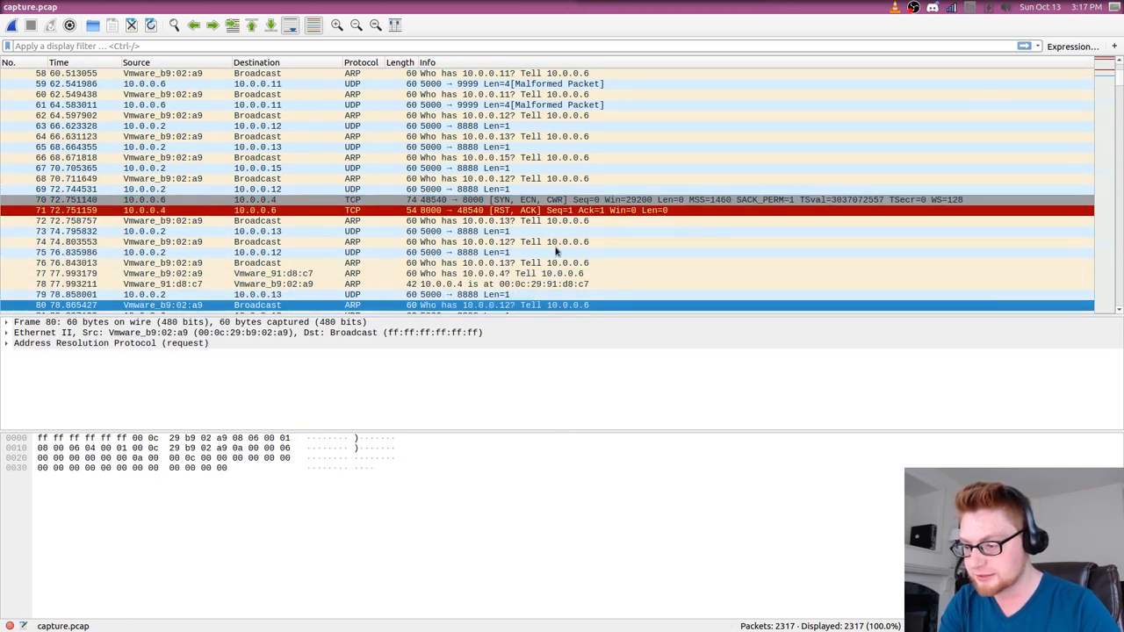
{"action": "scroll", "scroll_direction": "down", "scroll_amount": 3}
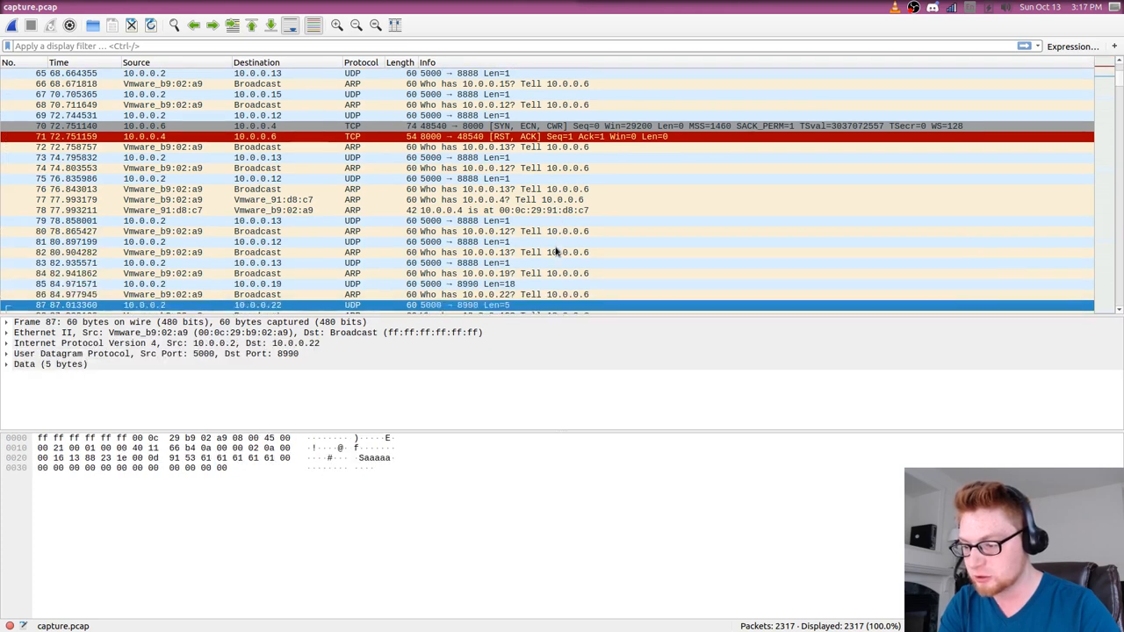
{"action": "scroll", "scroll_direction": "down", "scroll_amount": 3}
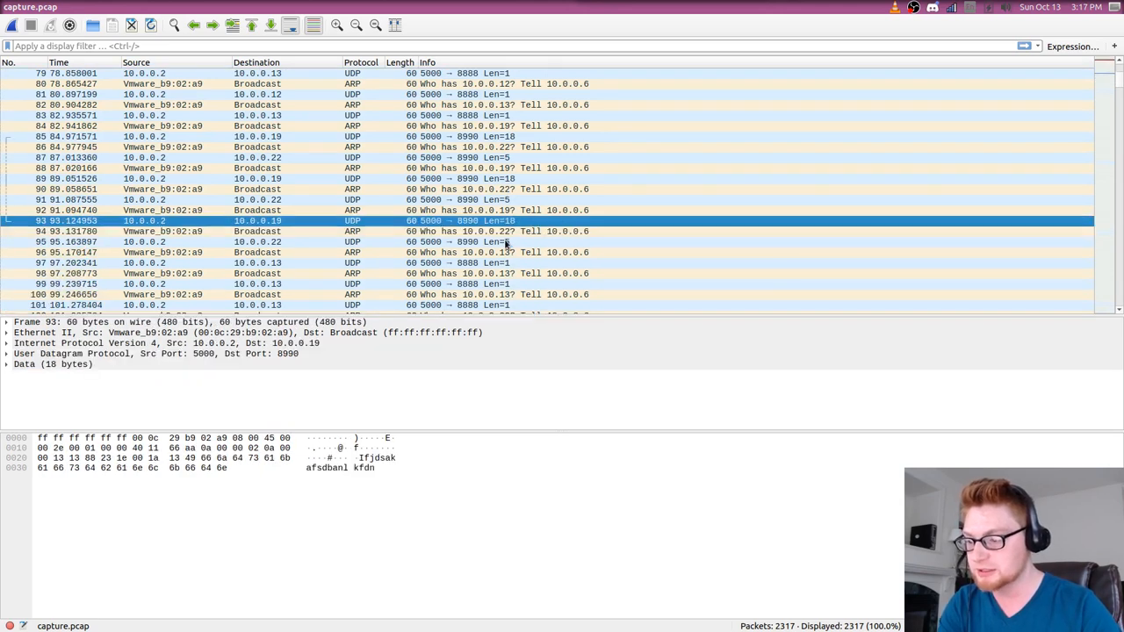
{"action": "left_click", "coordinate": [175, 158]}
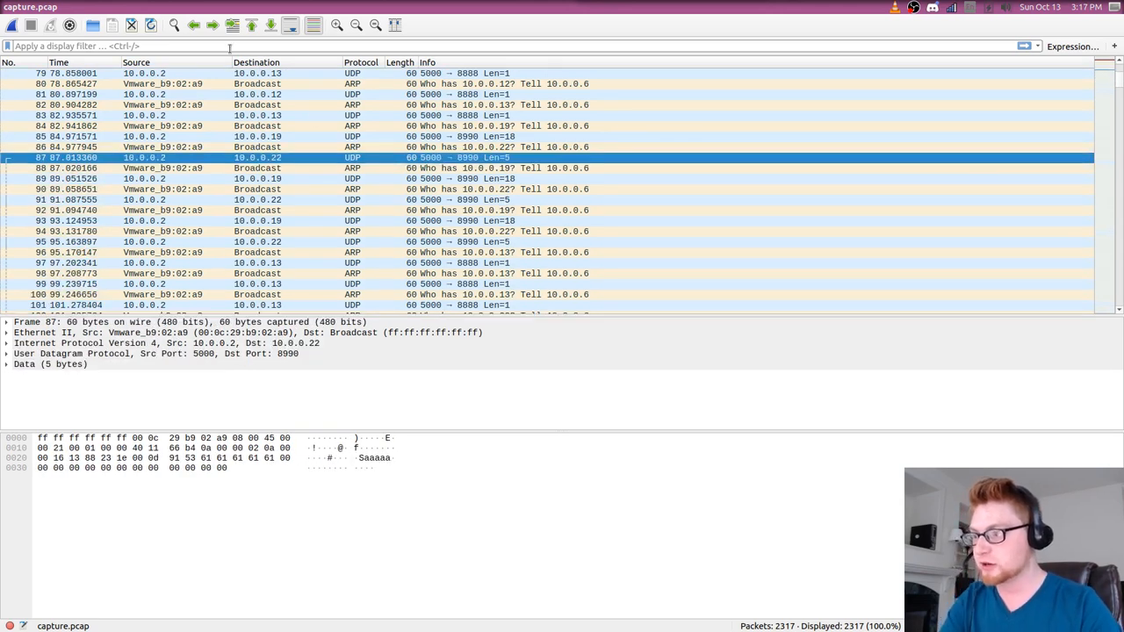
{"action": "type", "text": "udp"}
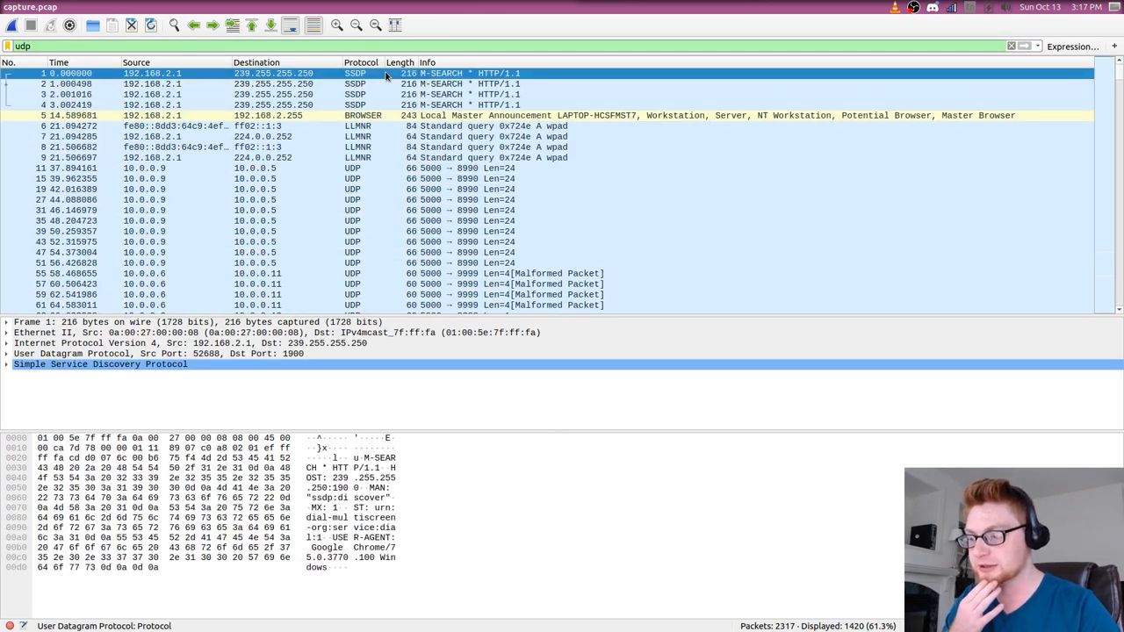
{"action": "left_click", "coordinate": [263, 190]}
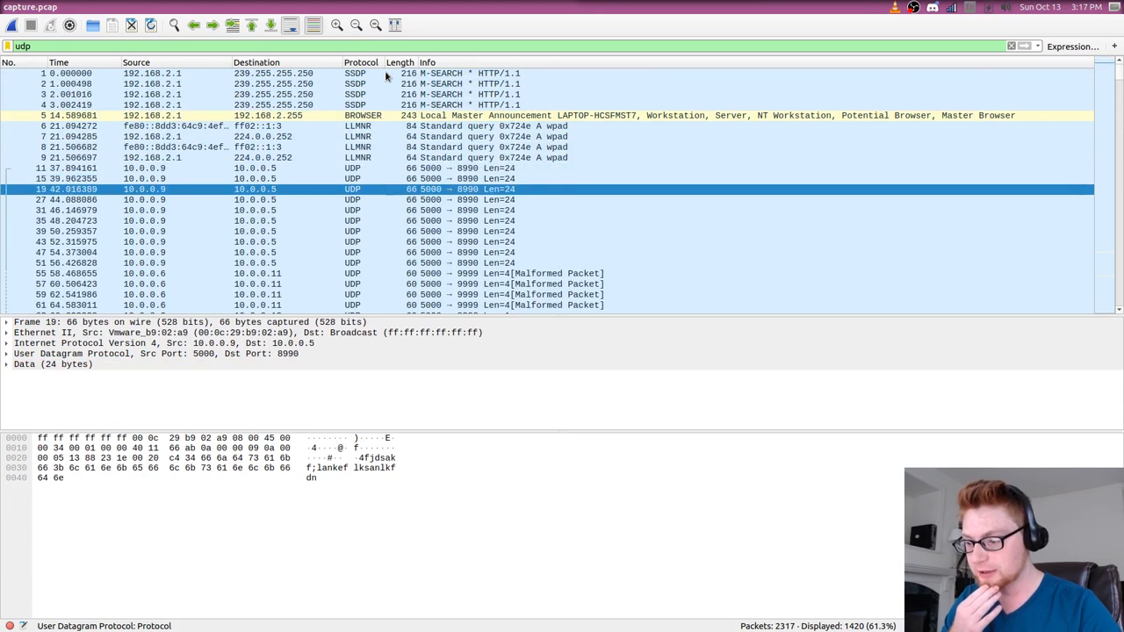
{"action": "scroll", "scroll_direction": "down", "scroll_amount": 3}
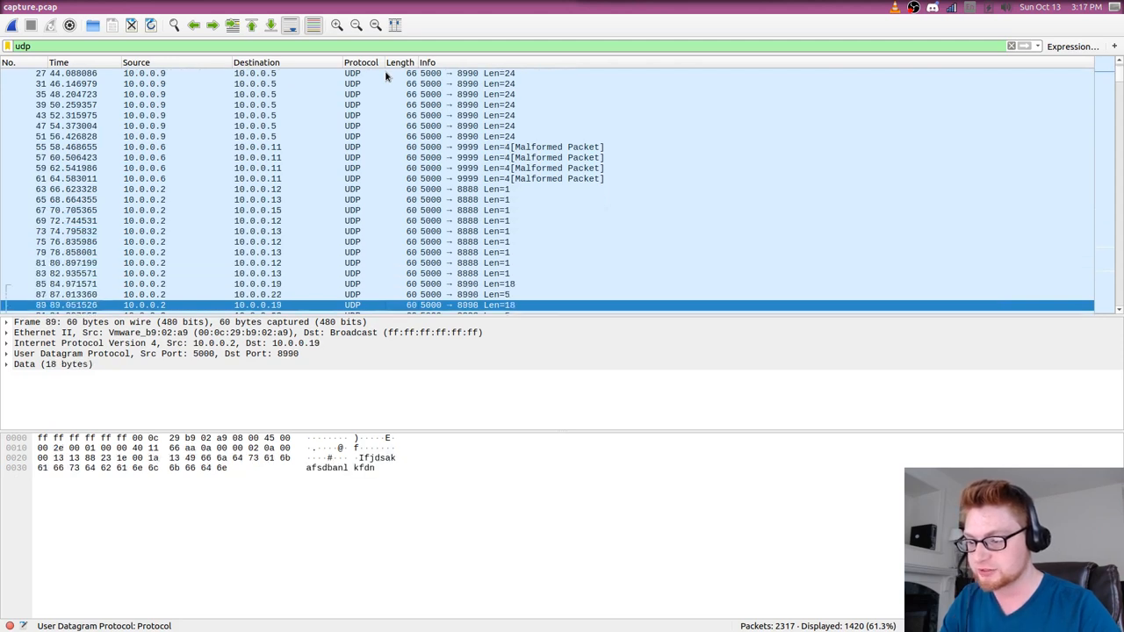
{"action": "scroll", "scroll_direction": "down", "scroll_amount": 3}
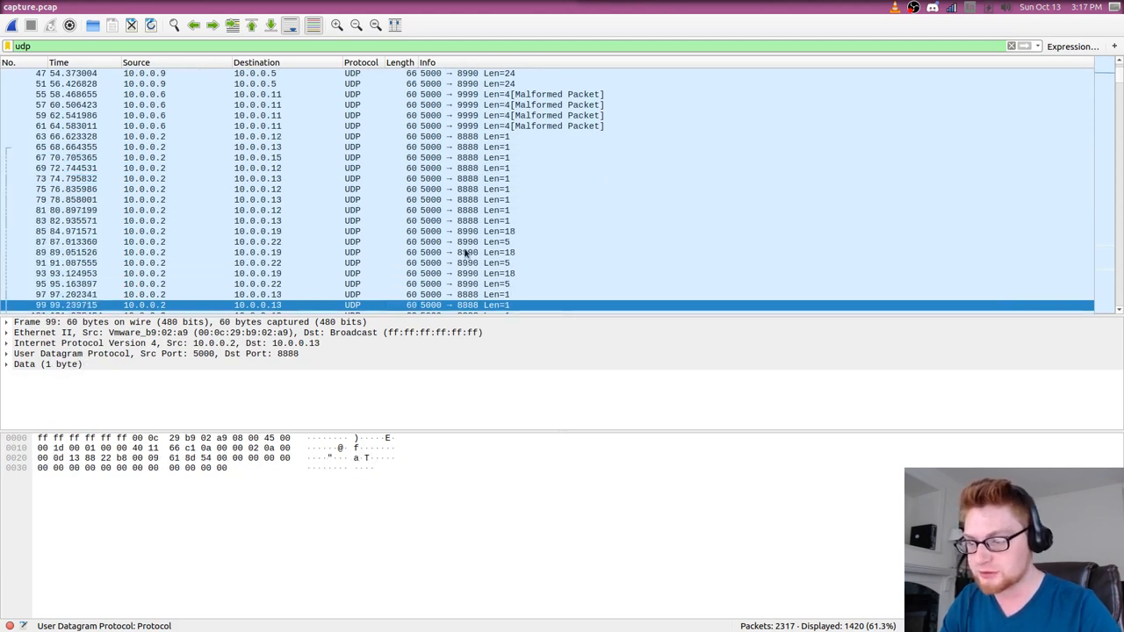
{"action": "left_click", "coordinate": [264, 243]}
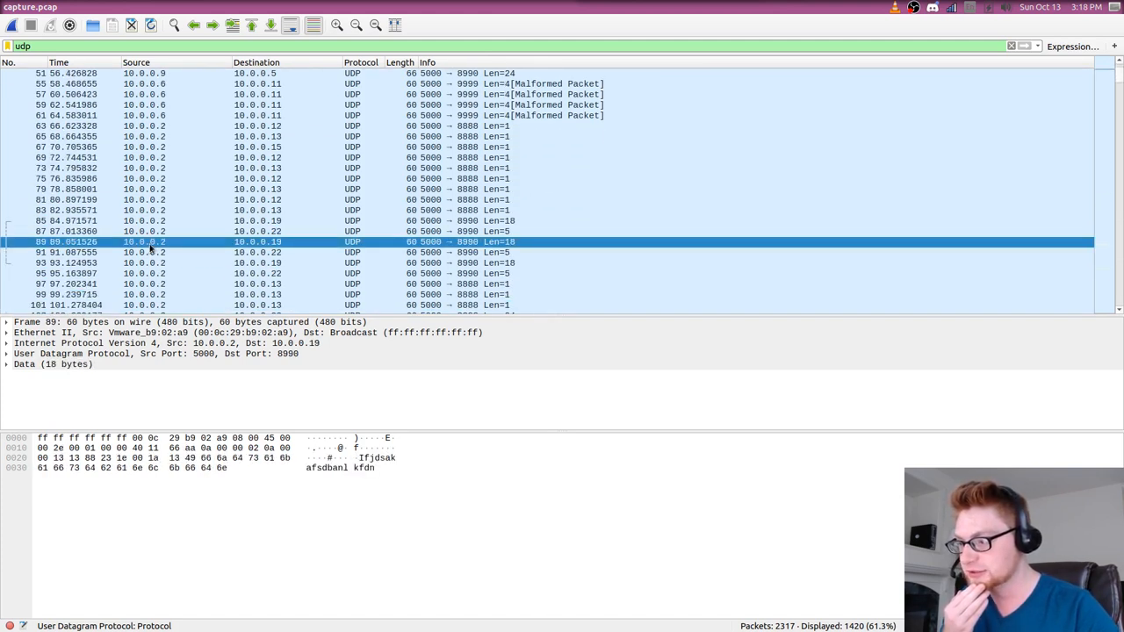
{"action": "left_click", "coordinate": [264, 190]}
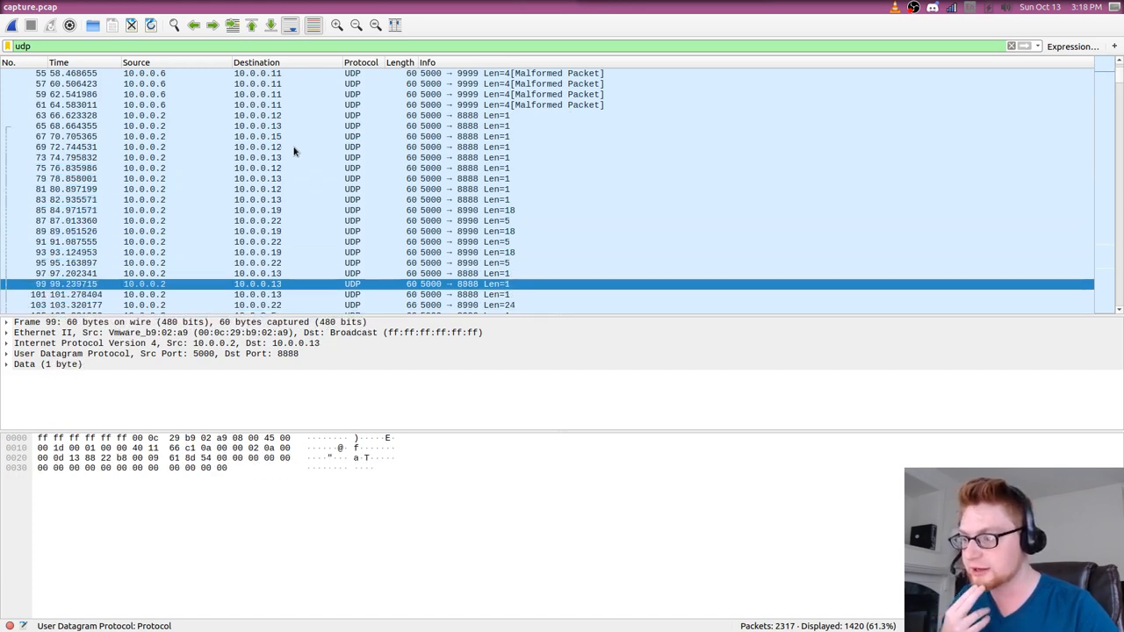
Sort packets by Destination and read the one-byte payloads sent to 10.0.0.13, then quit Wireshark.
{"action": "left_click", "coordinate": [255, 264]}
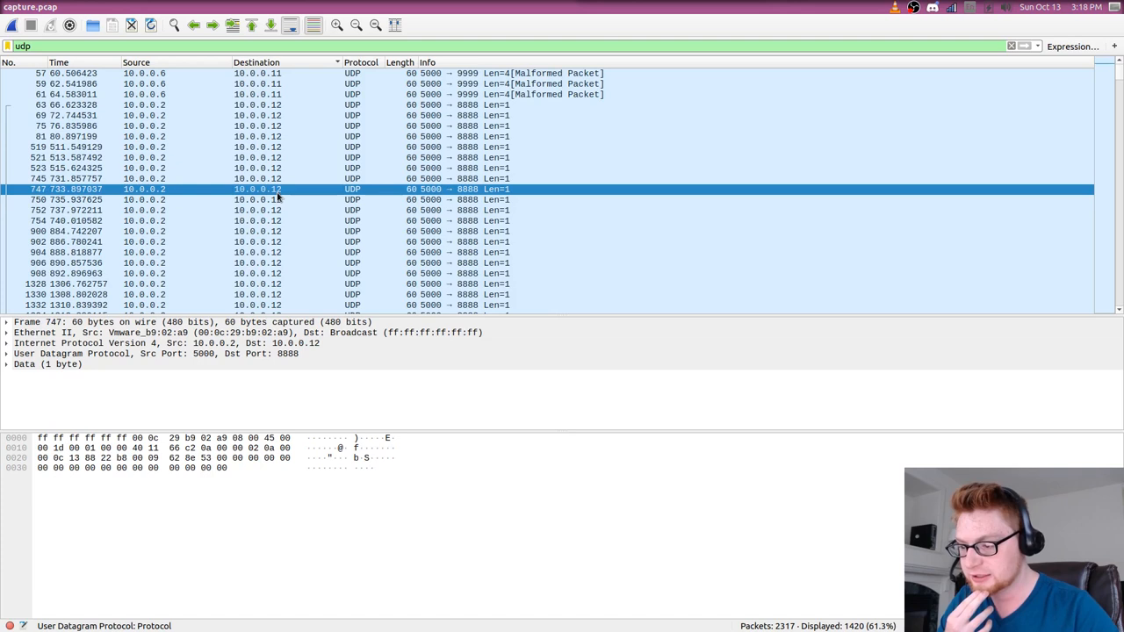
{"action": "left_click", "coordinate": [263, 285]}
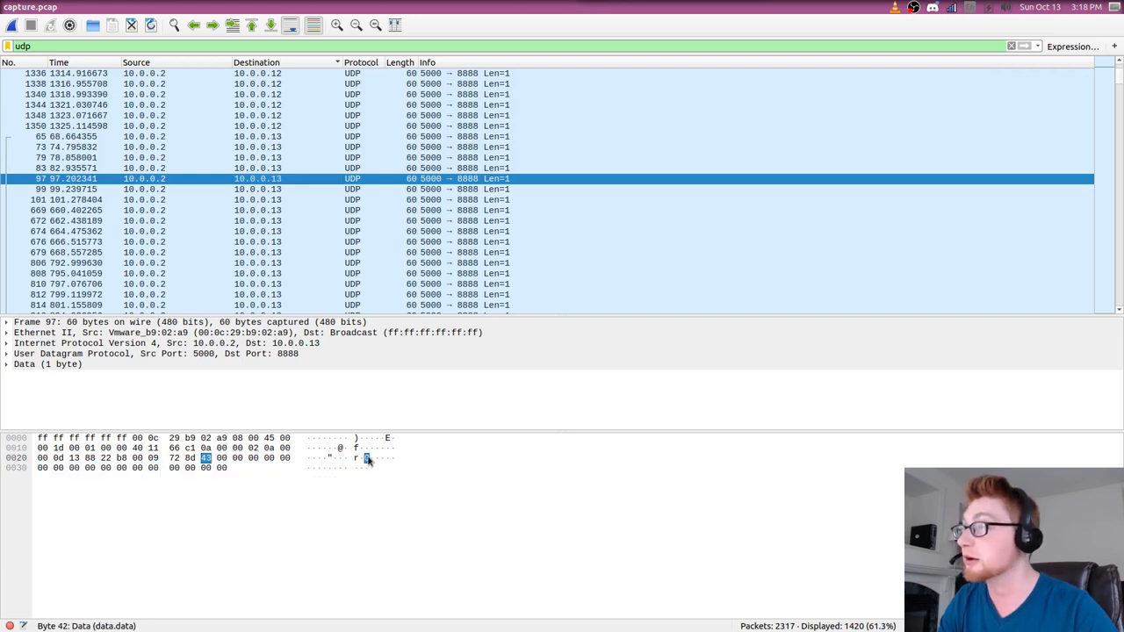
{"action": "left_click", "coordinate": [67, 211]}
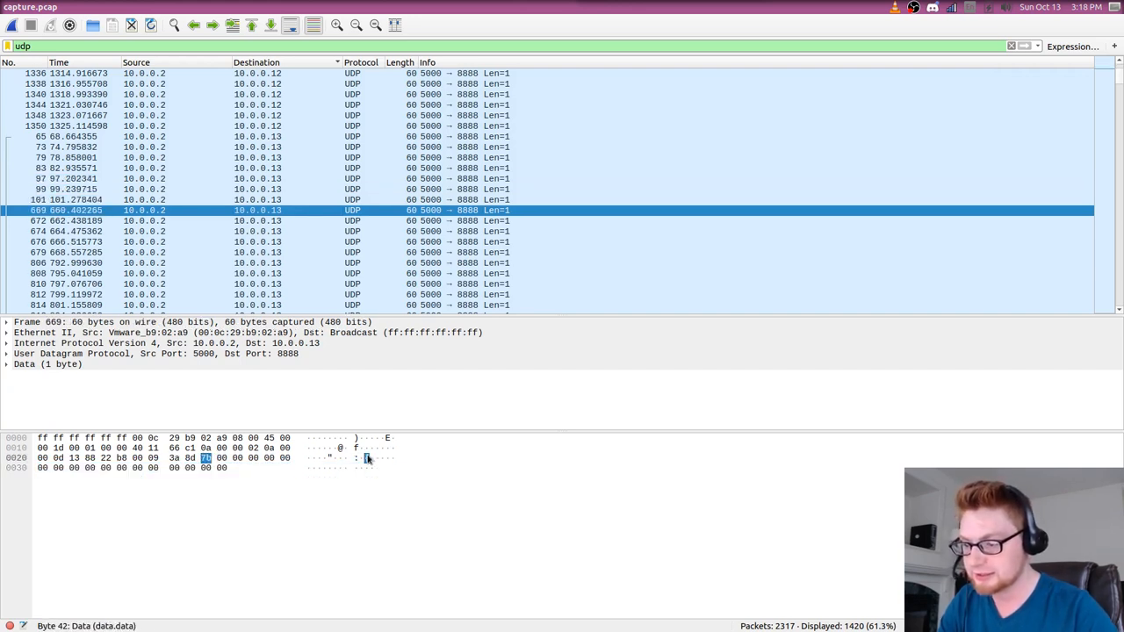
{"action": "left_click", "coordinate": [263, 242]}
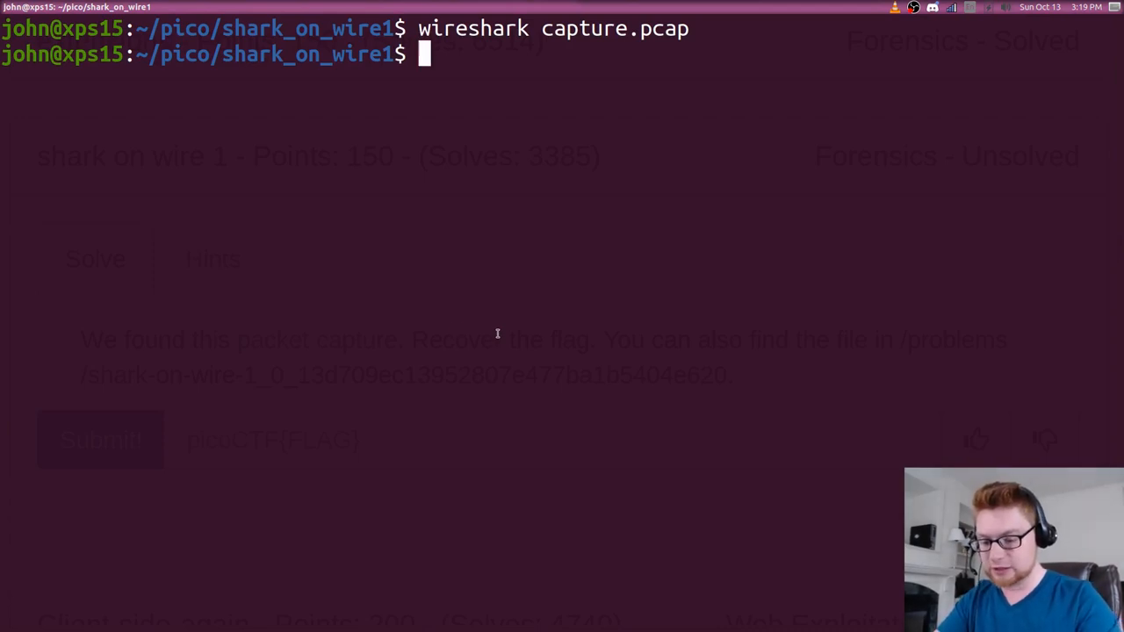
Run pip install scapy and start a new get_flag.py script with subl.
{"action": "type", "text": "pip install"}
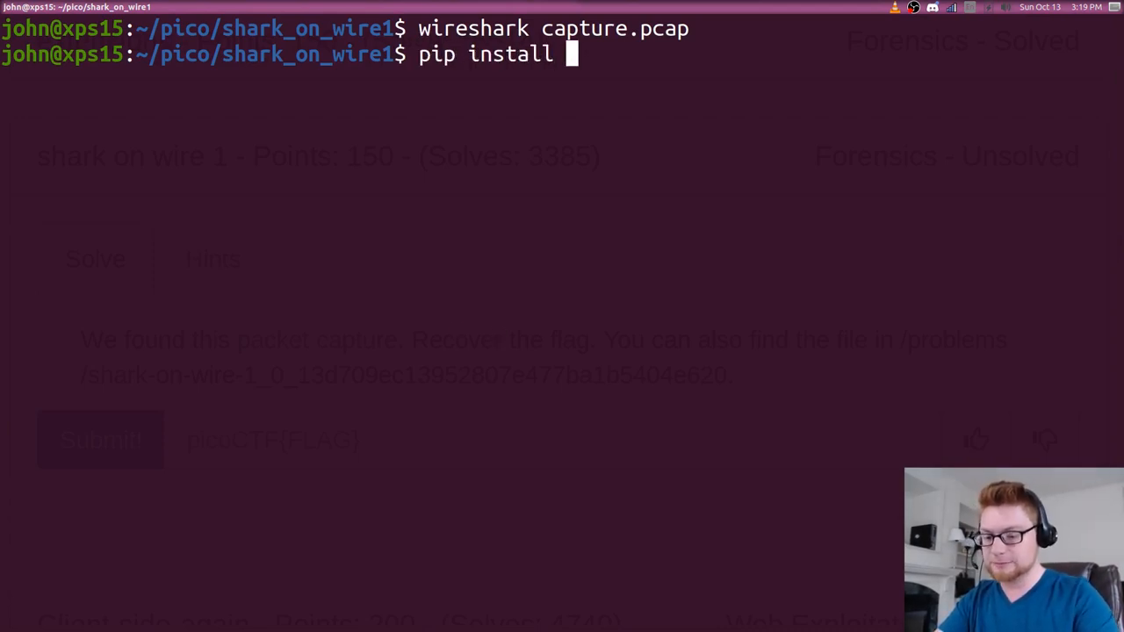
{"action": "type", "text": "scapy"}
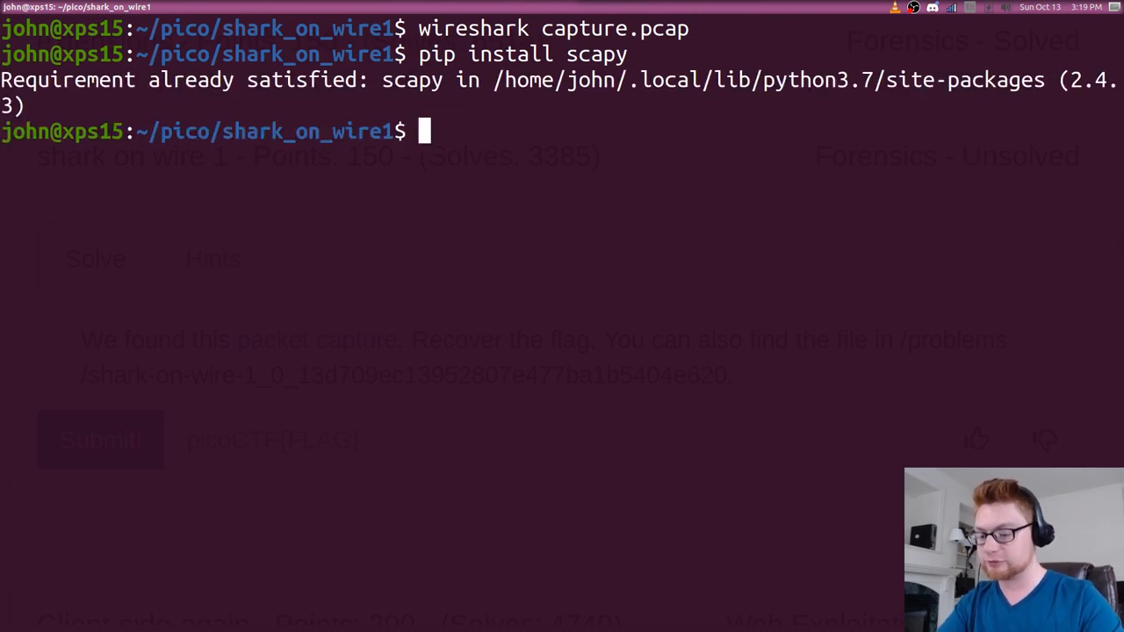
{"action": "type", "text": "subl gtet_f"}
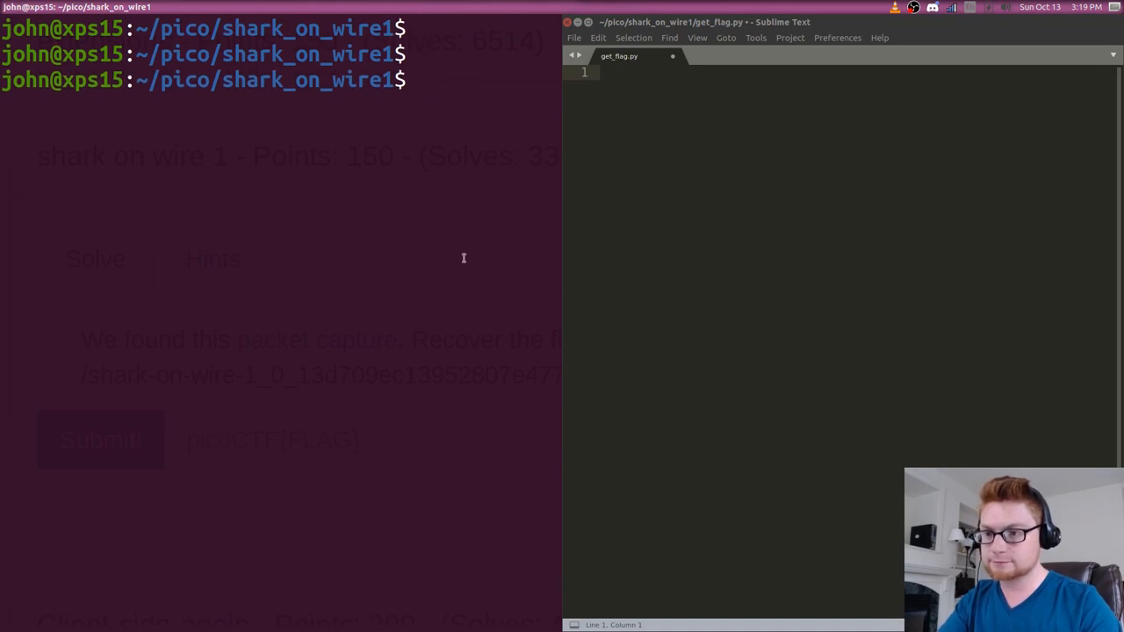
Add the python shebang and 'from scapy.all import *' to get_flag.py.
{"action": "type", "text": "#!/s"}
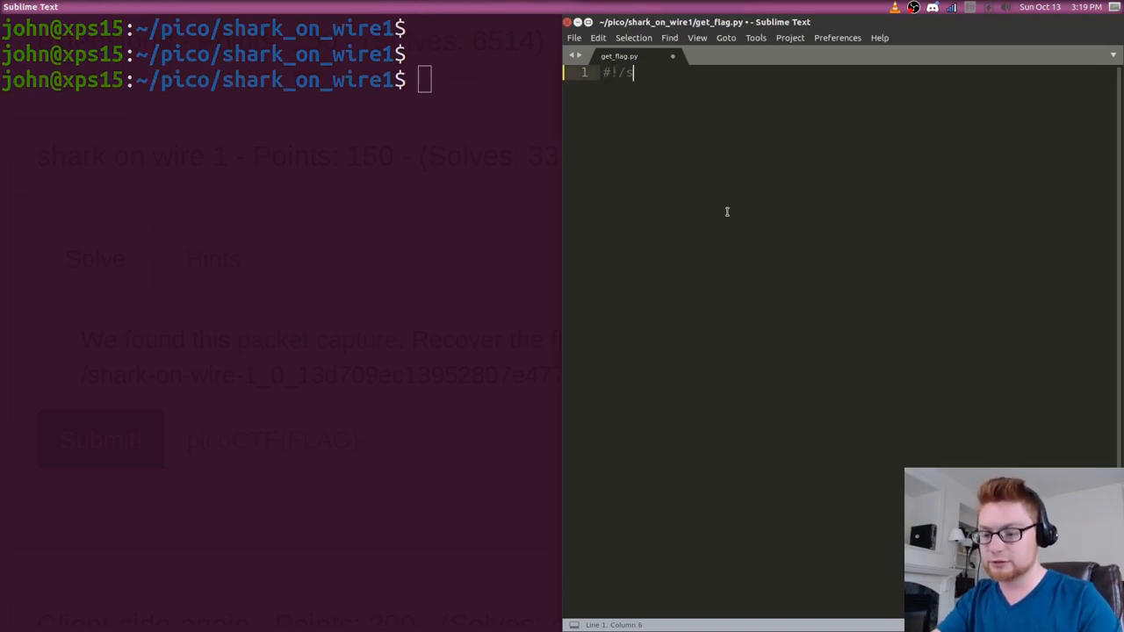
{"action": "type", "text": "usr/bin/env python"}
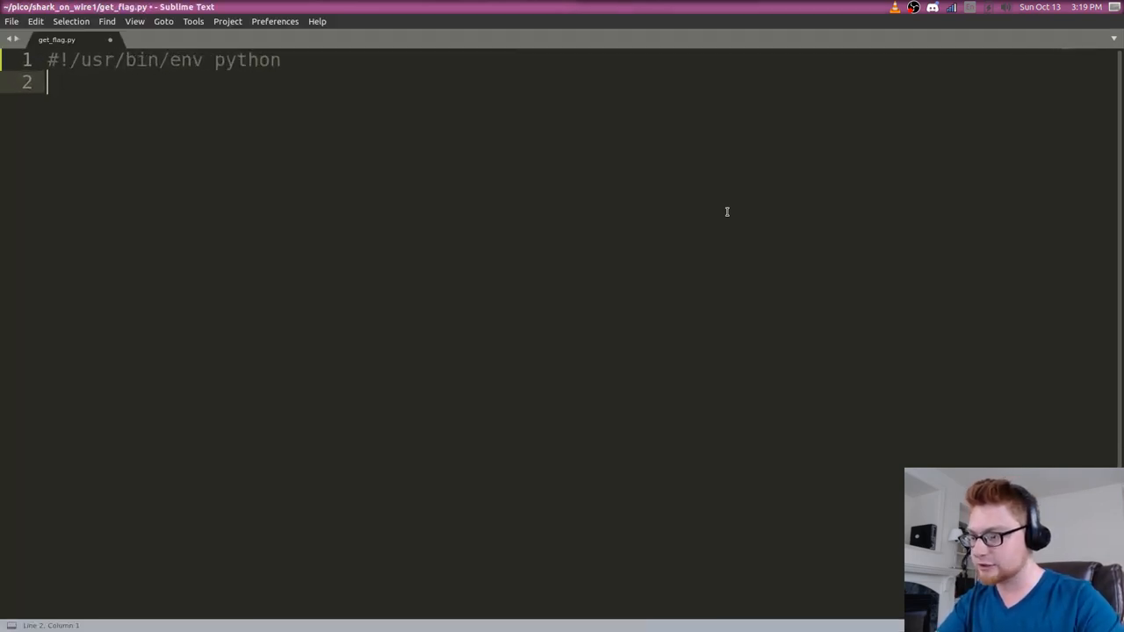
{"action": "type", "text": "i"}
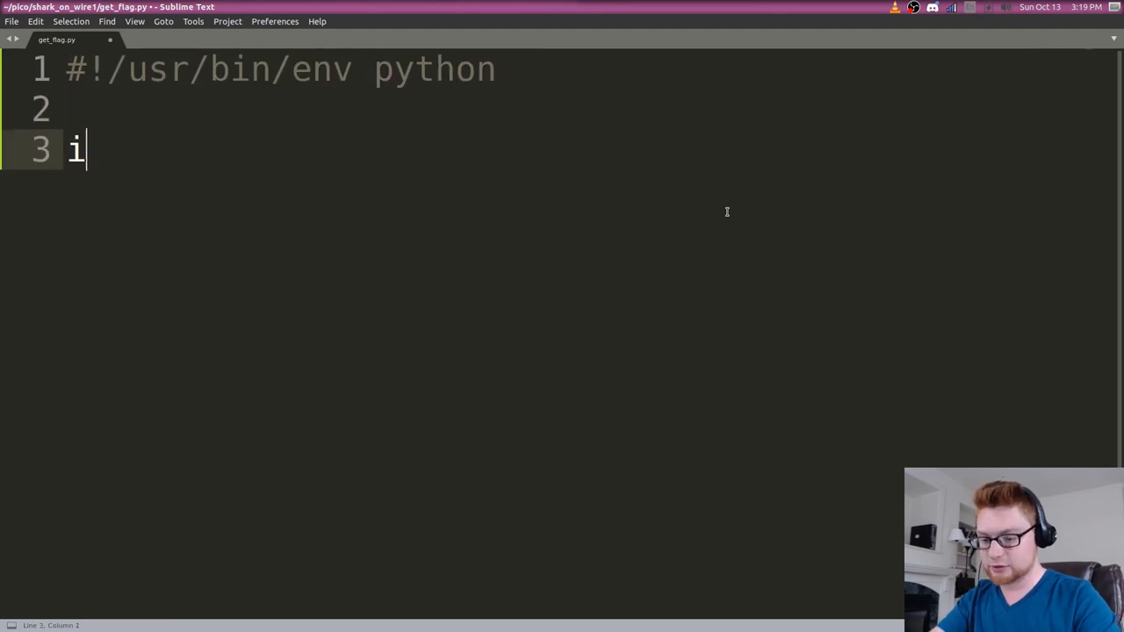
{"action": "type", "text": "rom s"}
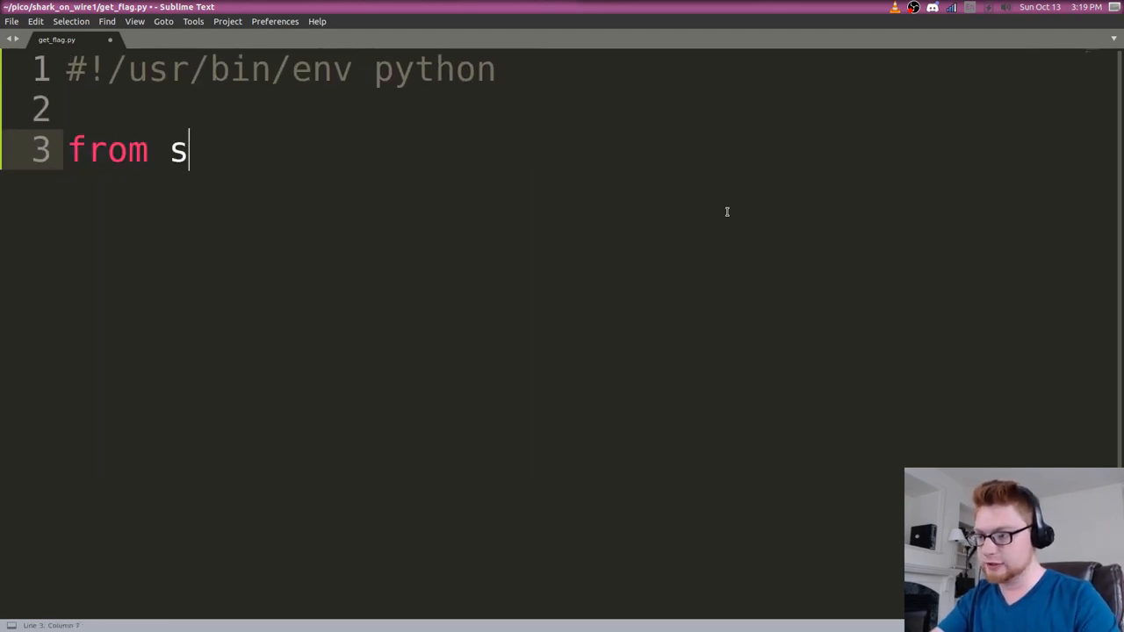
{"action": "type", "text": "capy im"}
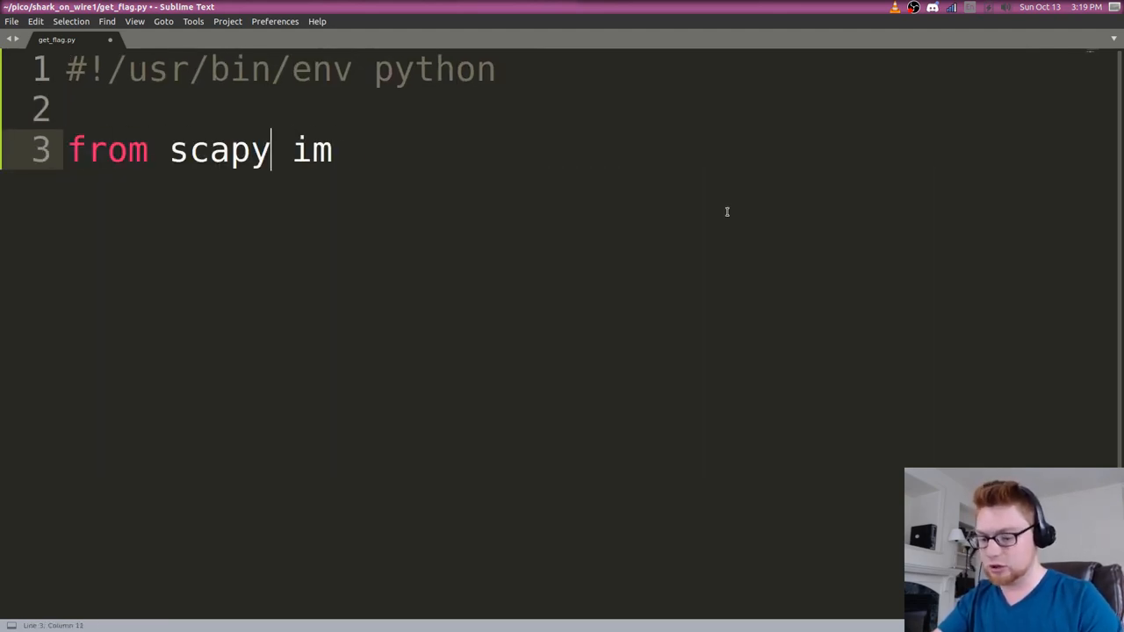
{"action": "type", "text": ".all import *"}
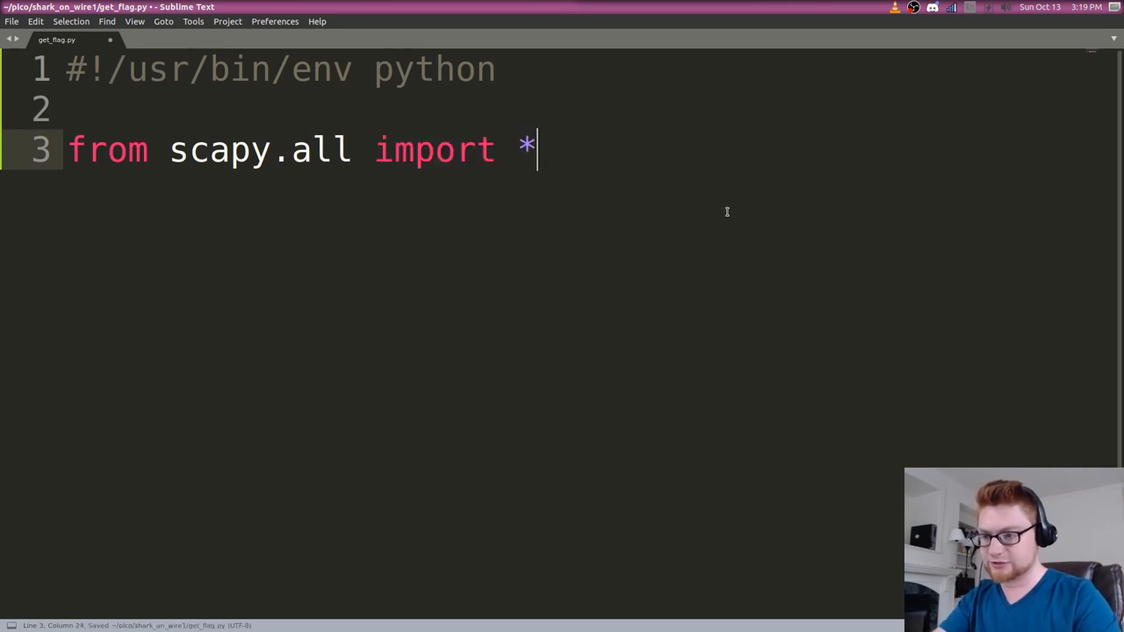
{"action": "key", "text": "enter"}
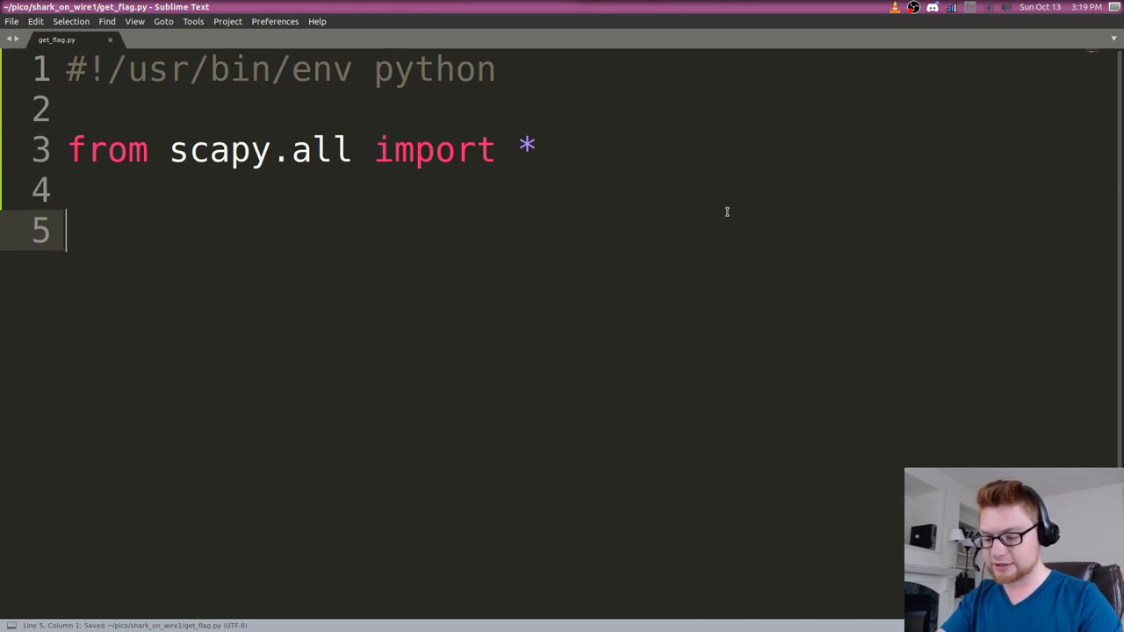
Load the capture with pcap = rdpcap("capture.pcap") and print(pcap).
{"action": "type", "text": "rdpca()"}
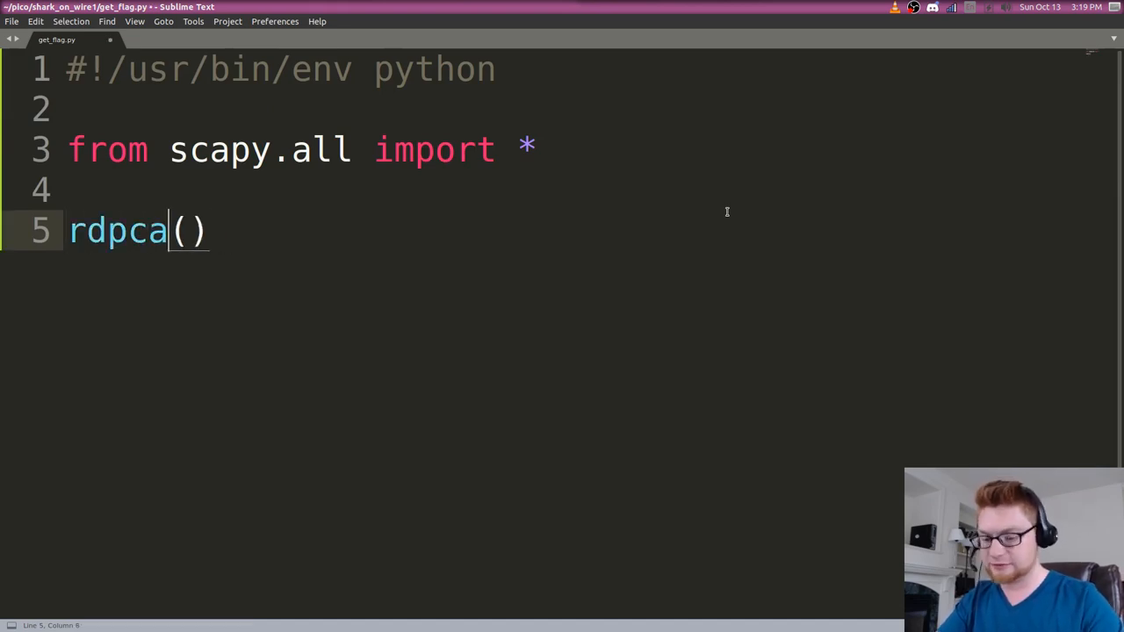
{"action": "type", "text": "p"}
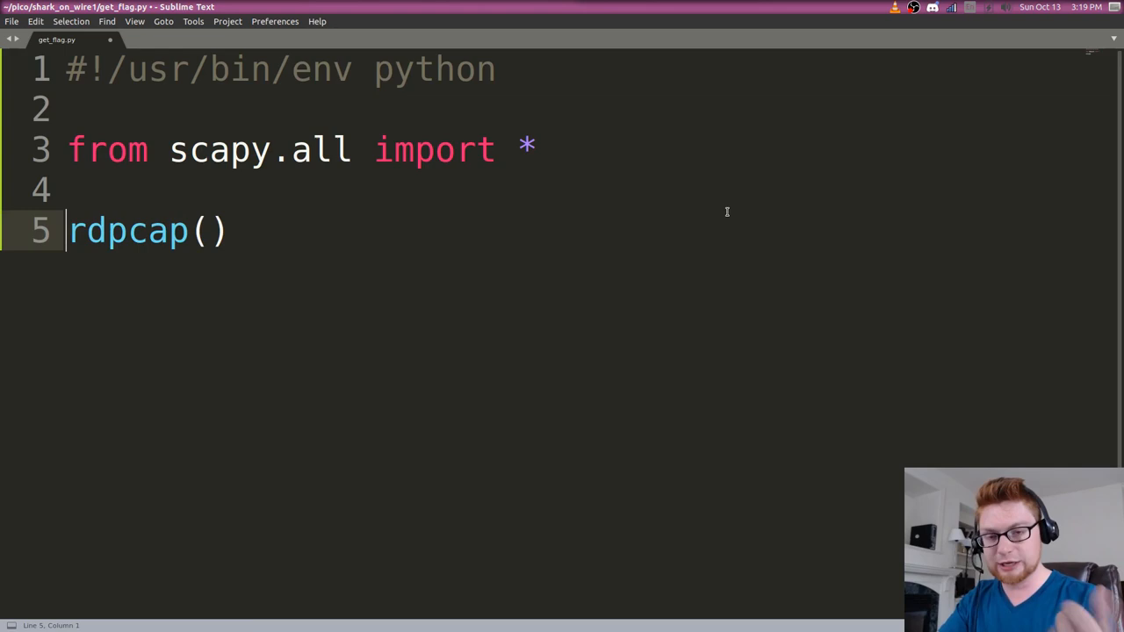
{"action": "type", "text": "pcap"}
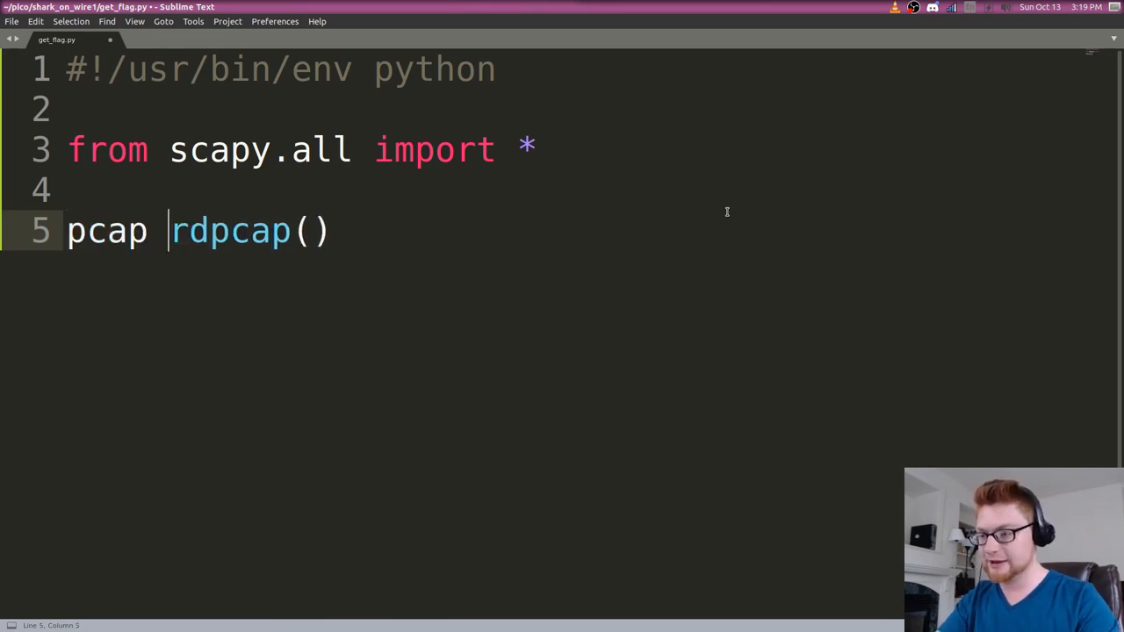
{"action": "type", "text": "="}
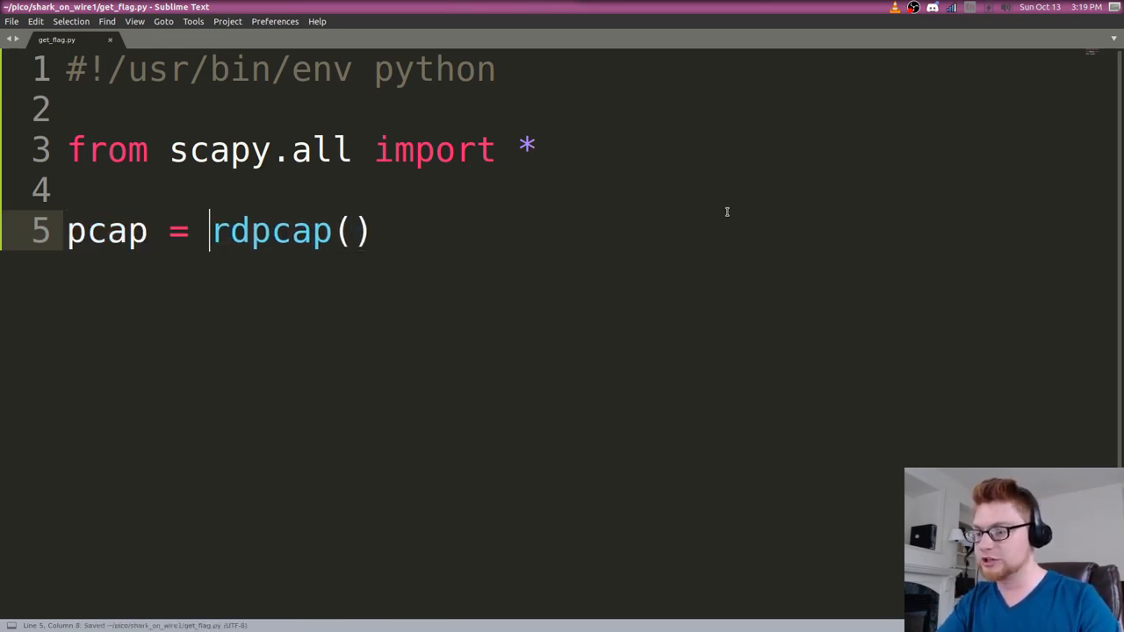
{"action": "type", "text": "\"\""}
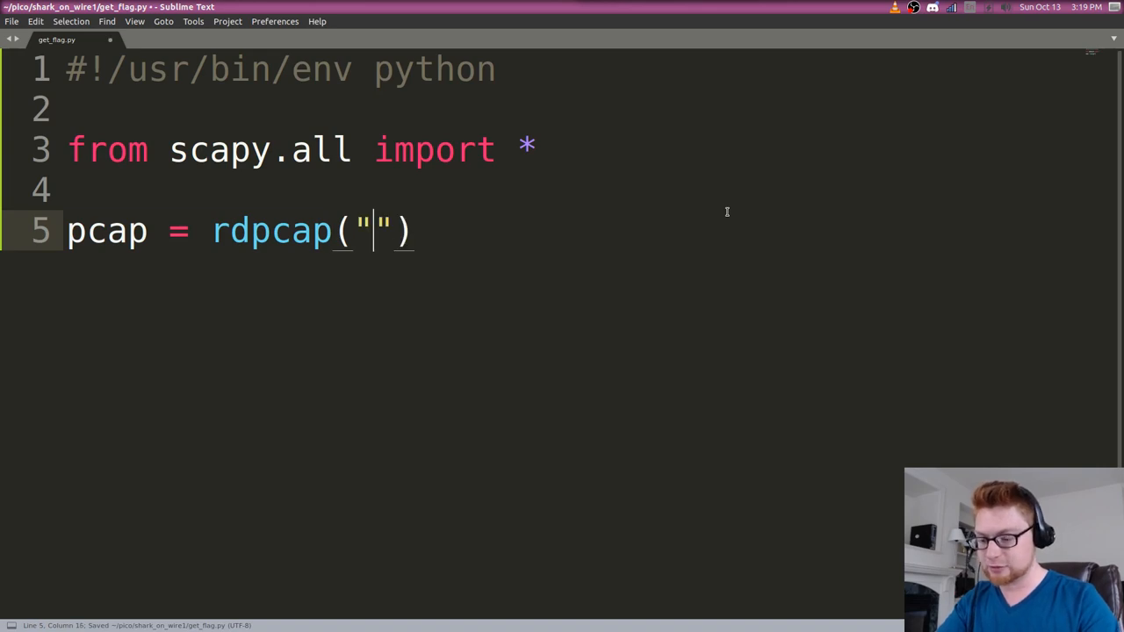
{"action": "type", "text": "capture.pcap"}
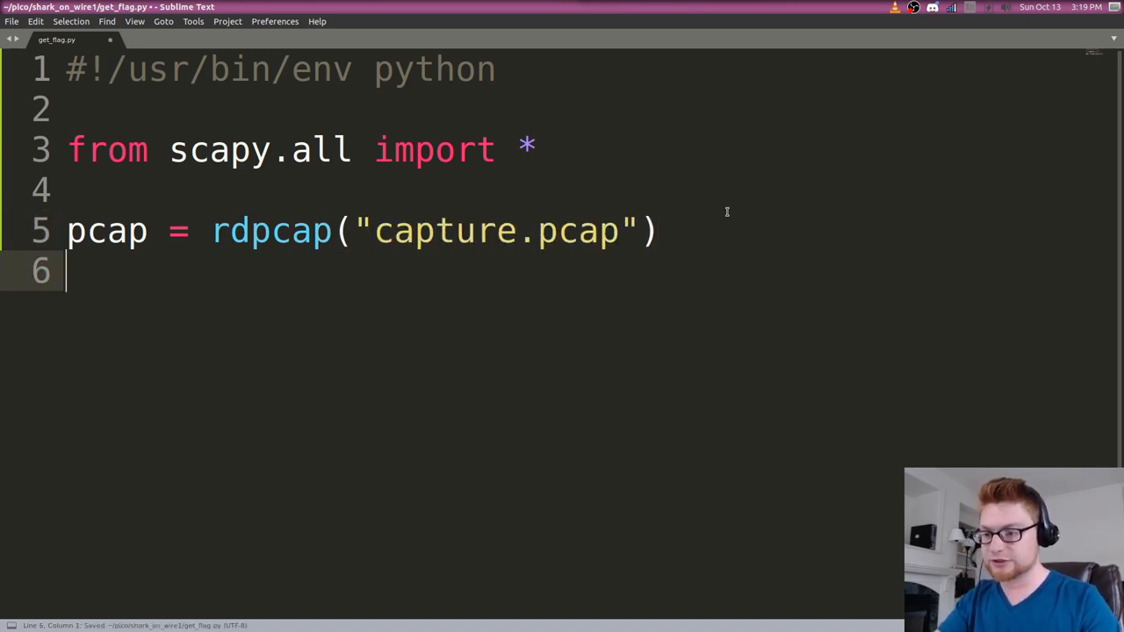
{"action": "type", "text": "print()"}
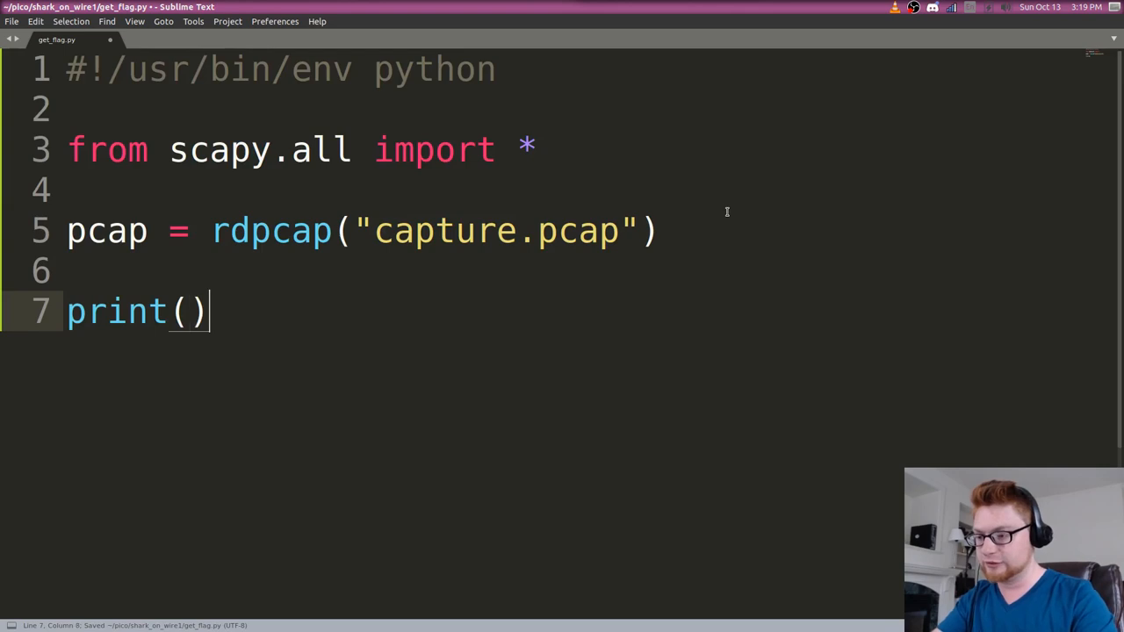
{"action": "type", "text": "pcap"}
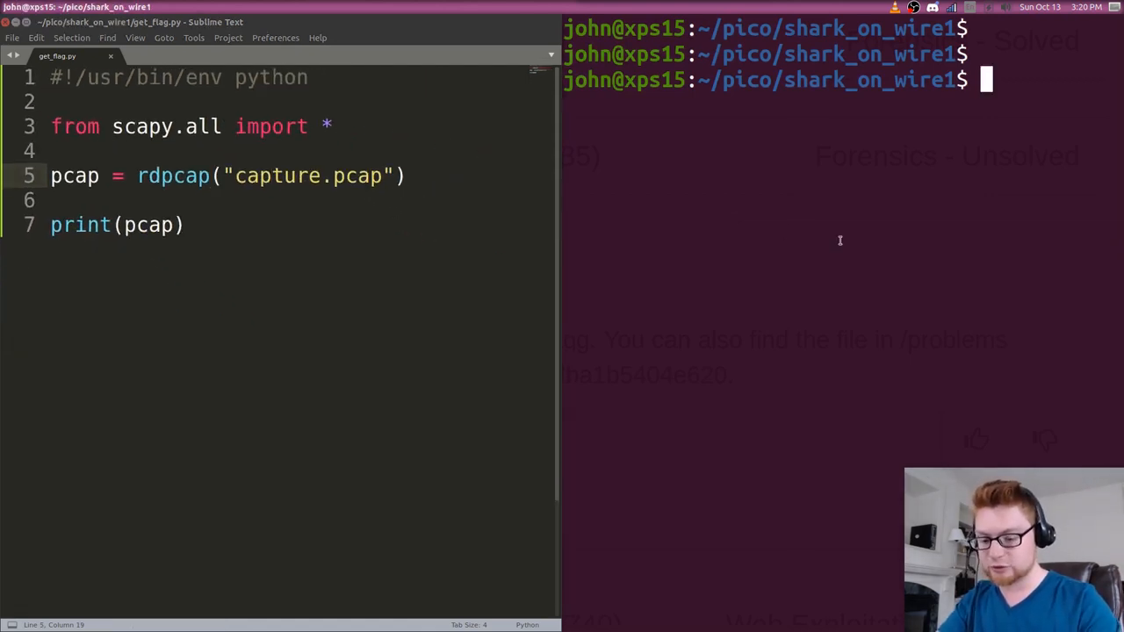
Run the script with python, change the print to pcap[UDP], and begin a loop over it.
{"action": "type", "text": "python get_flag.py"}
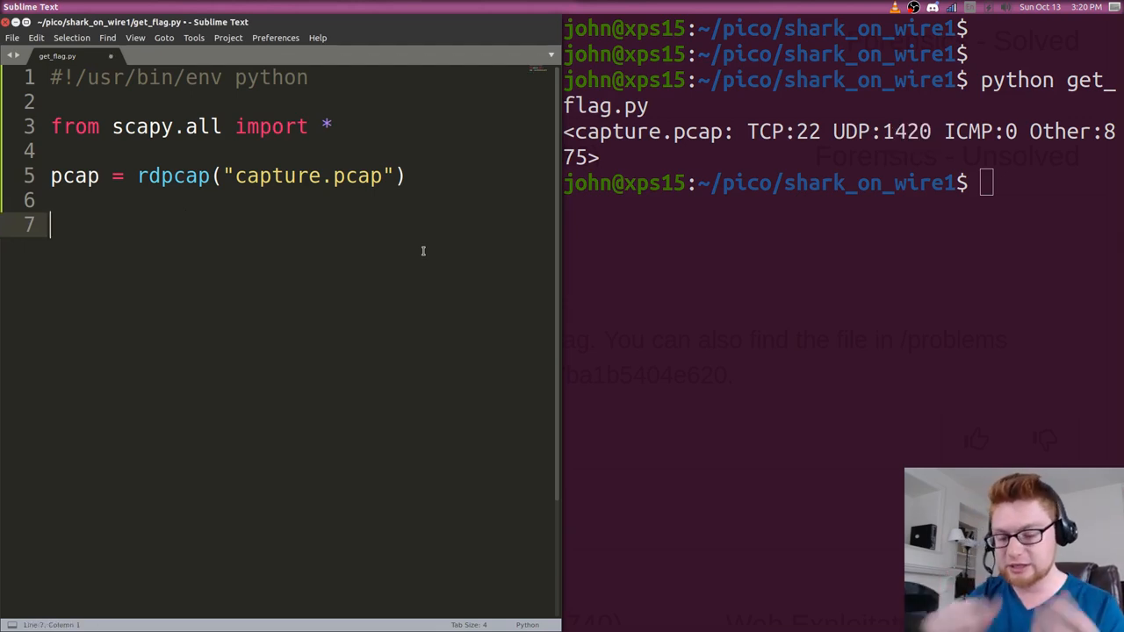
{"action": "type", "text": "pcap[UDP]"}
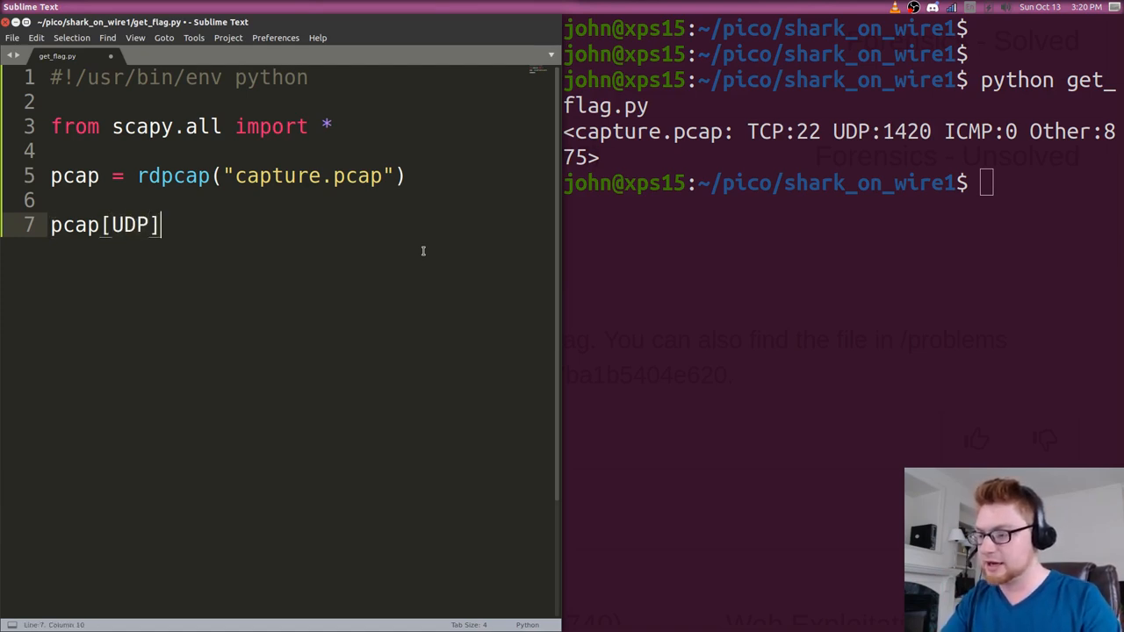
{"action": "double_click", "coordinate": [126, 225]}
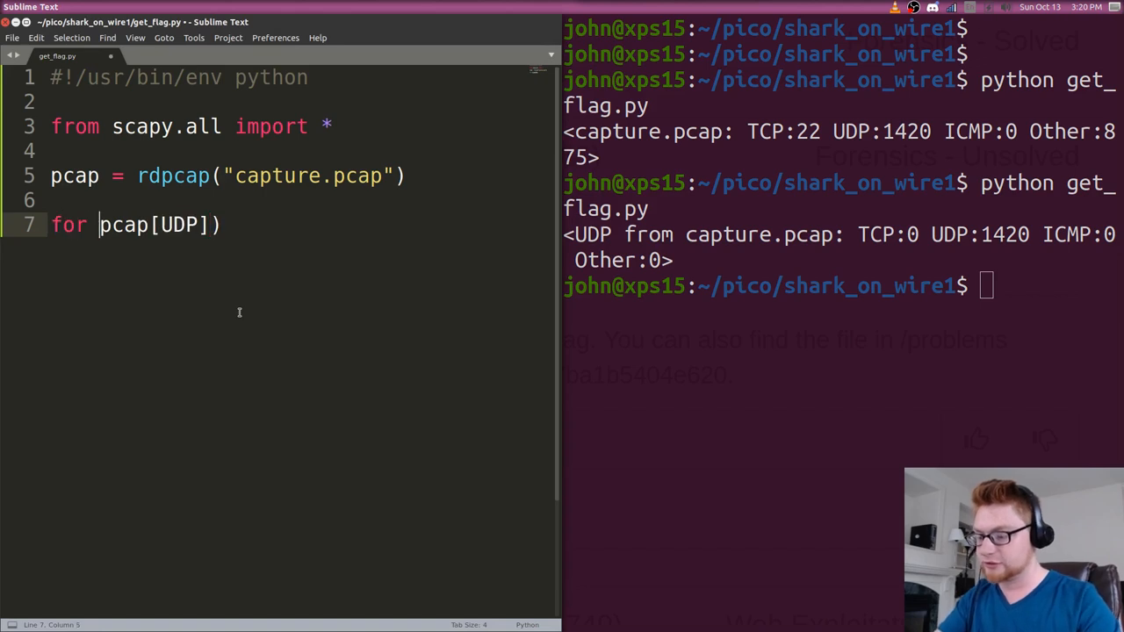
Write 'for p in pcap[UDP]:' printing each packet's details and pick out the src field in the output.
{"action": "type", "text": "p in"}
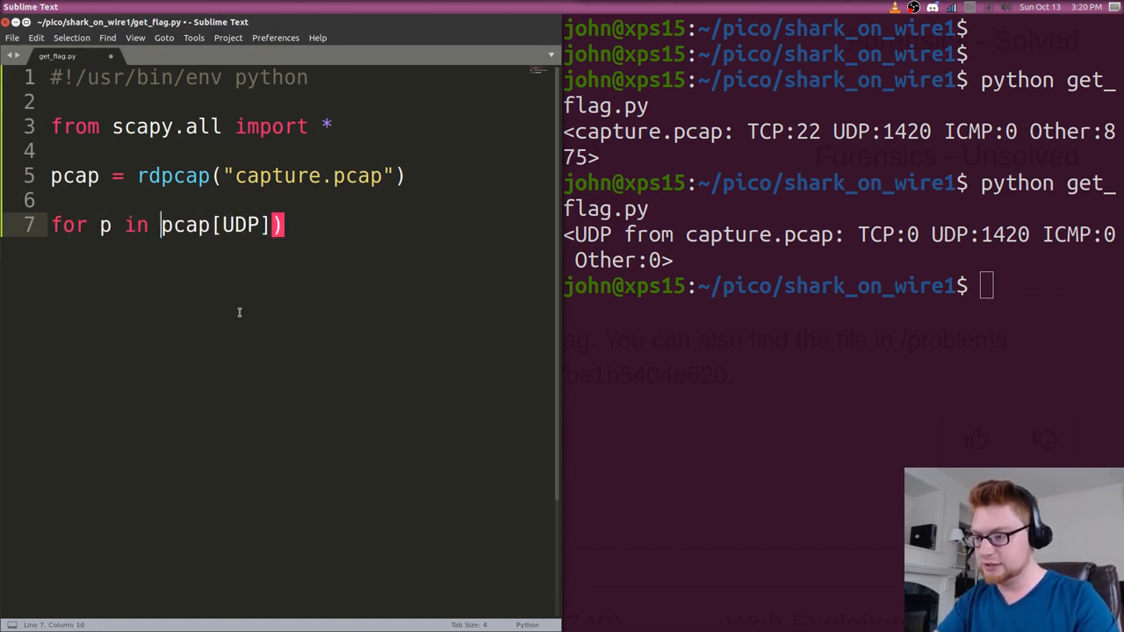
{"action": "type", "text": "[rint()]"}
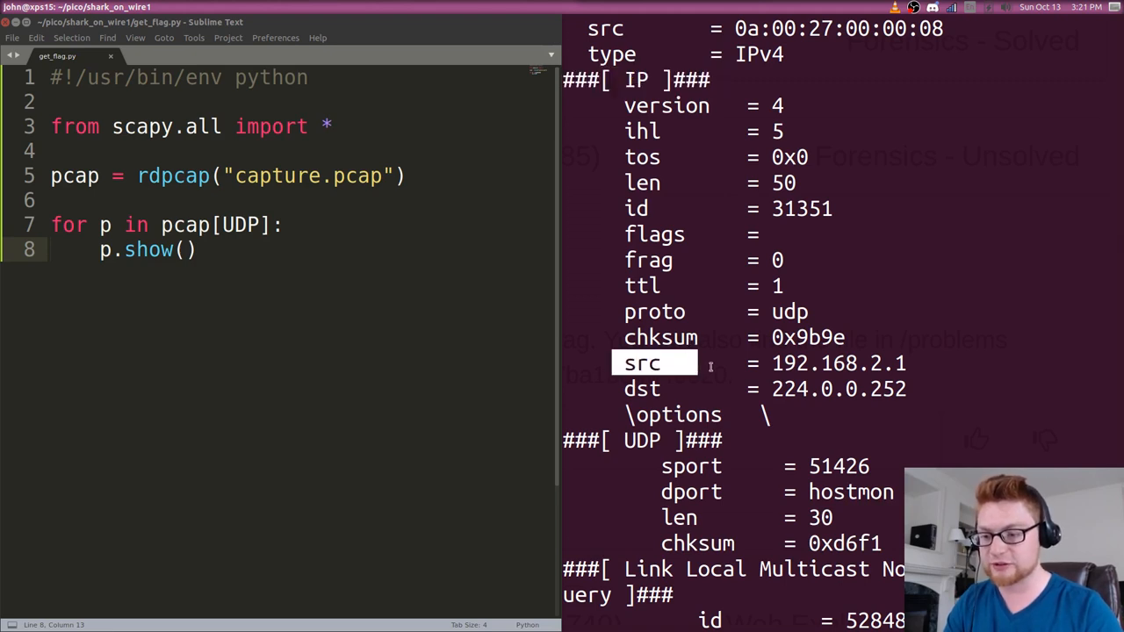
{"action": "double_click", "coordinate": [641, 389]}
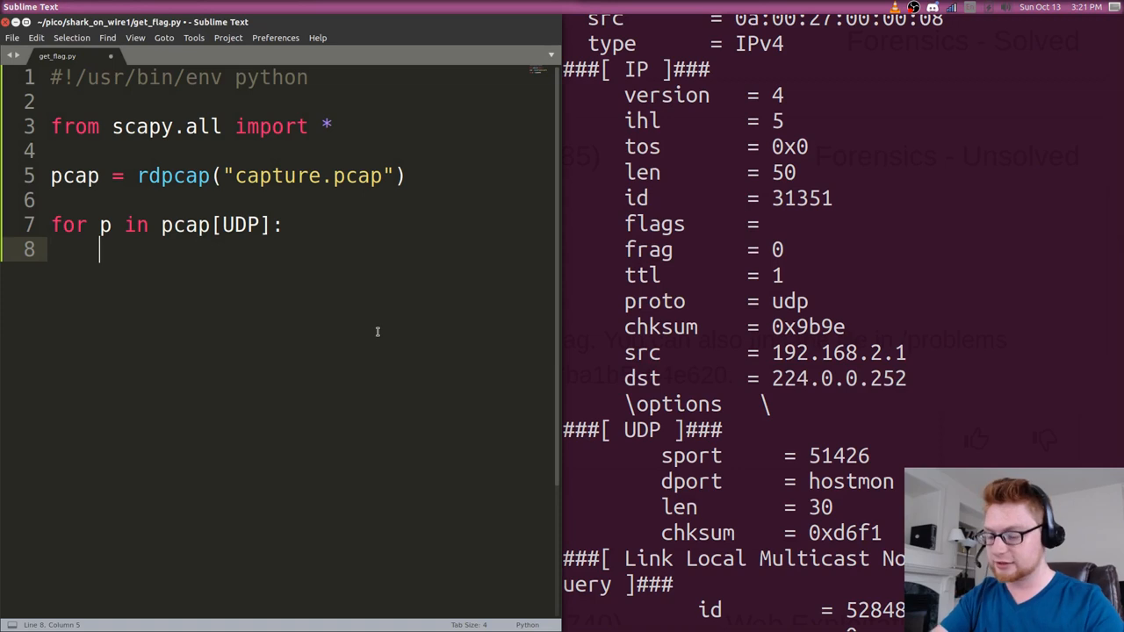
Wrap p[IP] in try/except IndexError: continue so packets without an IP layer are skipped, and save.
{"action": "type", "text": "print(p"}
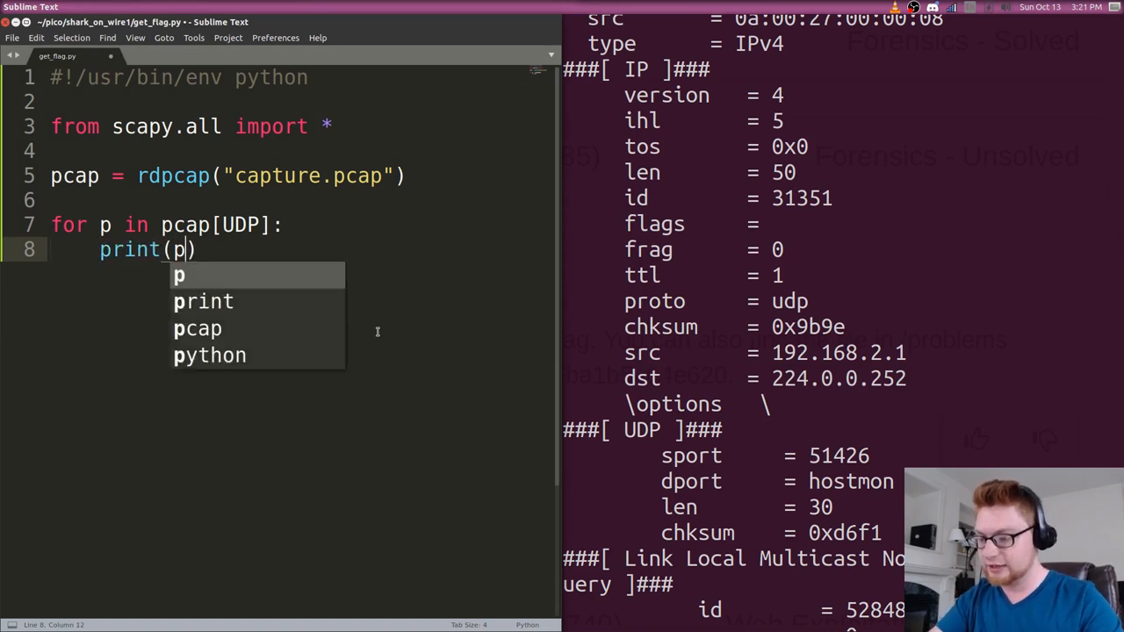
{"action": "type", "text": "[IP]"}
{"action": "type", "text": "try:"}
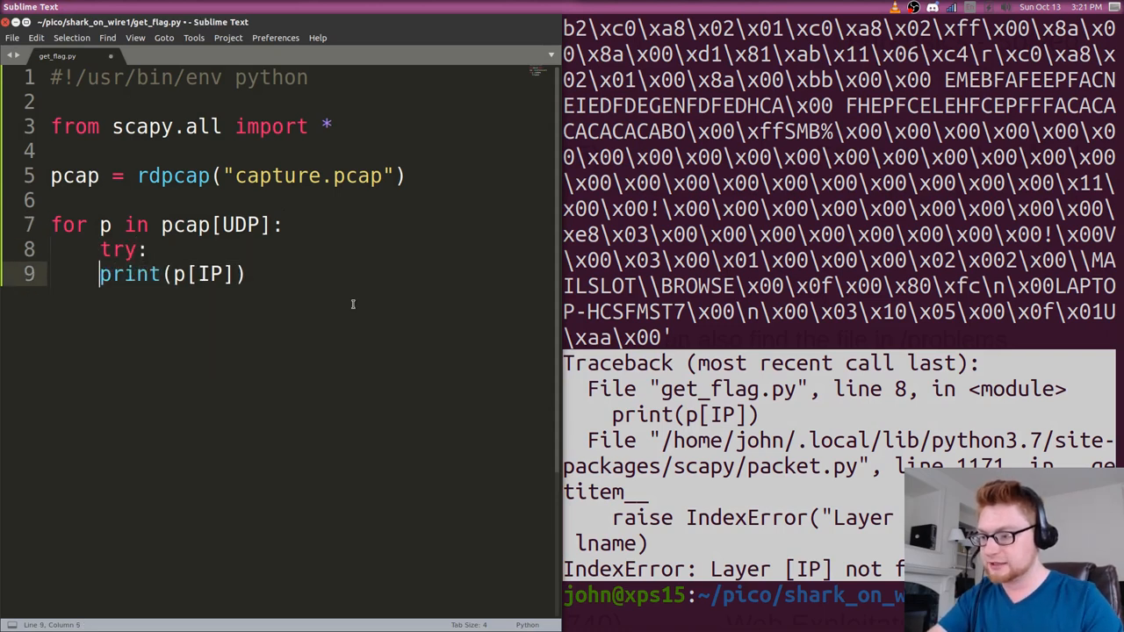
{"action": "type", "text": "except"}
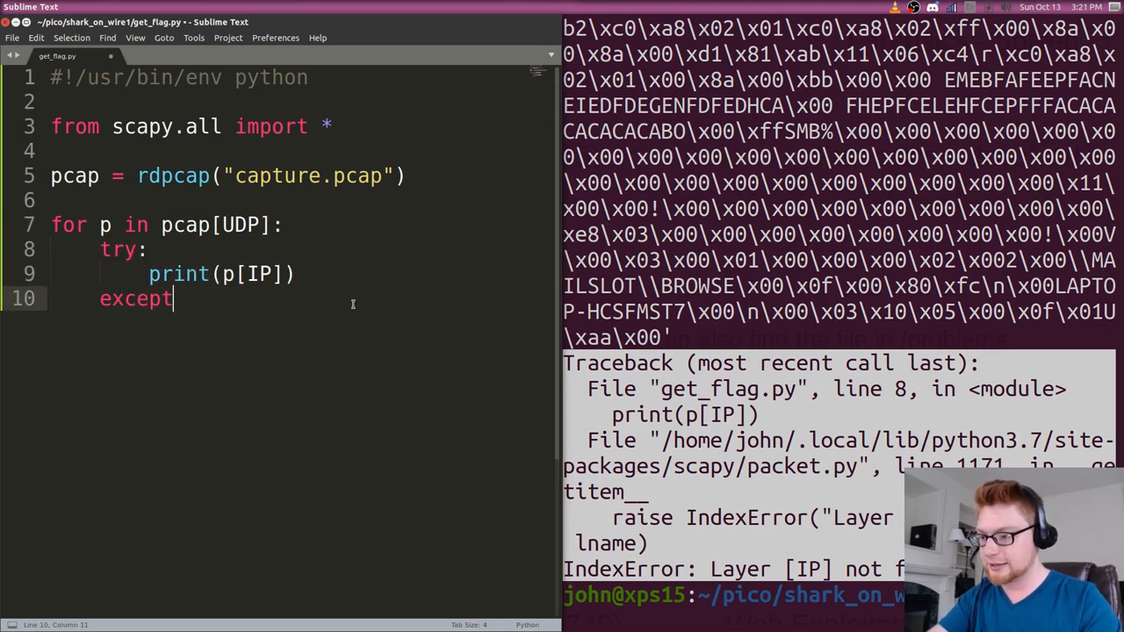
{"action": "key", "text": "ctrl+s"}
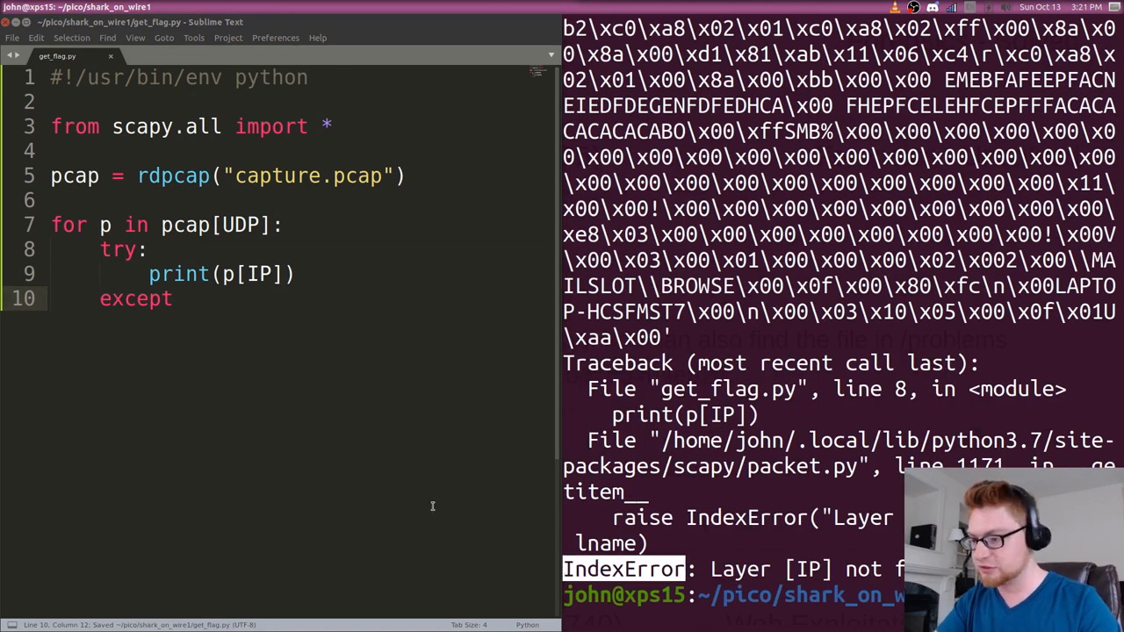
{"action": "type", "text": "IndexError:"}
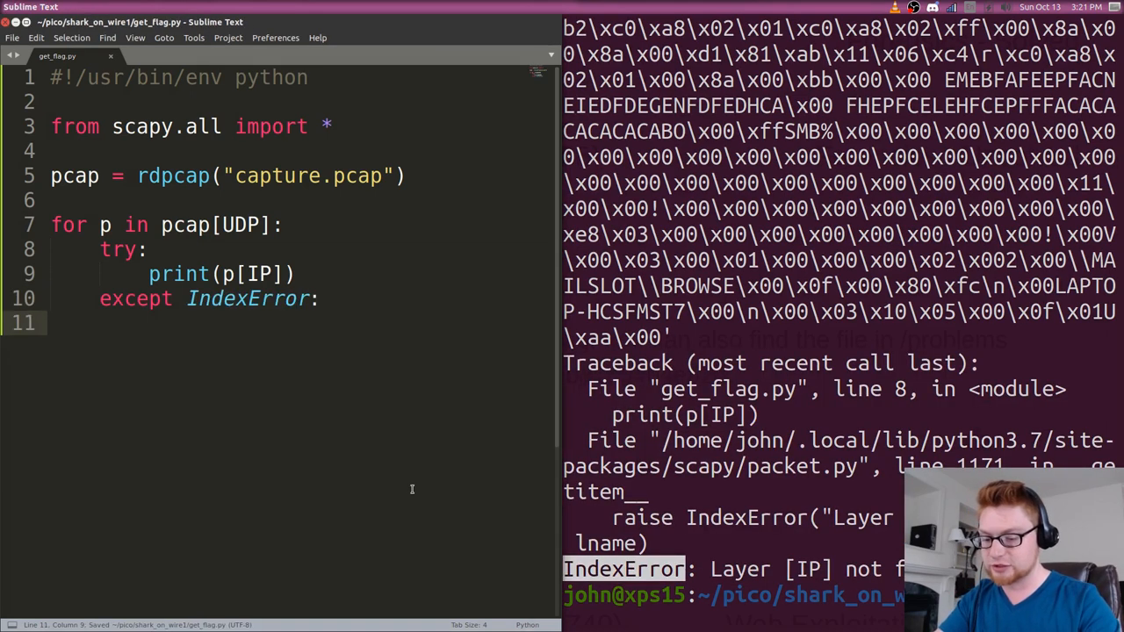
{"action": "type", "text": "continuye"}
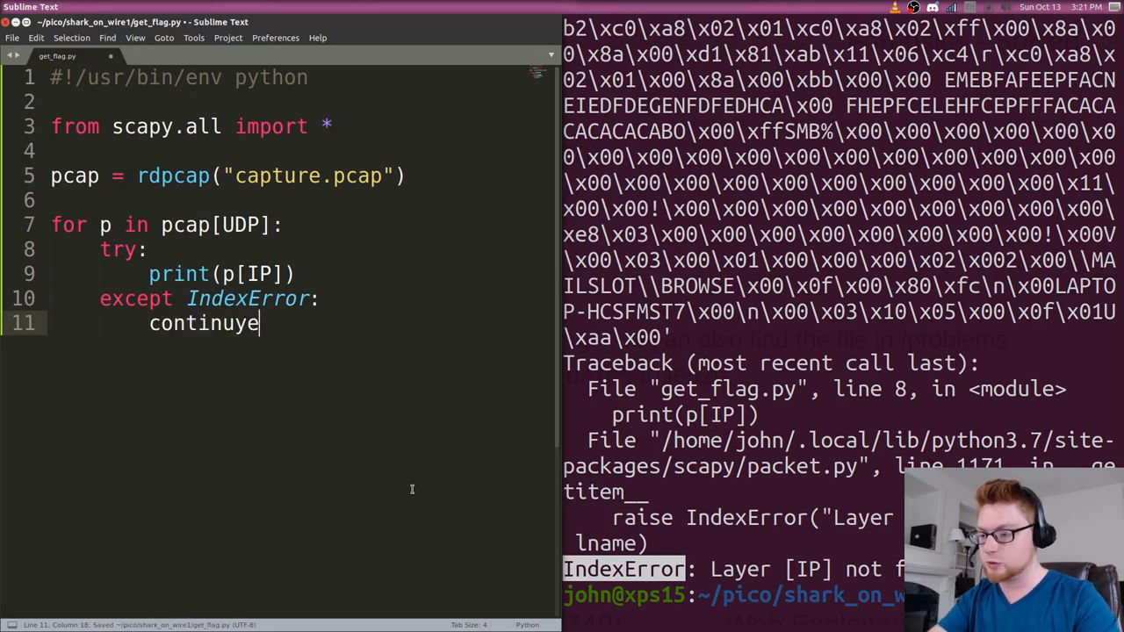
{"action": "key", "text": "BackSpace"}
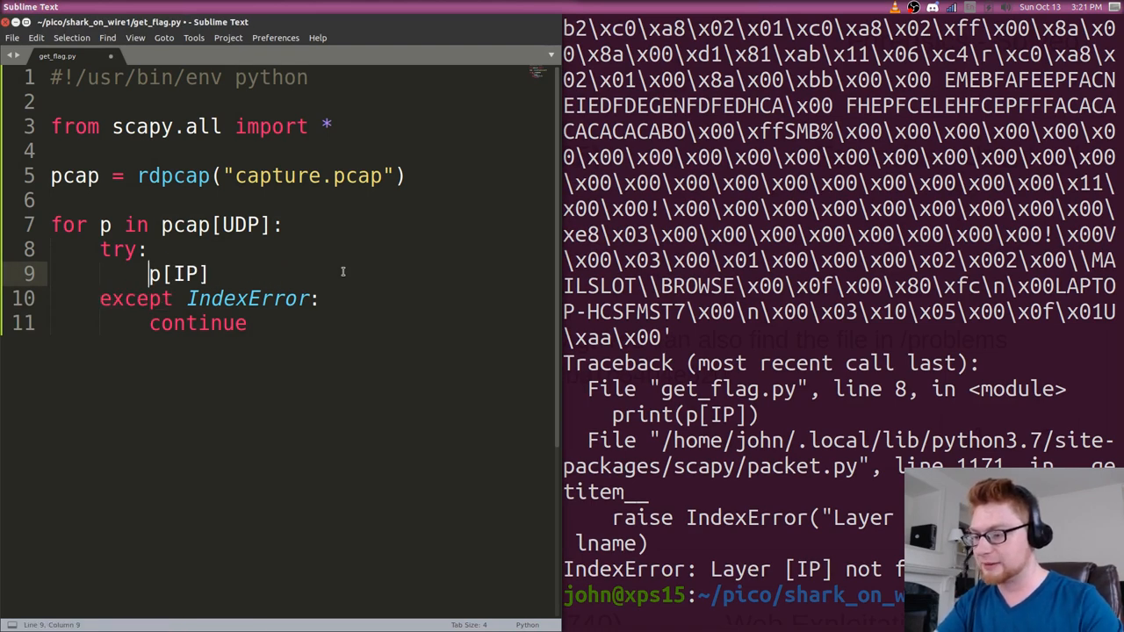
Change it to p[IP].show() and run the script to list each IP layer in Terminal.
{"action": "type", "text": ".show()"}
{"action": "left_click", "coordinate": [733, 596]}
{"action": "type", "text": "python get_flag.py"}
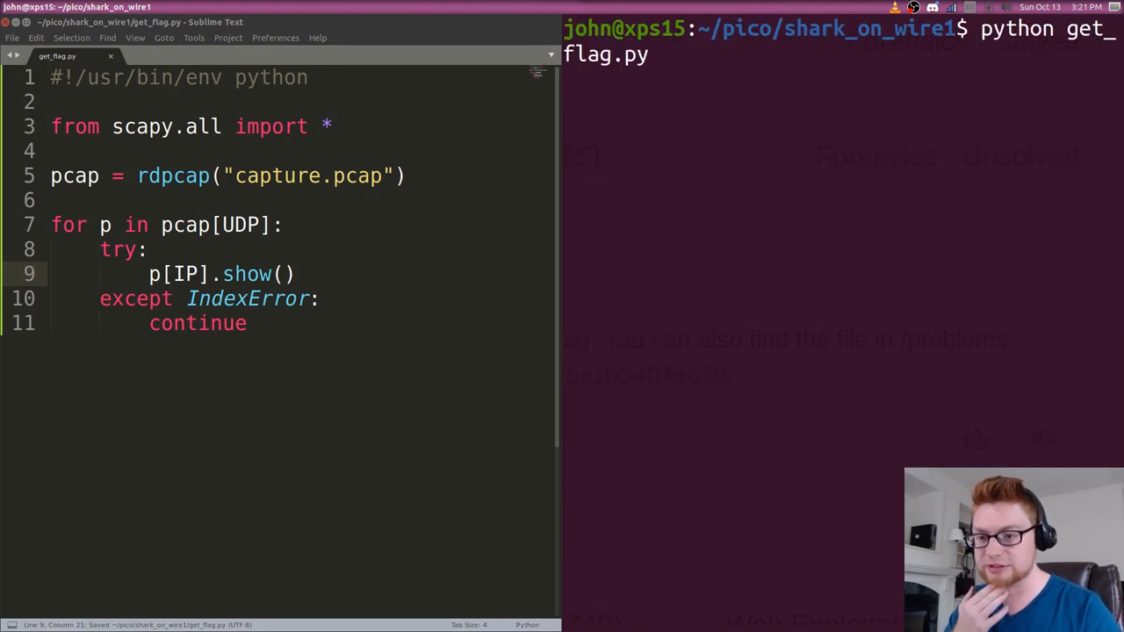
{"action": "key", "text": "Return"}
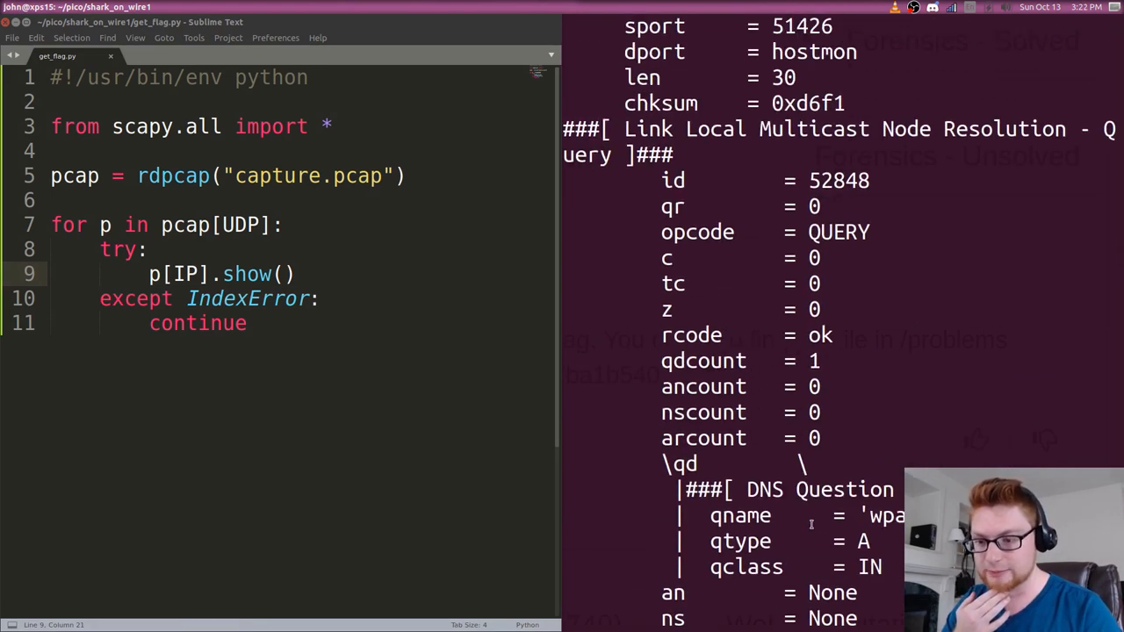
{"action": "scroll", "scroll_direction": "down", "scroll_amount": 3}
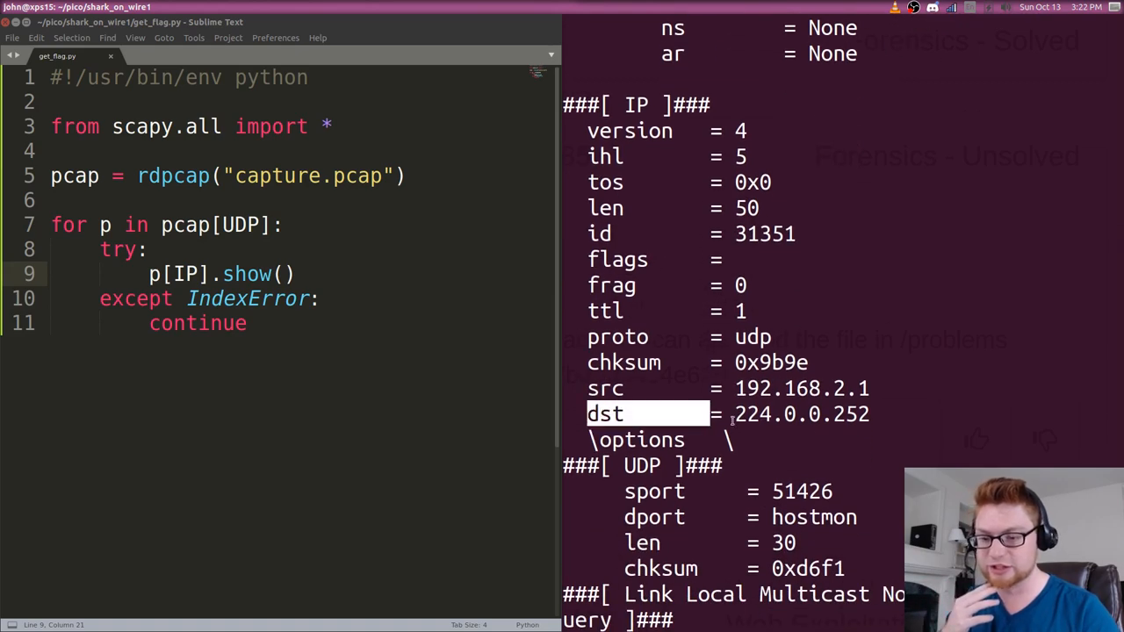
Filter the loop to packets with p[IP].src == "10.0.0.2" and destination 10.0.0.13.
{"action": "scroll", "scroll_direction": "down", "scroll_amount": 3}
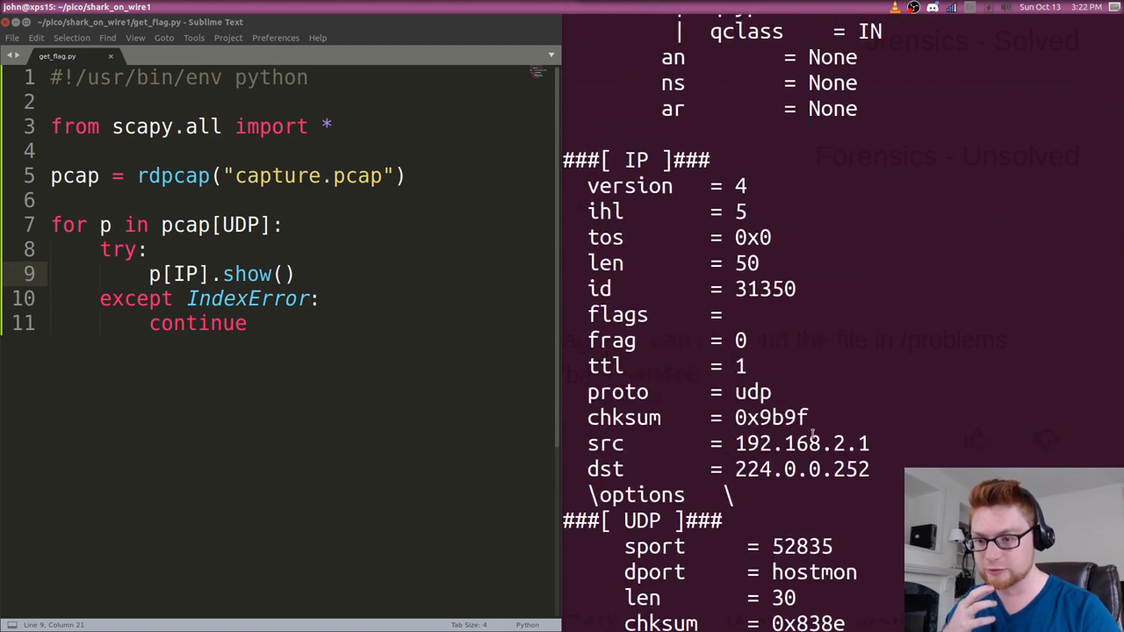
{"action": "scroll", "scroll_direction": "down", "scroll_amount": 3}
{"action": "type", "text": "if (  "}
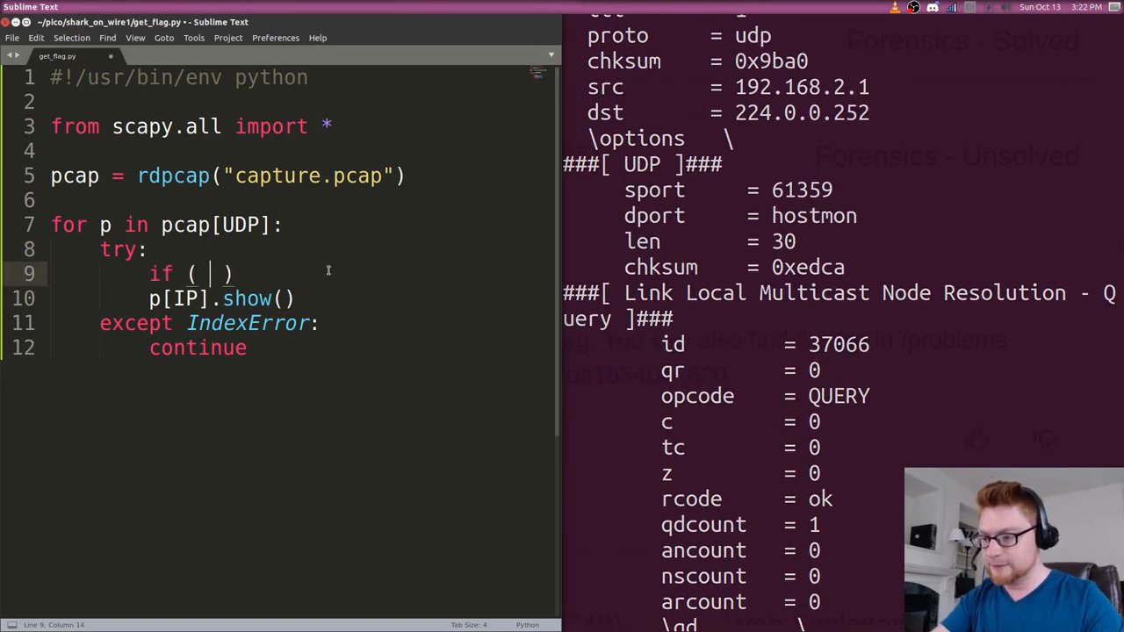
{"action": "type", "text": "p[IP]"}
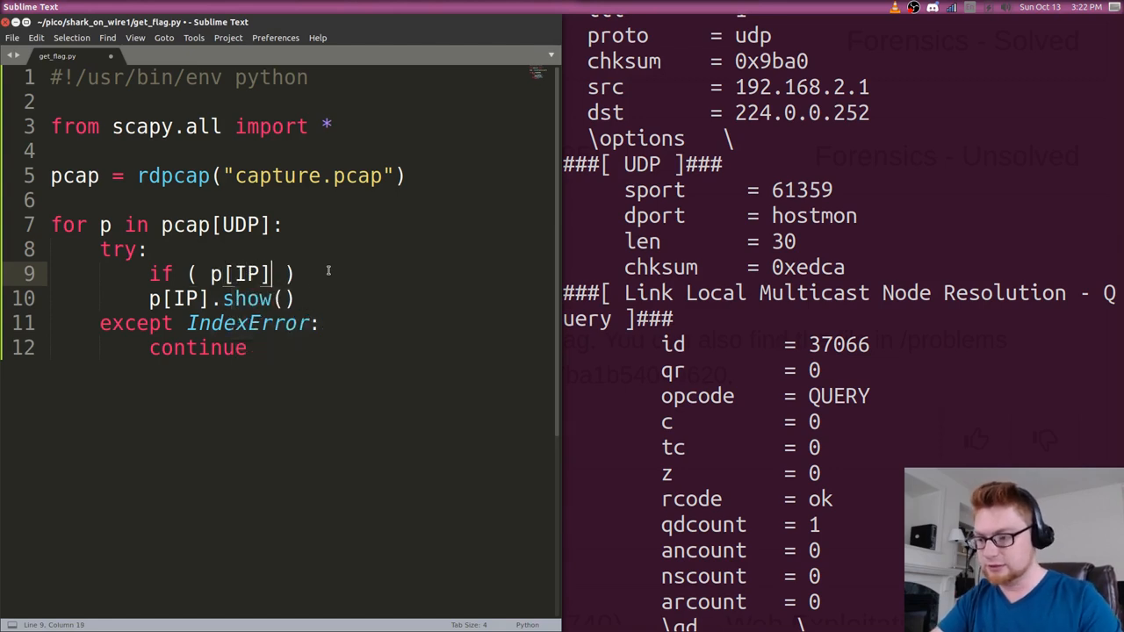
{"action": "type", "text": ".src == \"\""}
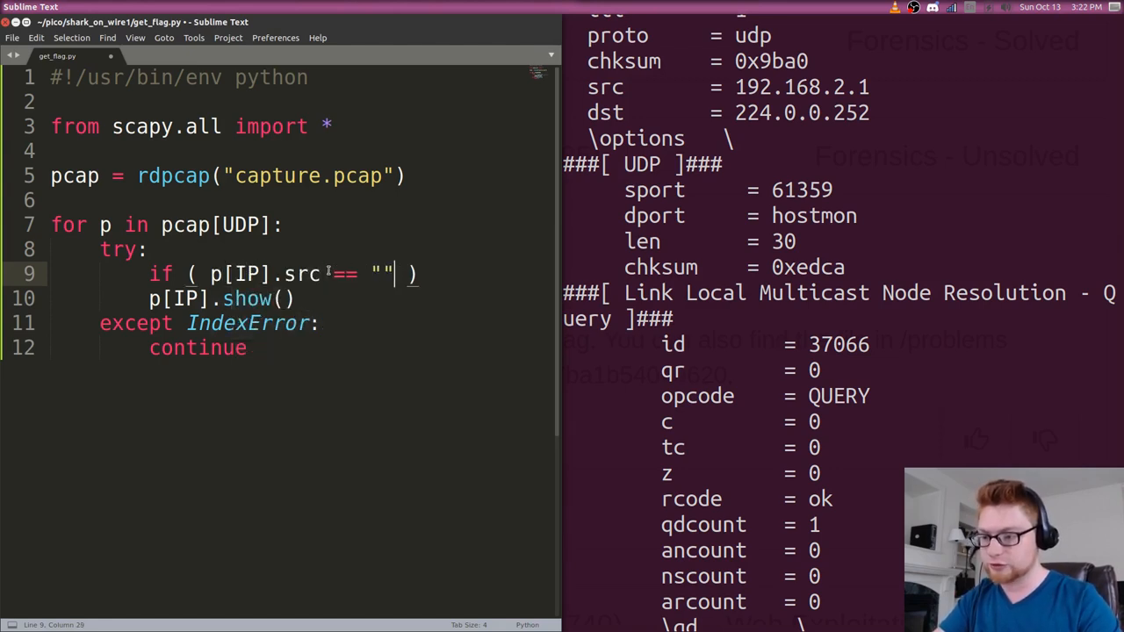
{"action": "type", "text": "10.0.0.2"}
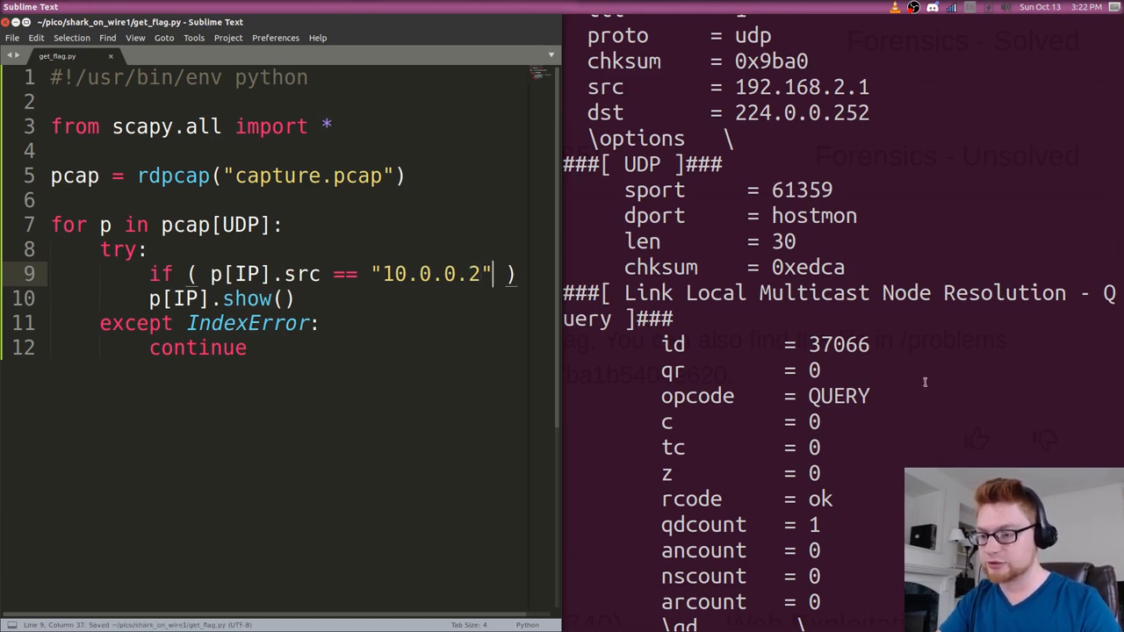
{"action": "type", "text": "and"}
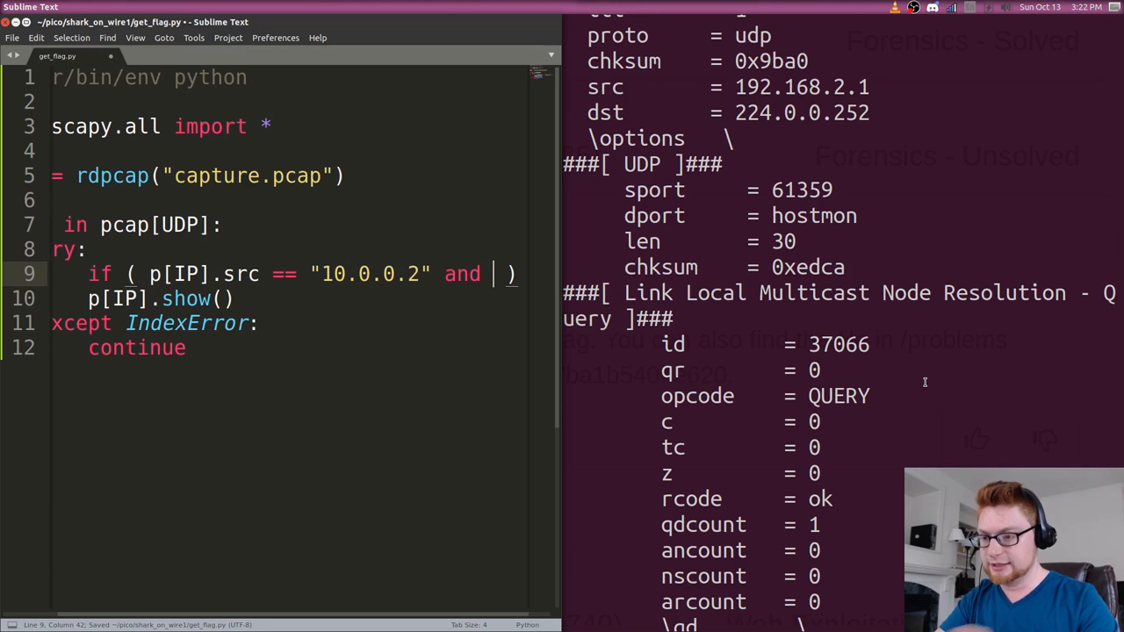
{"action": "type", "text": "[]"}
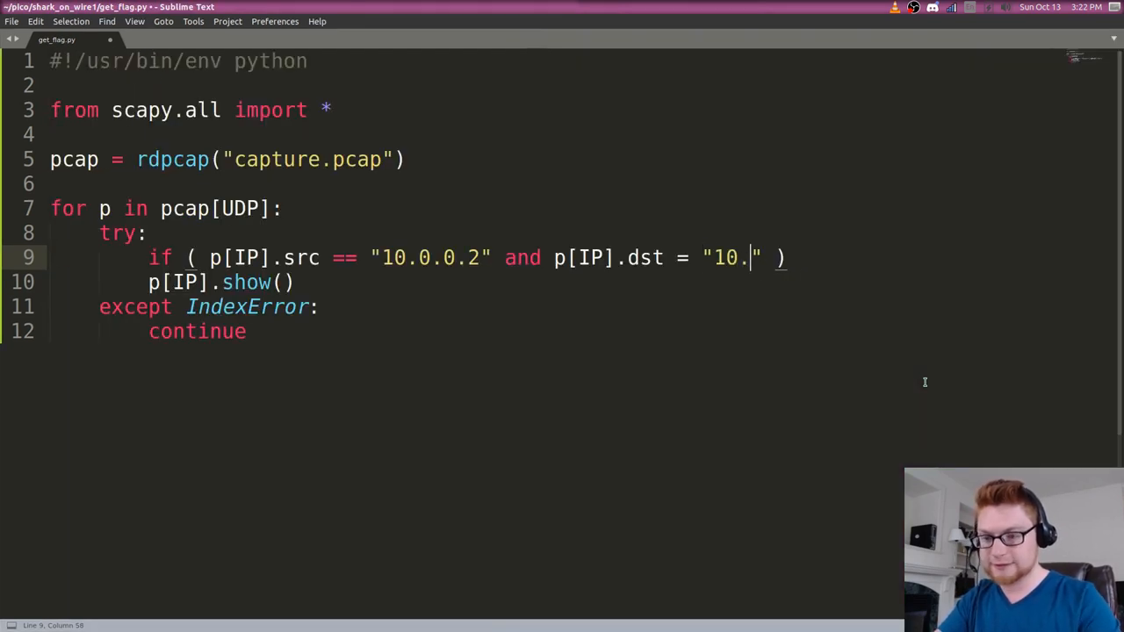
{"action": "type", "text": "0.0.13"}
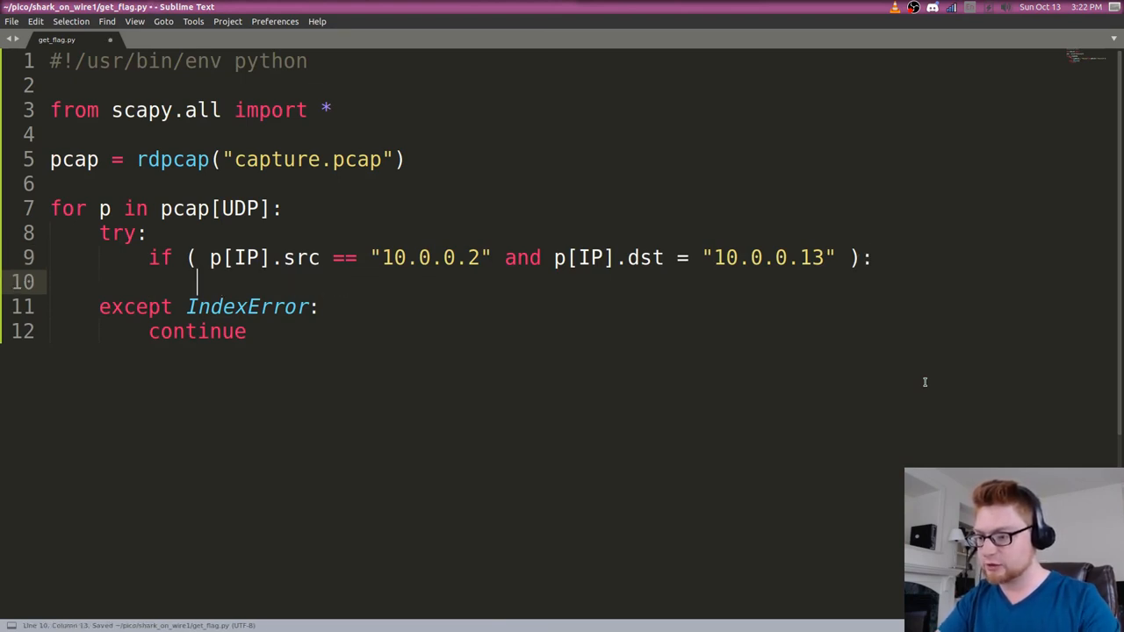
Show each matching packet with p.show(), review the payload dumps and switch back toward Sublime Text.
{"action": "type", "text": "p.show()"}
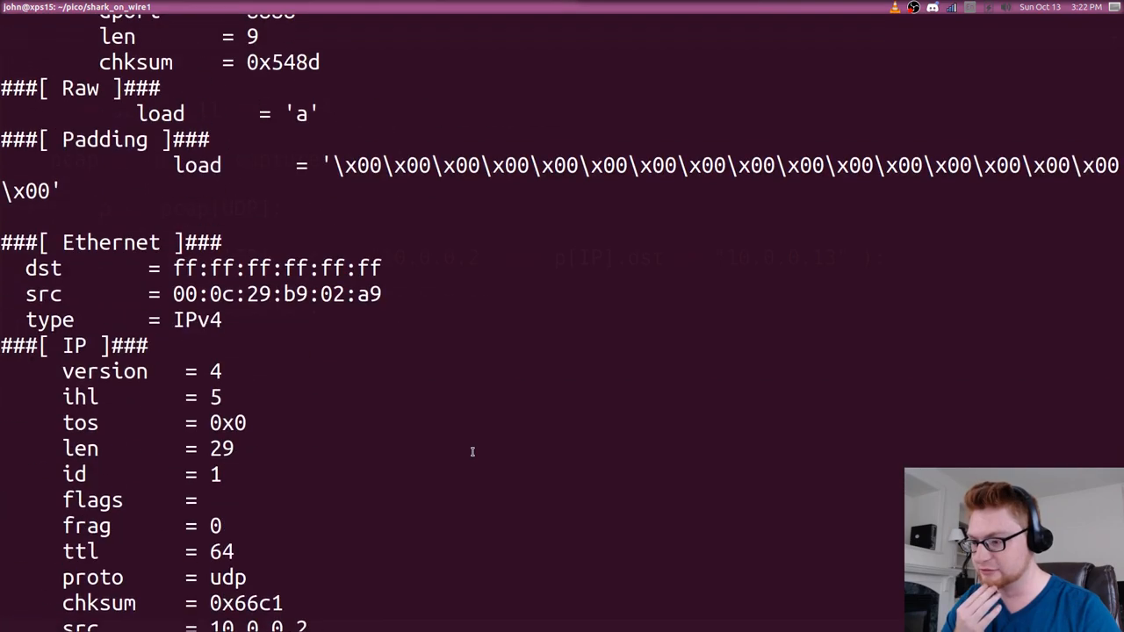
{"action": "scroll", "scroll_direction": "down", "scroll_amount": 3}
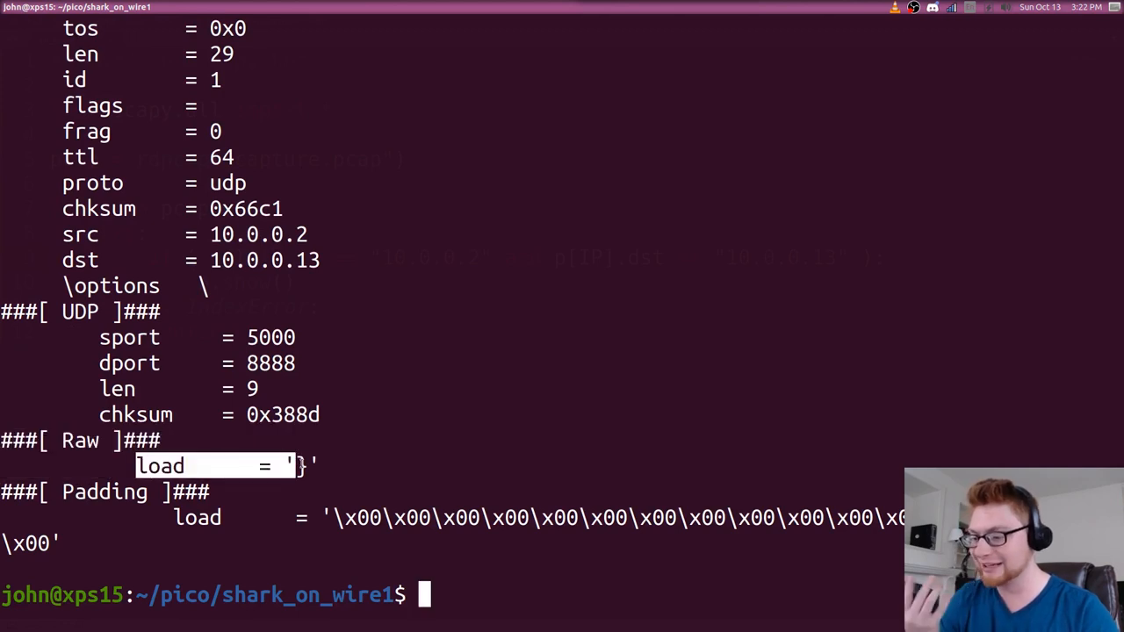
{"action": "key", "text": "alt+Tab"}
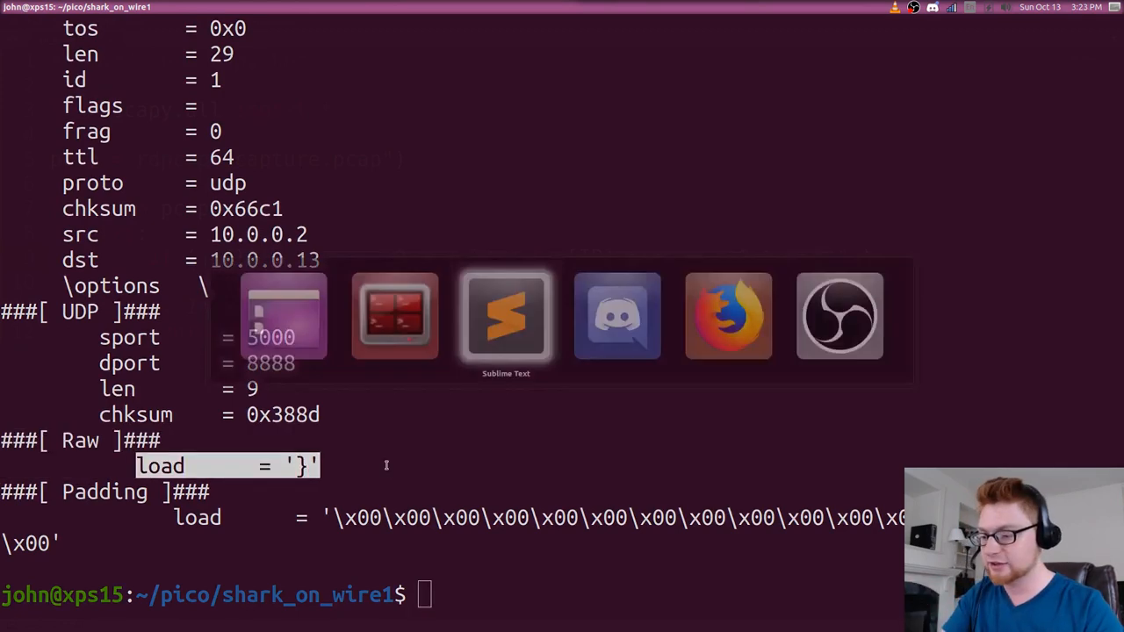
Add flag = [], collect p[Raw].load into it, and print "".join(flag) at the end.
{"action": "left_click", "coordinate": [506, 316]}
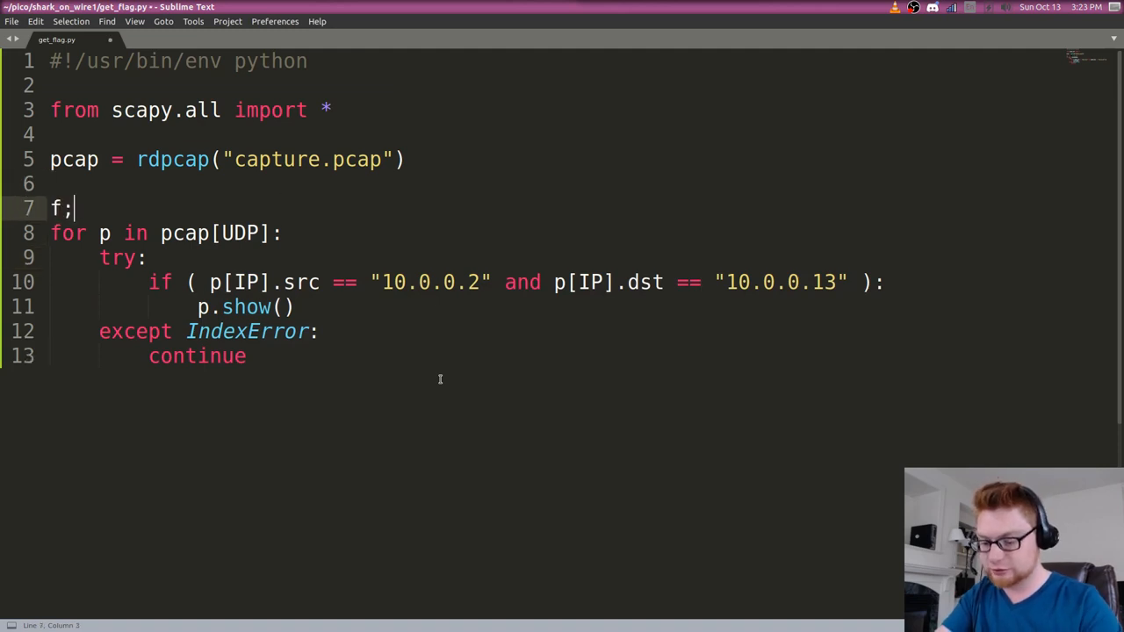
{"action": "type", "text": "la"}
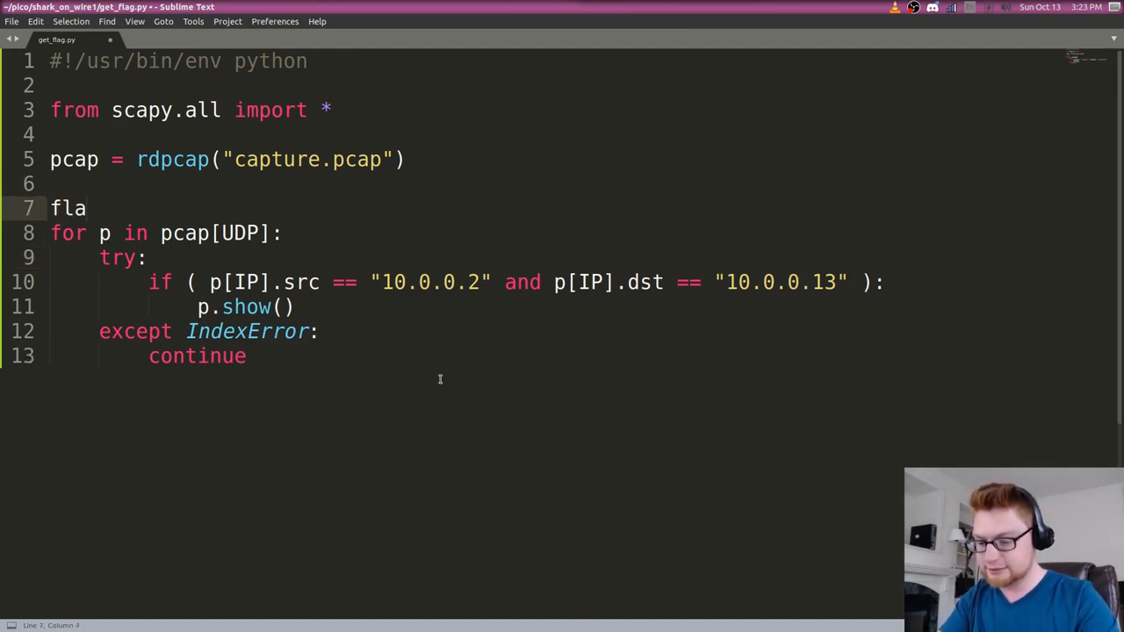
{"action": "type", "text": "g []"}
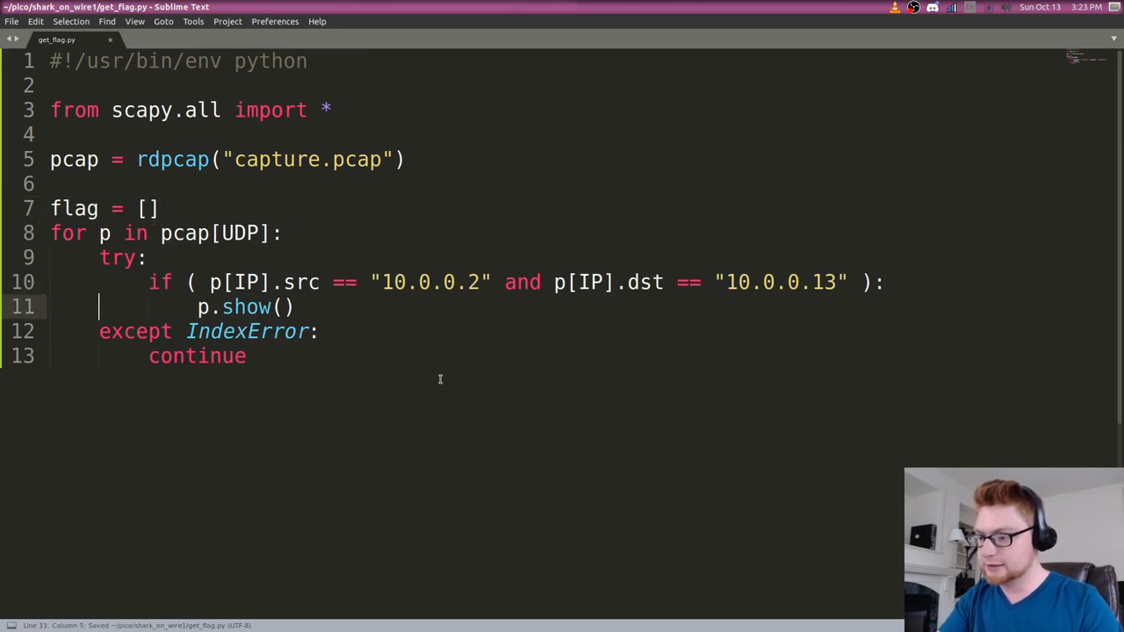
{"action": "type", "text": "p[Raw]"}
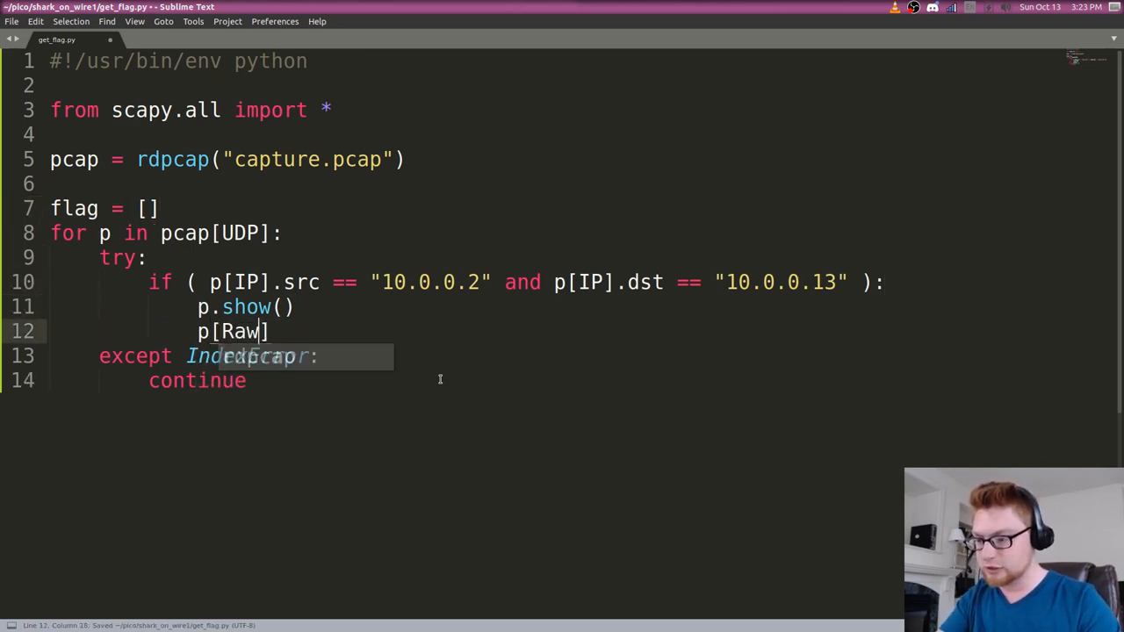
{"action": "type", "text": ".load)"}
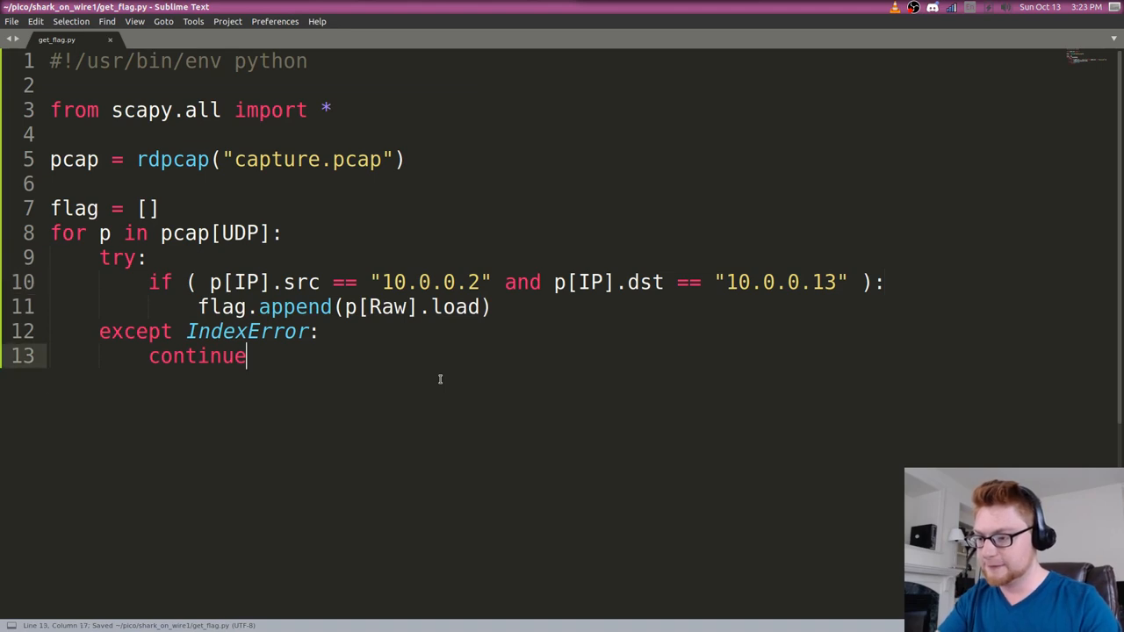
{"action": "type", "text": "print()"}
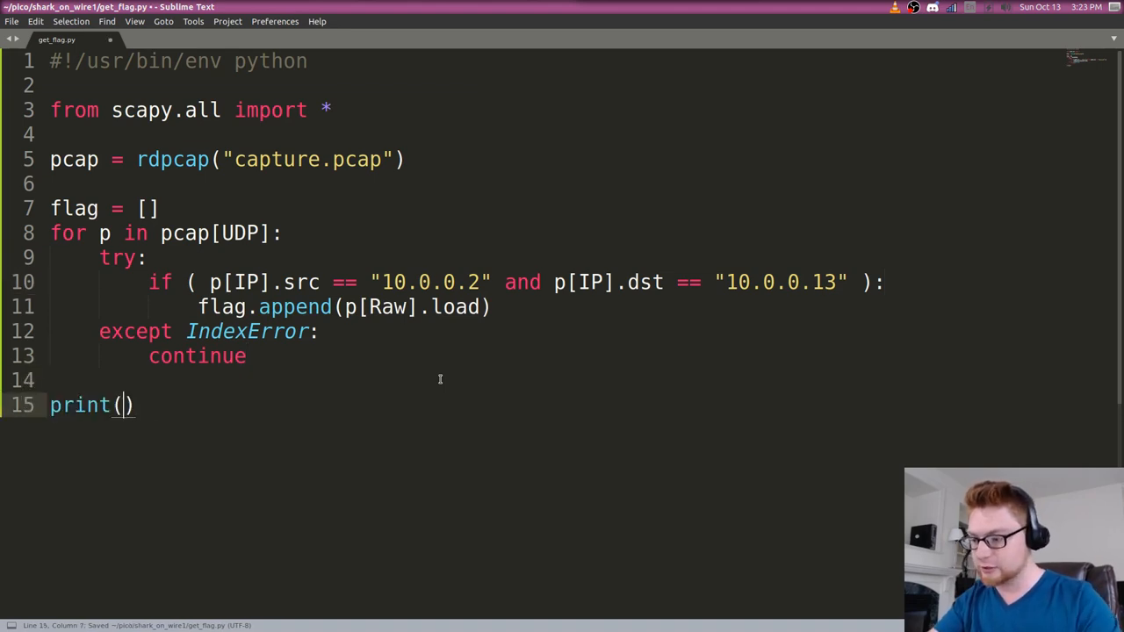
{"action": "type", "text": "\"\".j"}
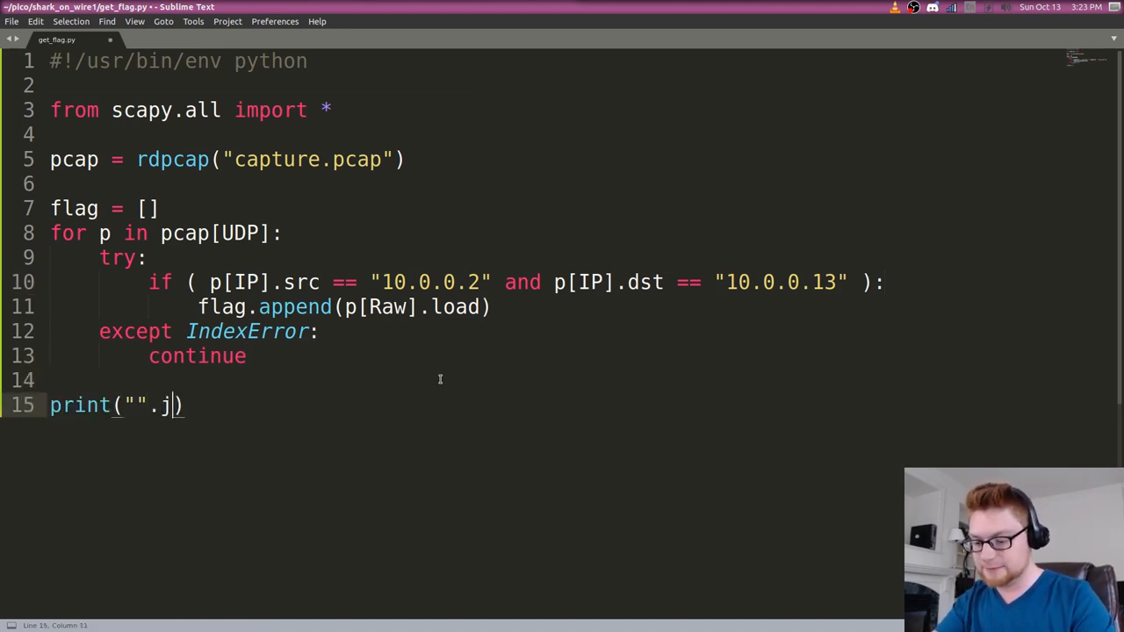
{"action": "type", "text": "oin(flag"}
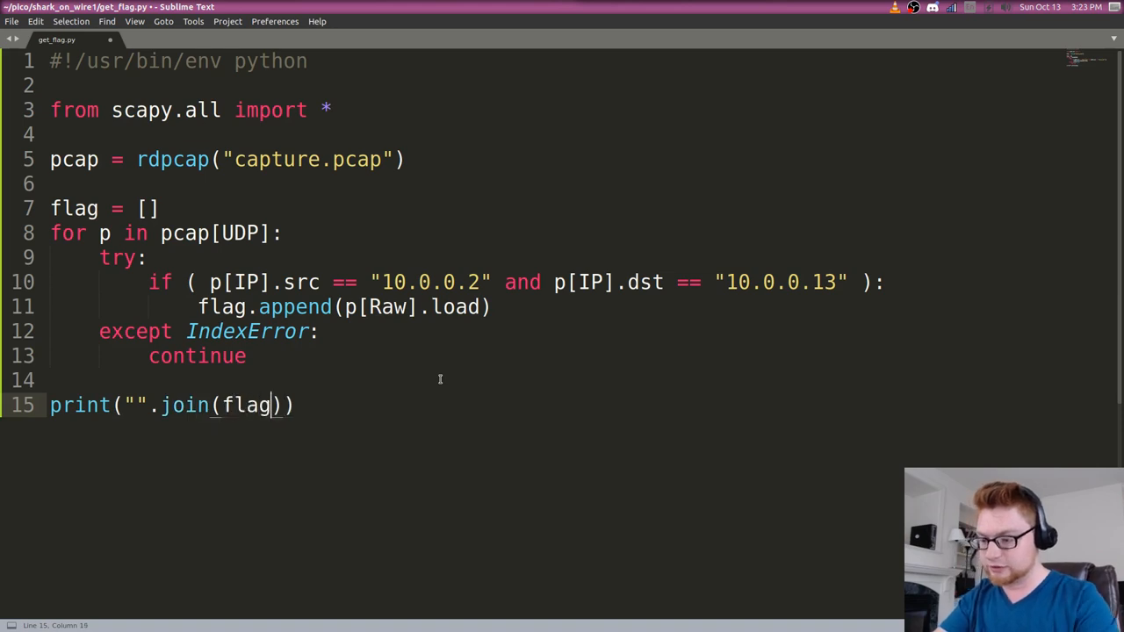
Replace the append call with print(p[Raw].load.decode('utf-8')).
{"action": "key", "text": "alt+Tab"}
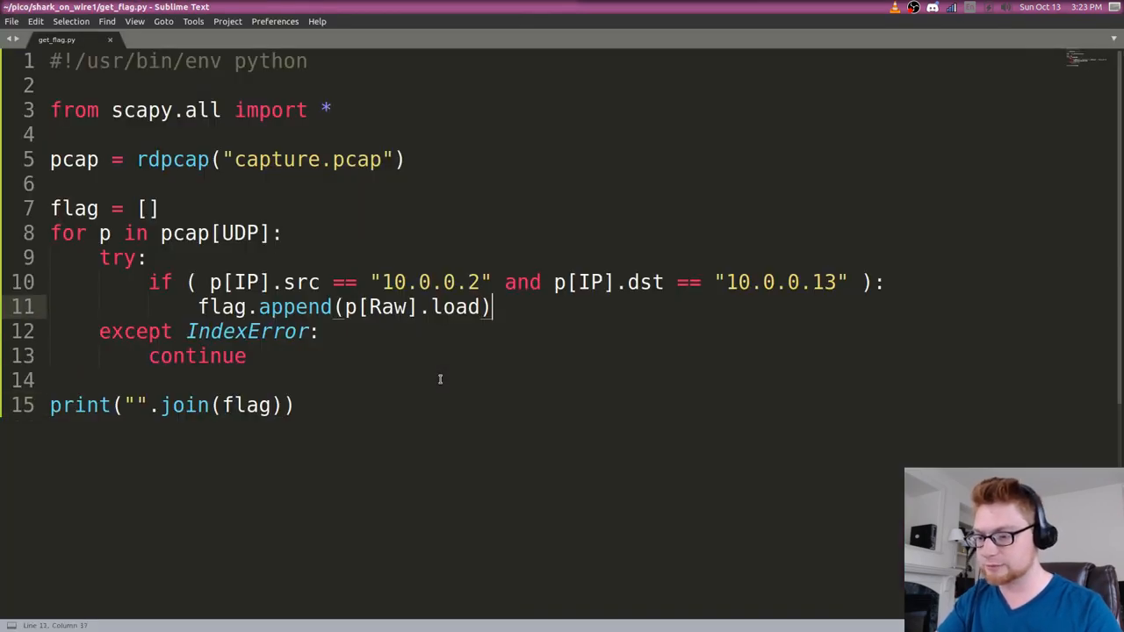
{"action": "double_click", "coordinate": [295, 306]}
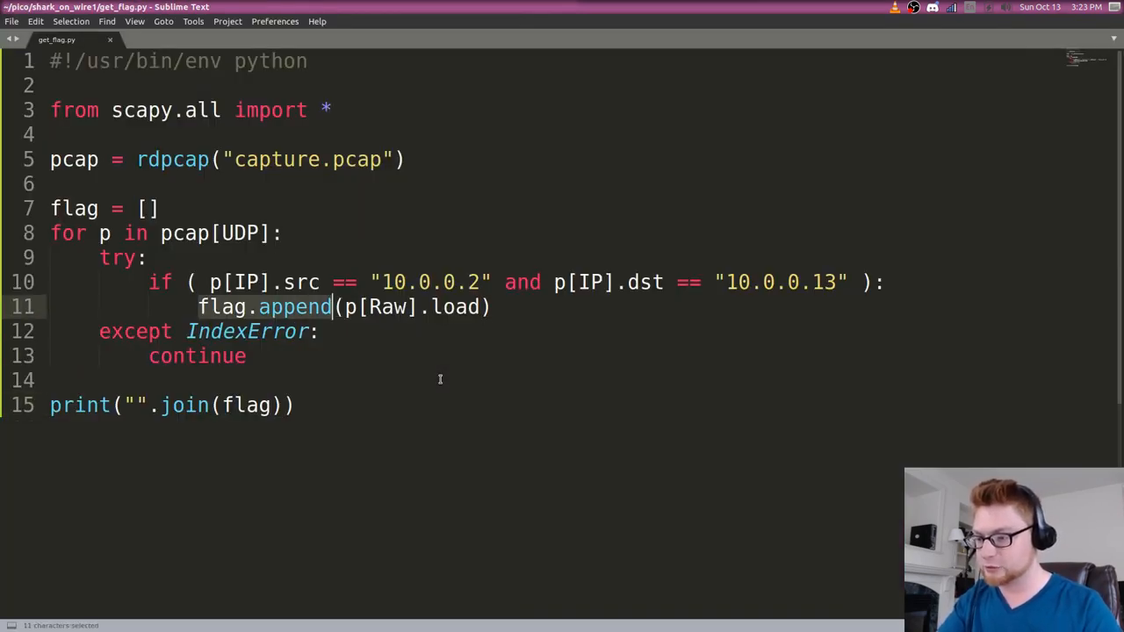
{"action": "type", "text": "print"}
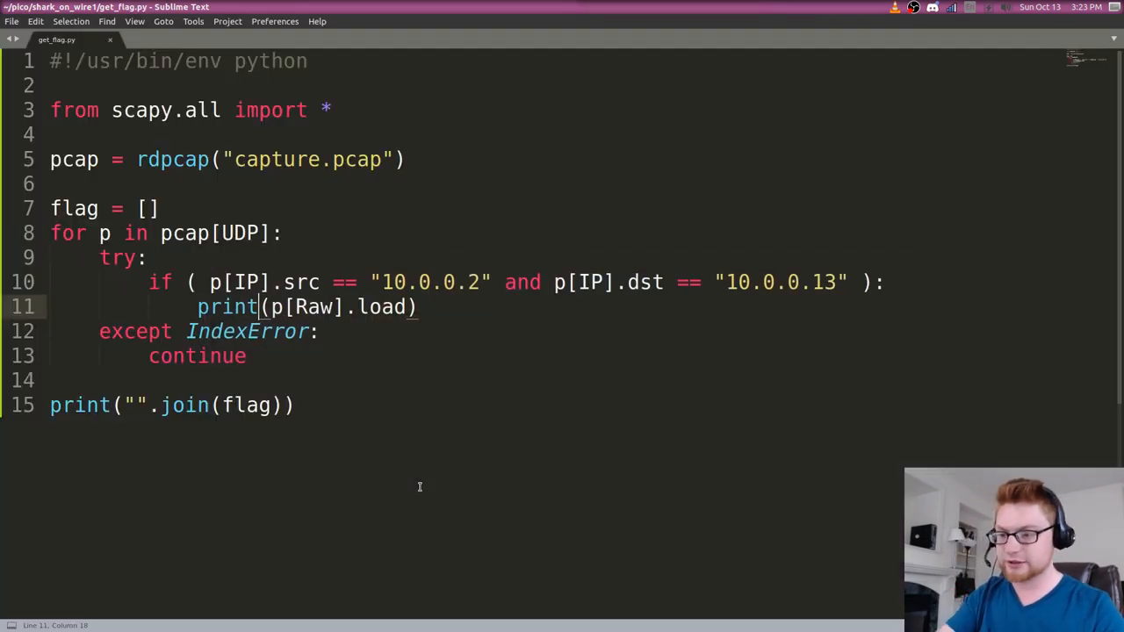
{"action": "type", "text": ".decode*"}
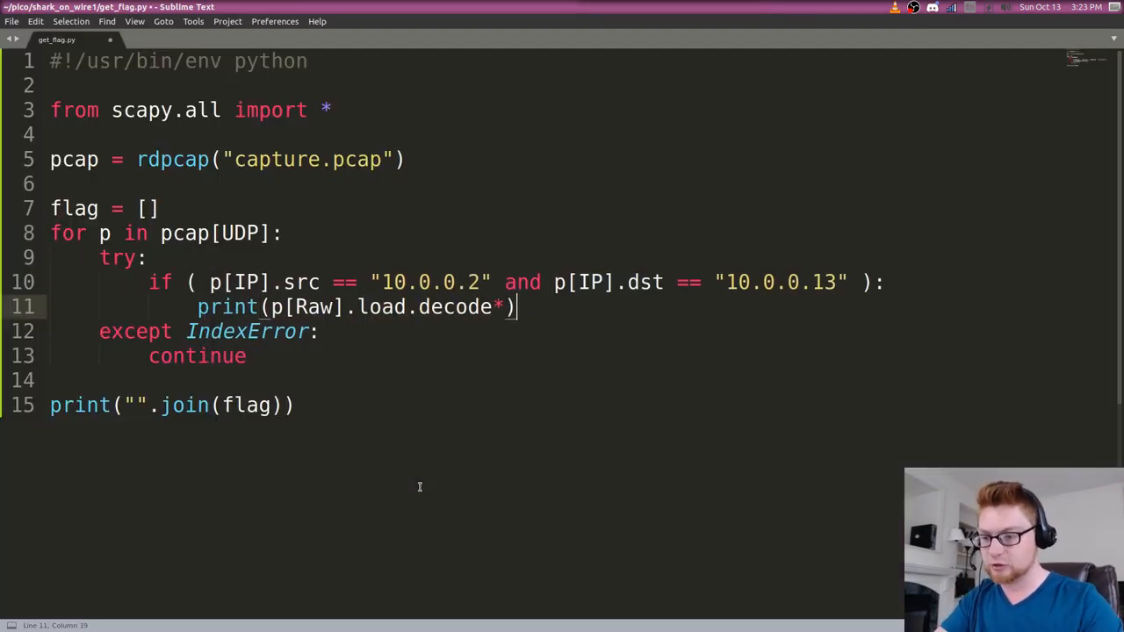
{"action": "type", "text": "('u'"}
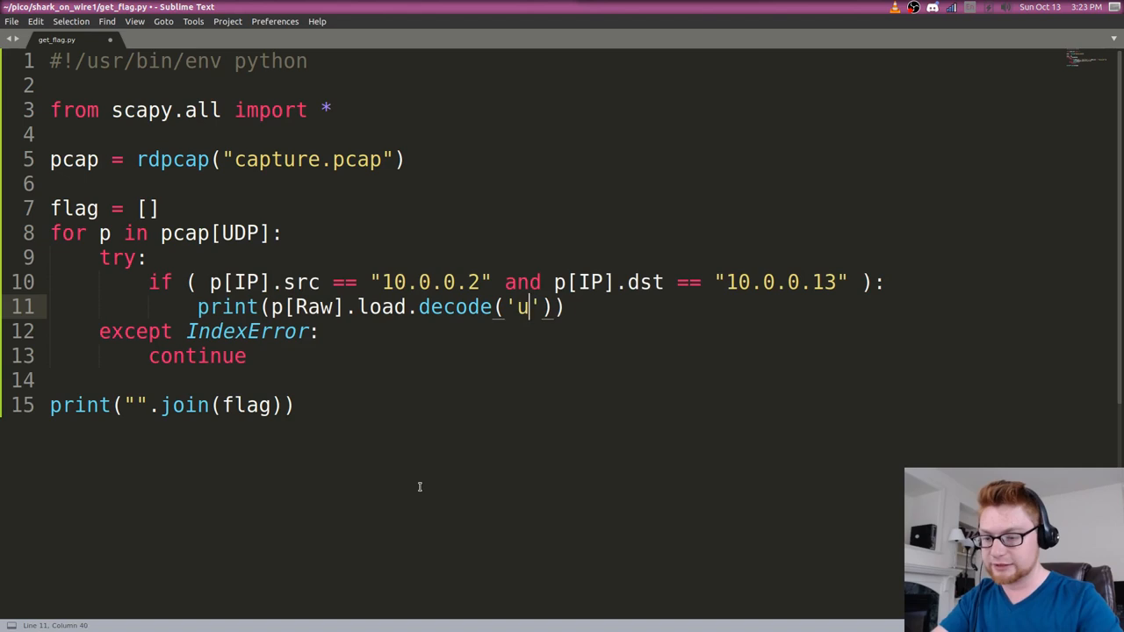
{"action": "type", "text": "tf-8"}
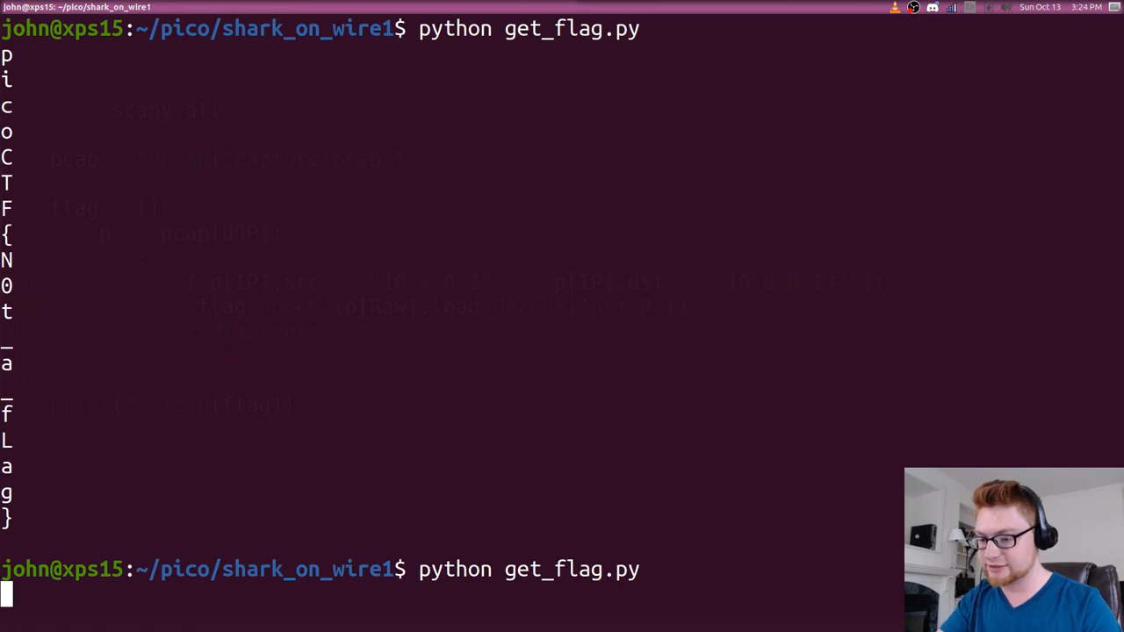
Run python get_flag.py so the packet loads print one flag character per line.
{"action": "key", "text": "Return"}
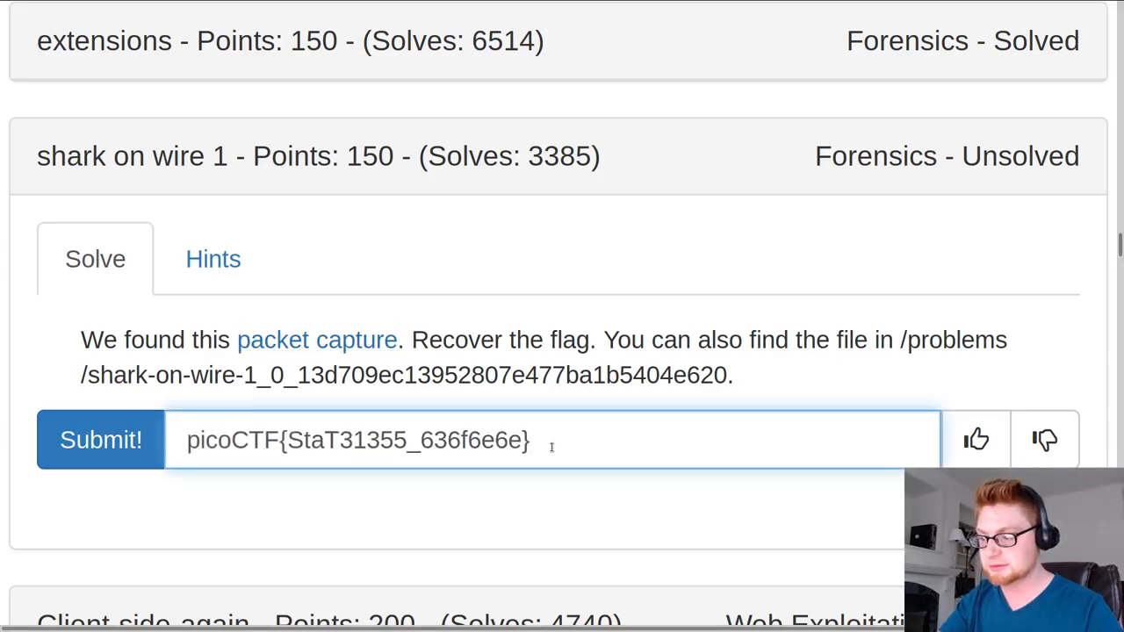
Submit picoCTF{StaT31355_636f6e6e} as the shark on wire 1 answer.
{"action": "left_click", "coordinate": [100, 439]}
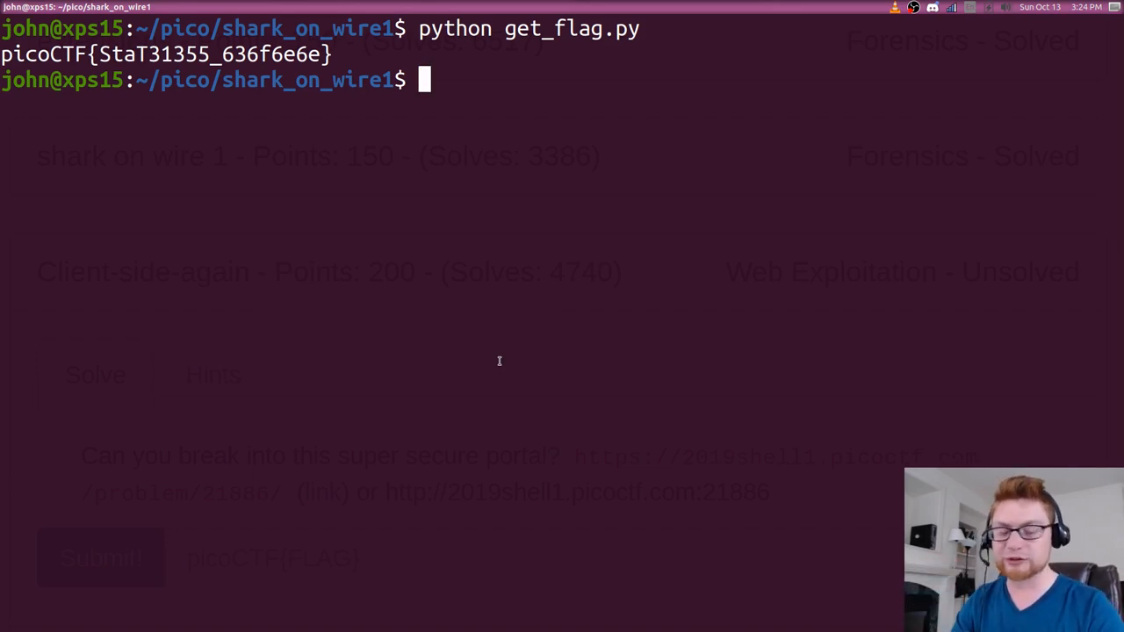
chmod +x get_flag.py, save its output to flag.txt, and mark shark_on_wire1_COMPLETE.
{"action": "type", "text": "chmpod"}
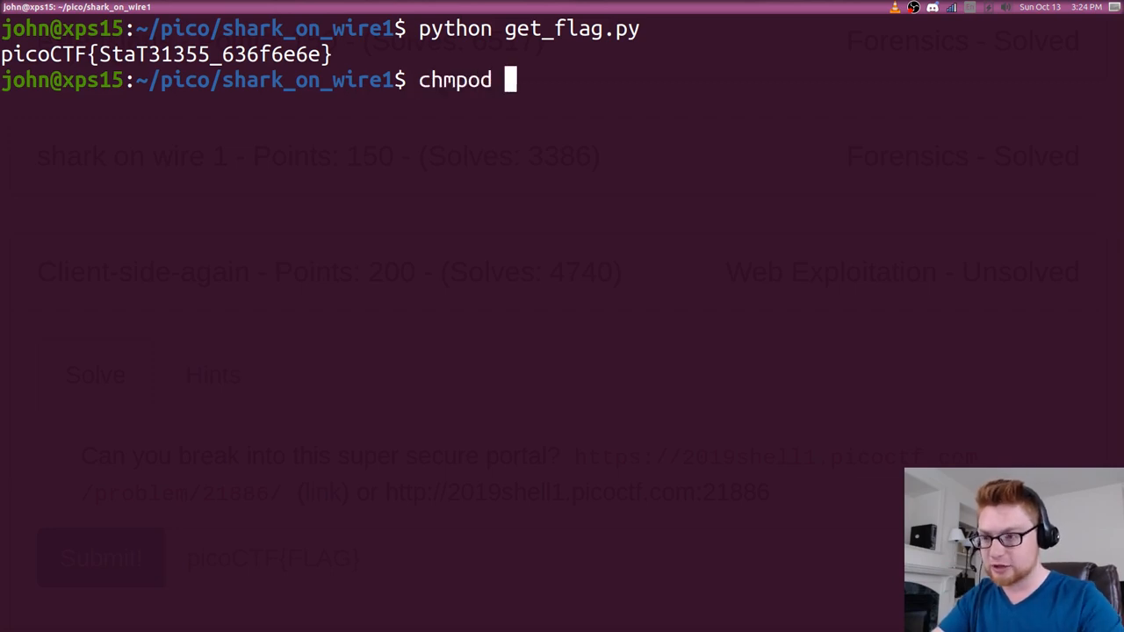
{"action": "key", "text": "BackSpace"}
{"action": "type", "text": "./get_flag.py"}
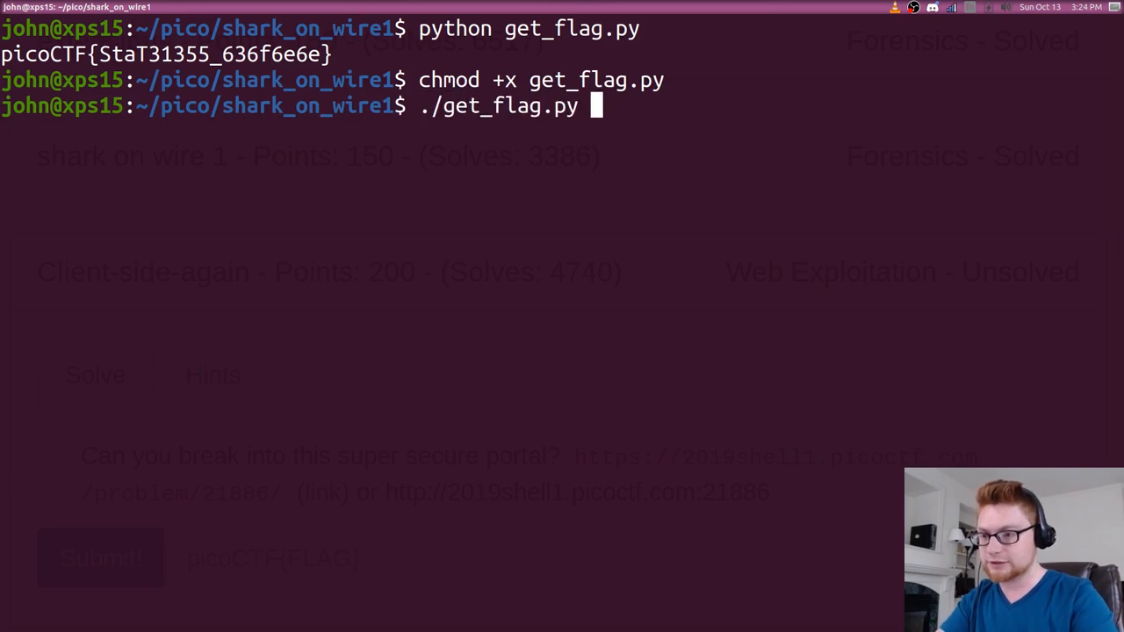
{"action": "type", "text": "> flag.txt"}
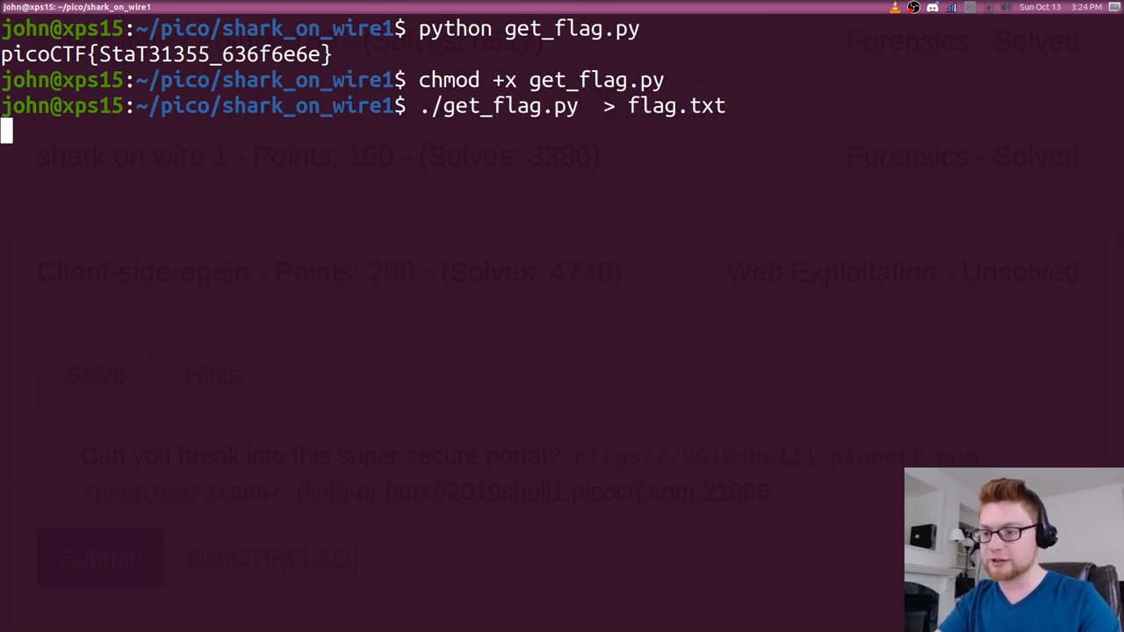
{"action": "type", "text": "finish"}
{"action": "type", "text": "ls"}
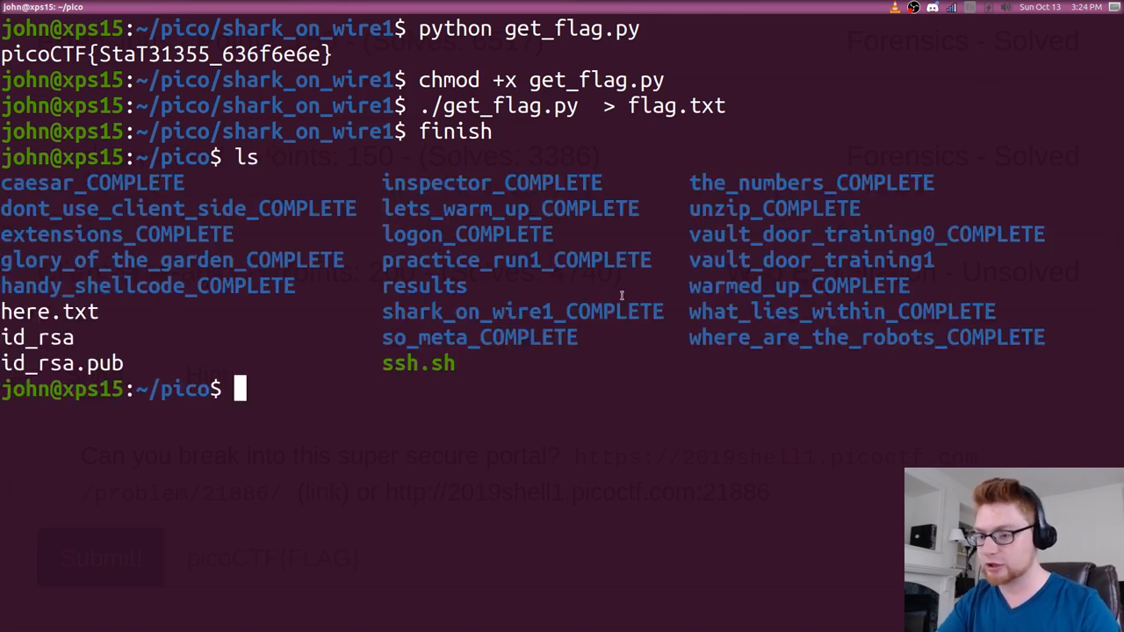
{"action": "double_click", "coordinate": [524, 311]}
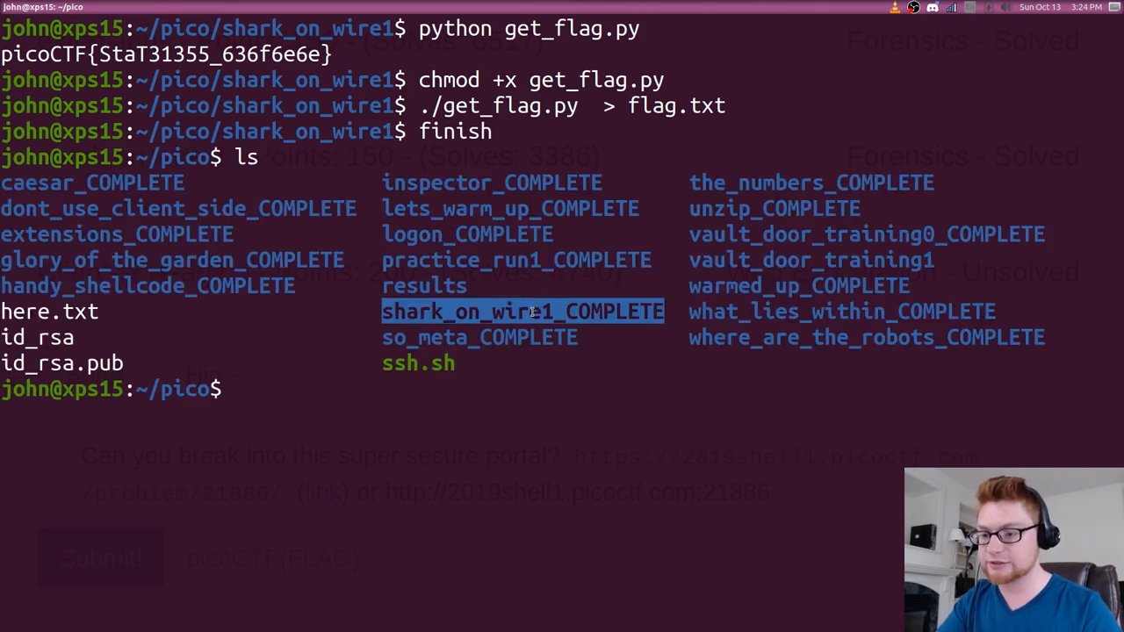